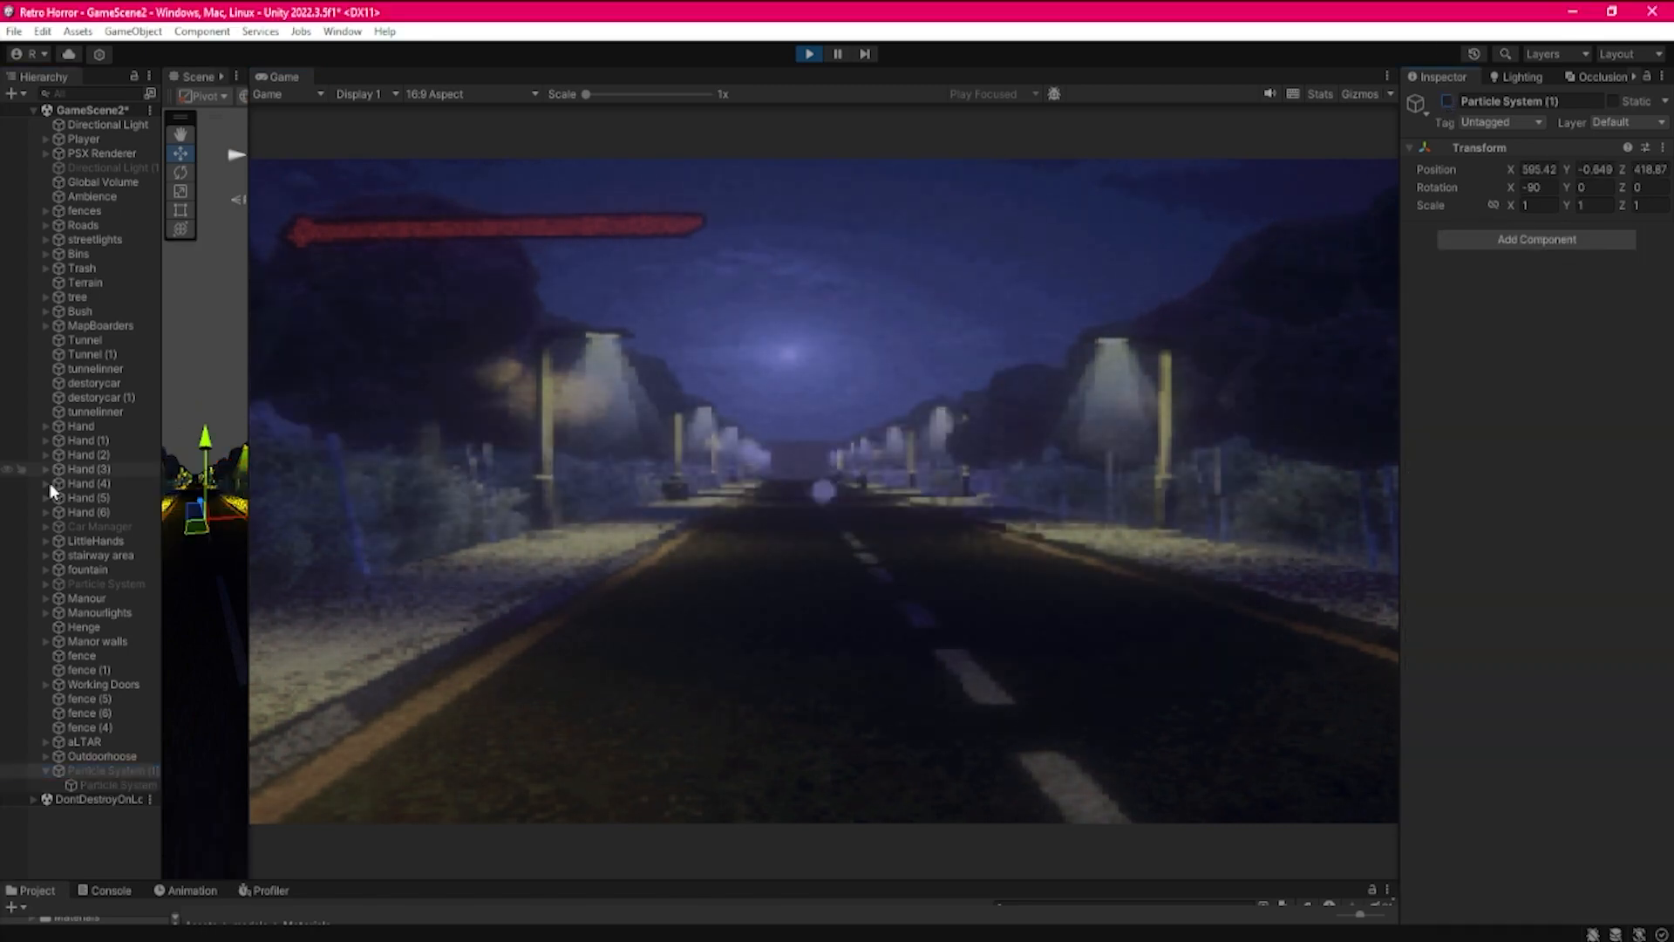
# Stop Play mode to return to editing the road scene
pyautogui.click(103, 583)
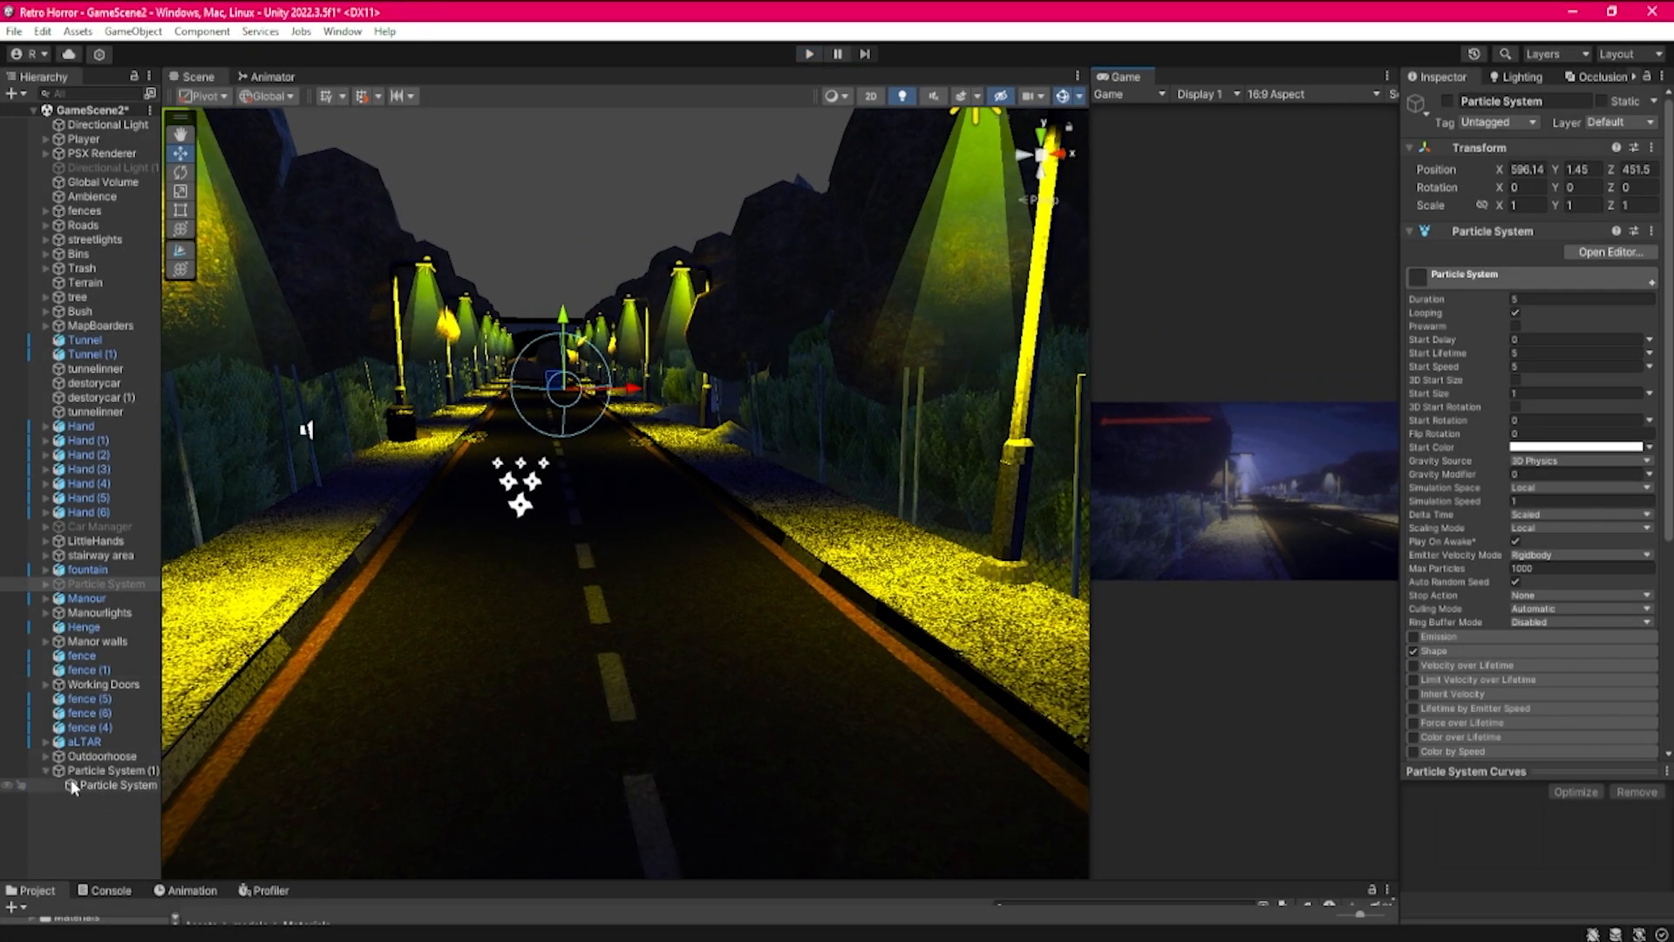
# Rename Particle System (1) to ParentOfFog
pyautogui.click(113, 770)
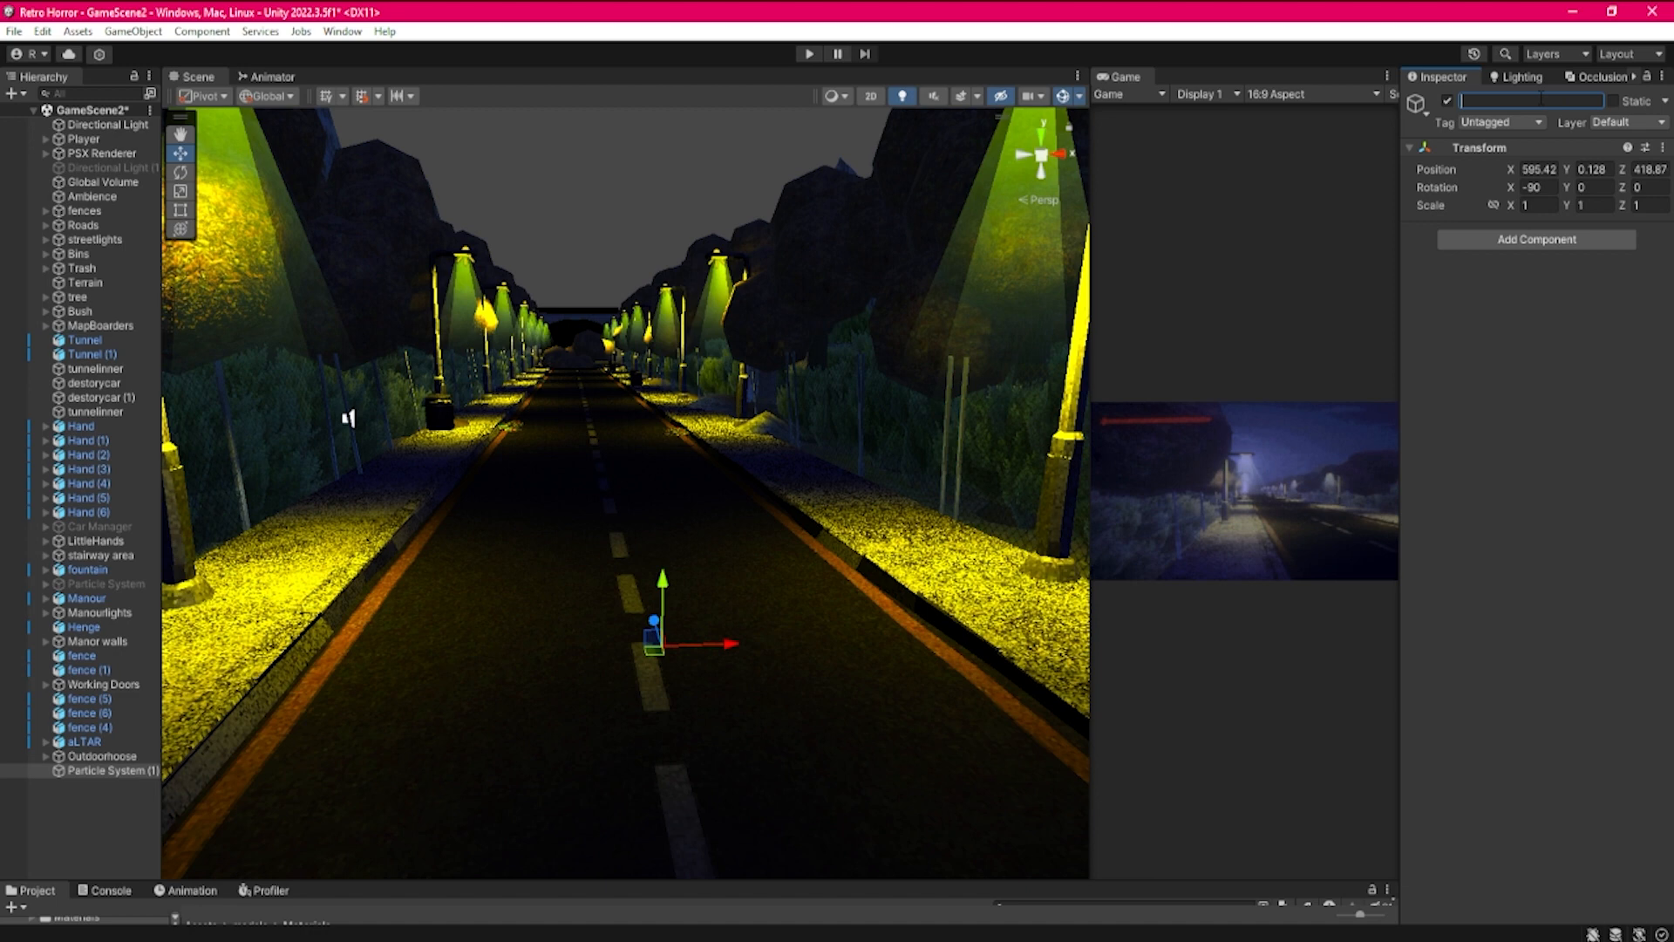
pyautogui.write('Parent0')
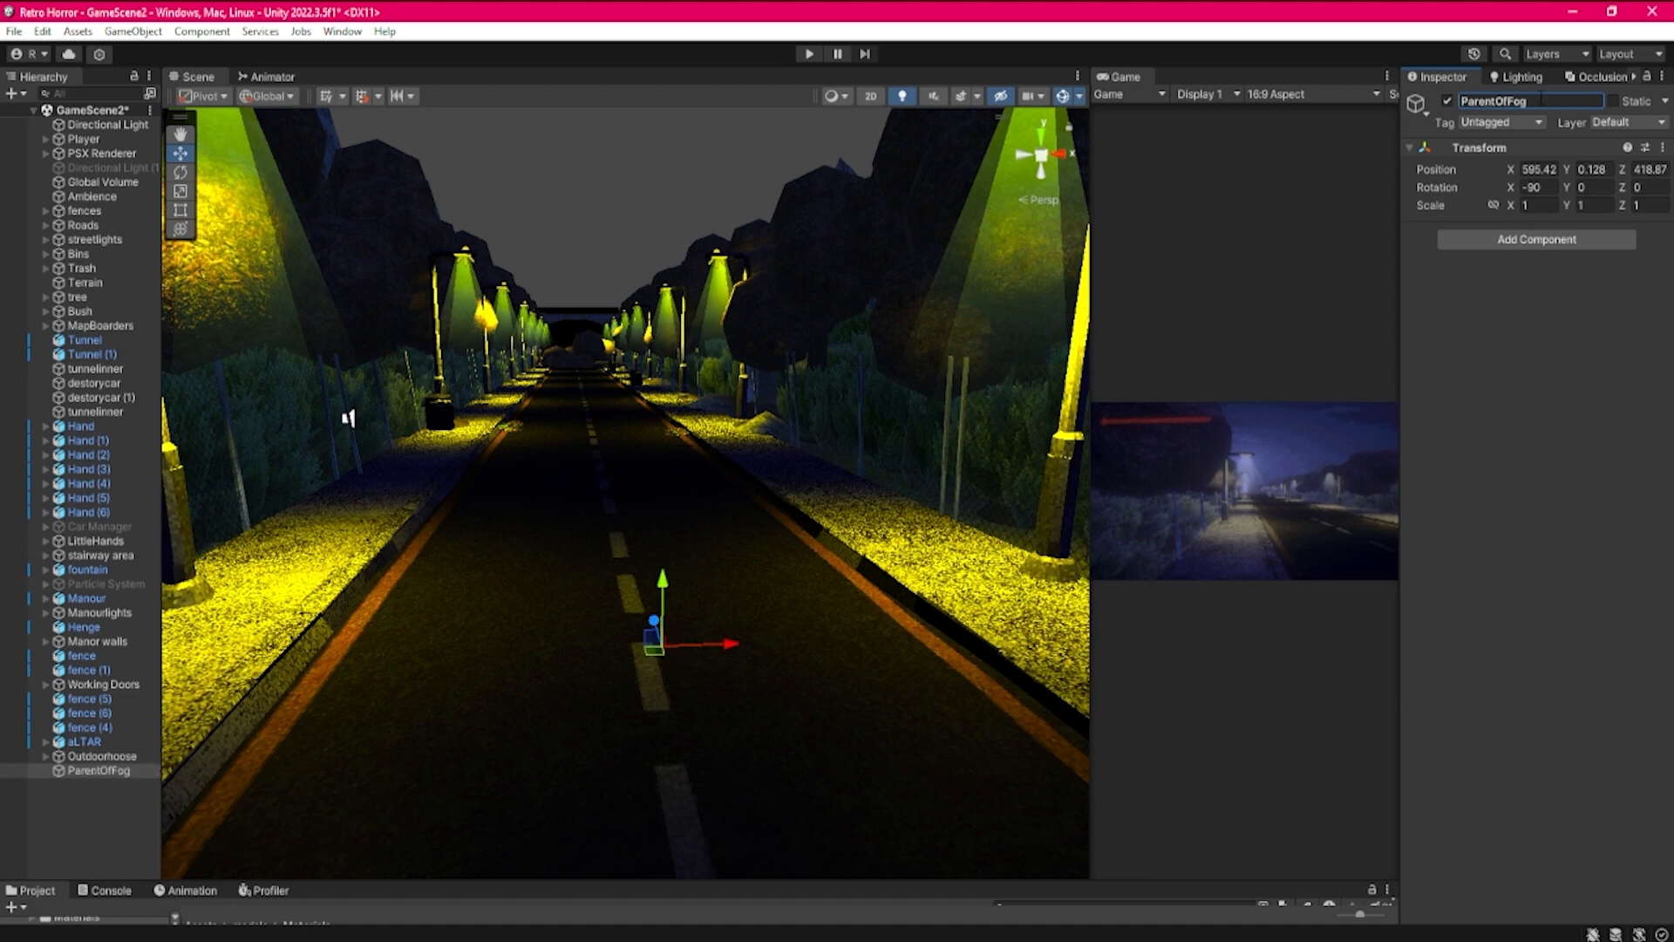
# Bring up the context menu for ParentOfFog in the Hierarchy
pyautogui.rightClick(98, 770)
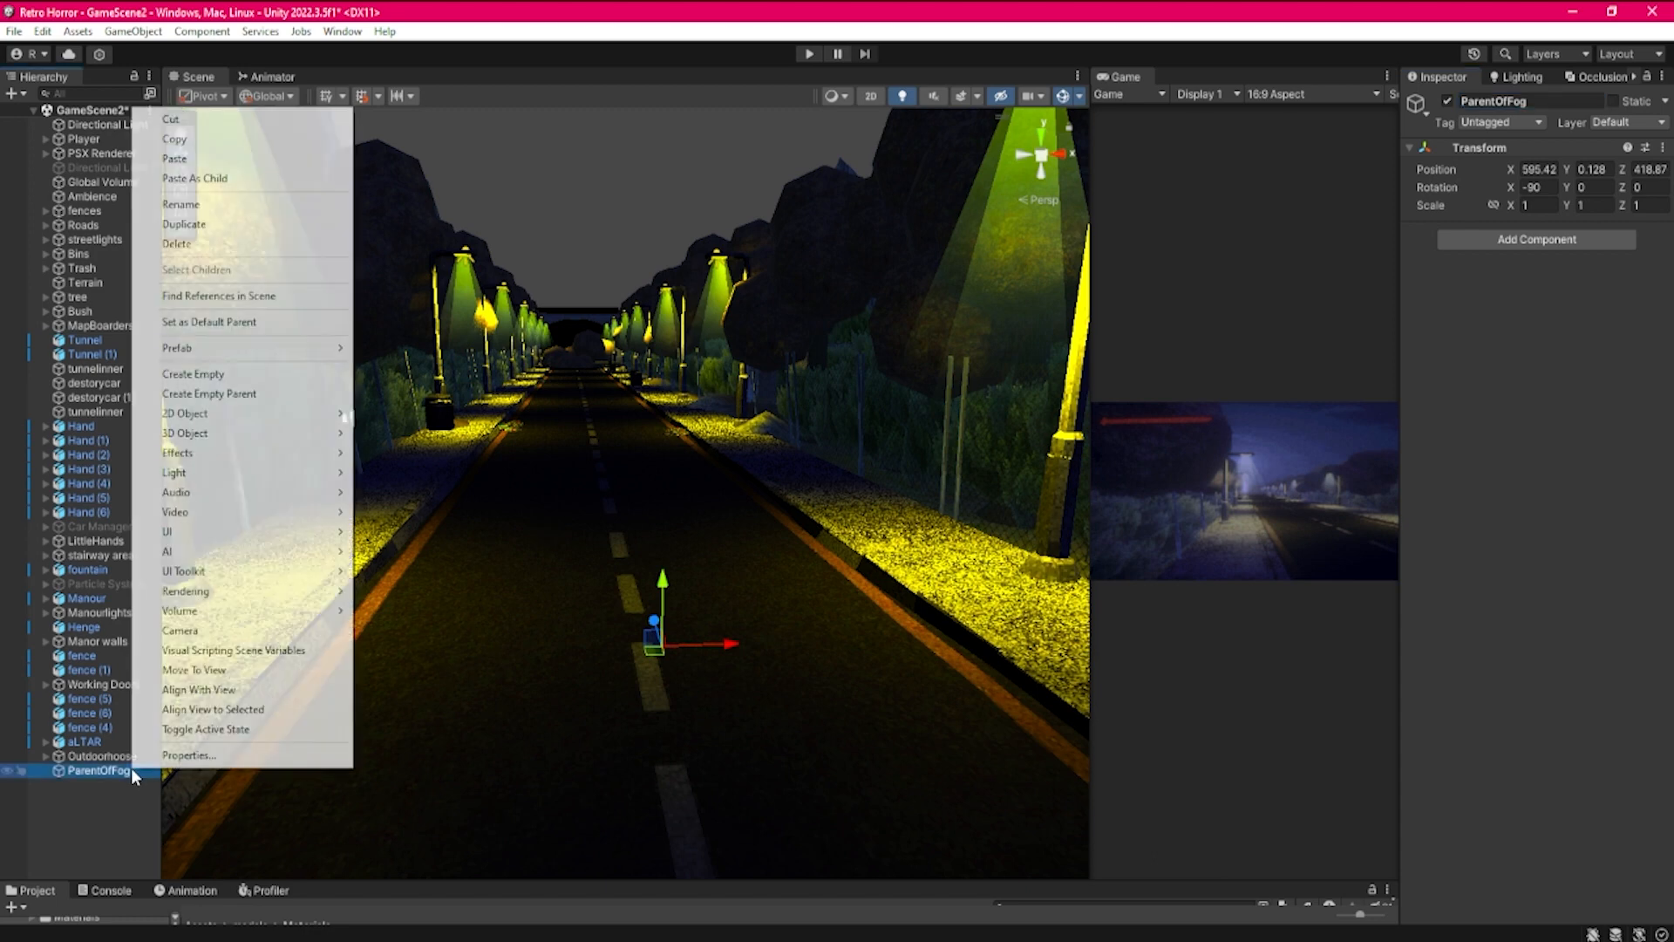
pyautogui.moveTo(253, 452)
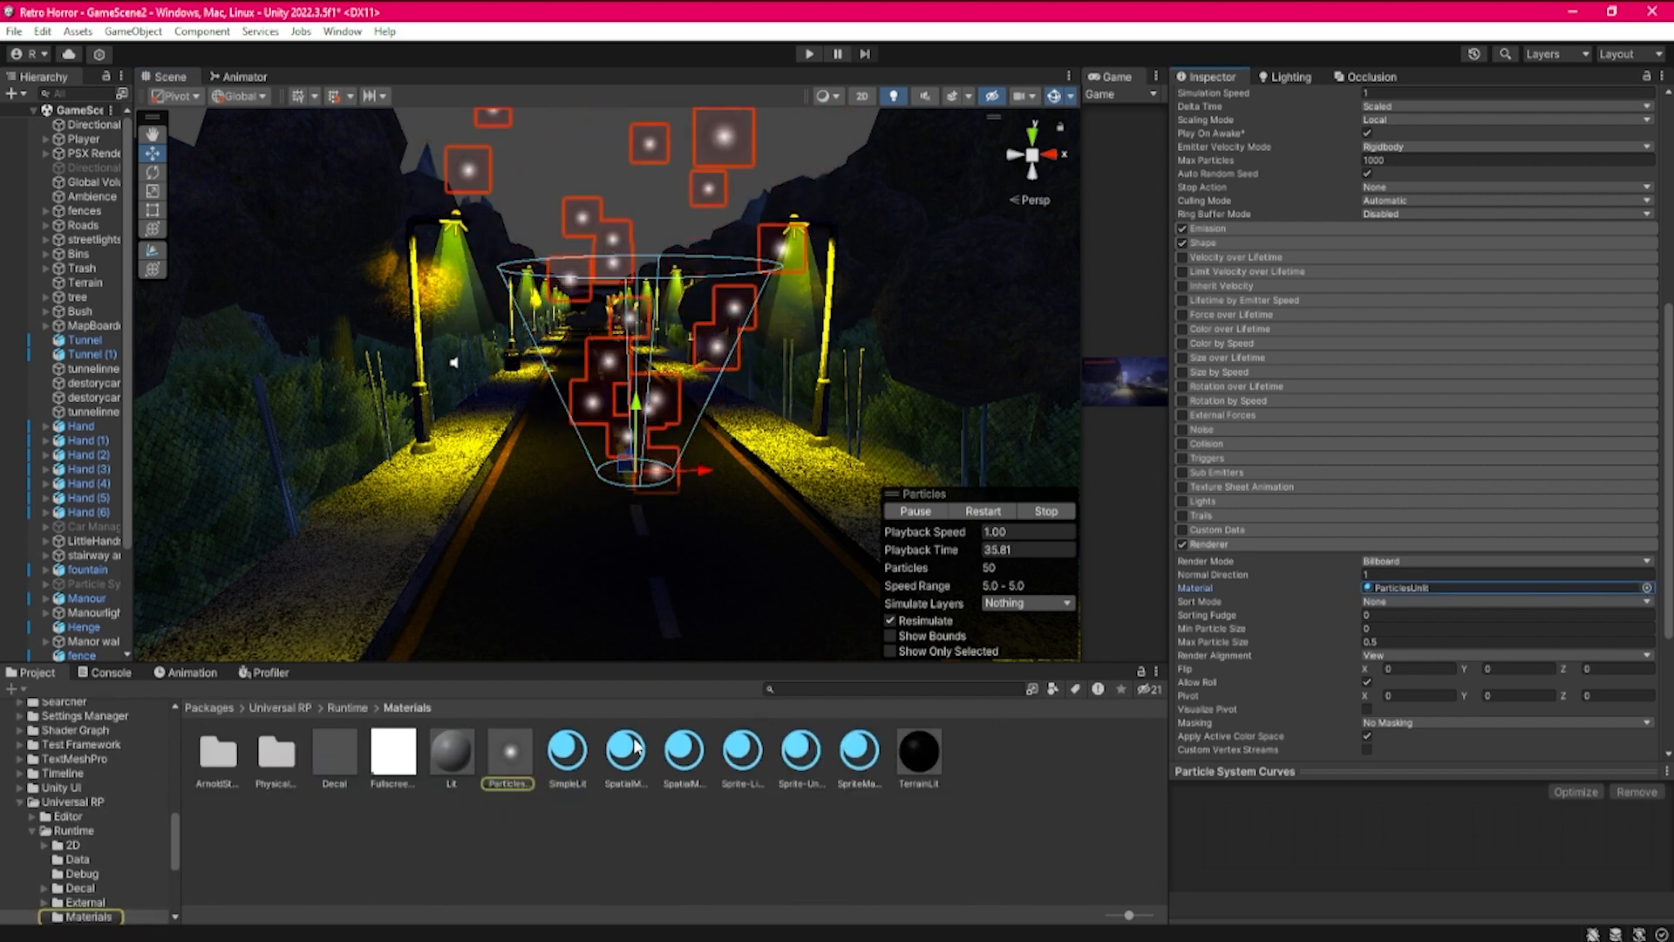
# Assign the smoke material and inspect its Legacy Additive (Soft) shader settings
pyautogui.click(1660, 587)
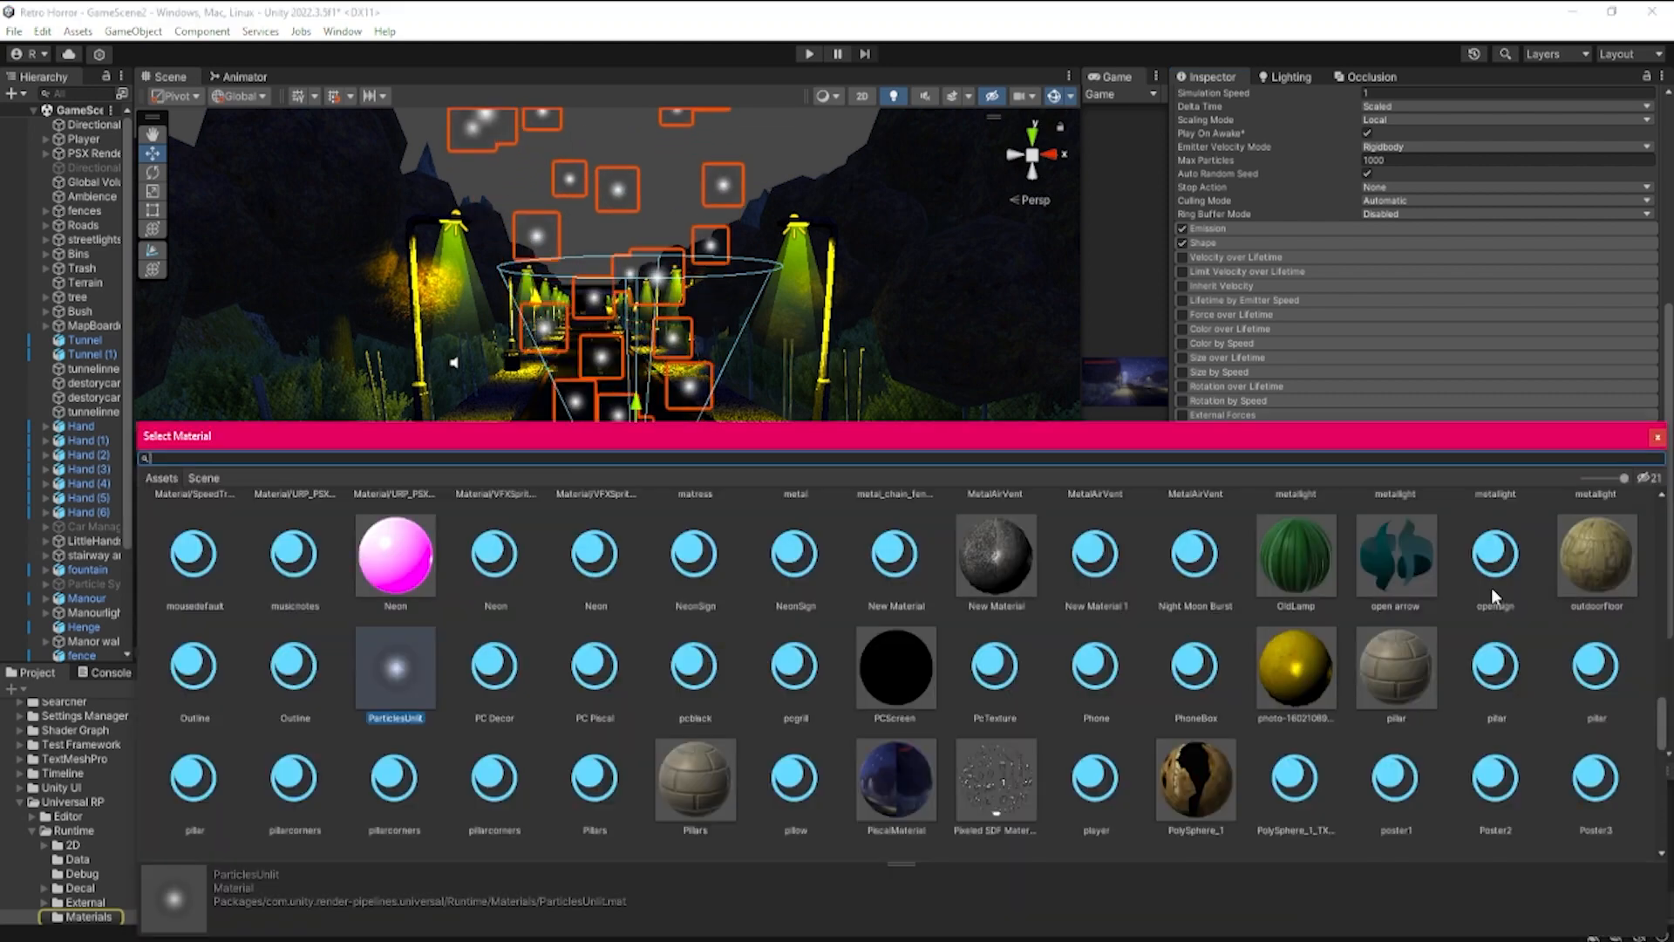
pyautogui.scroll(-3)
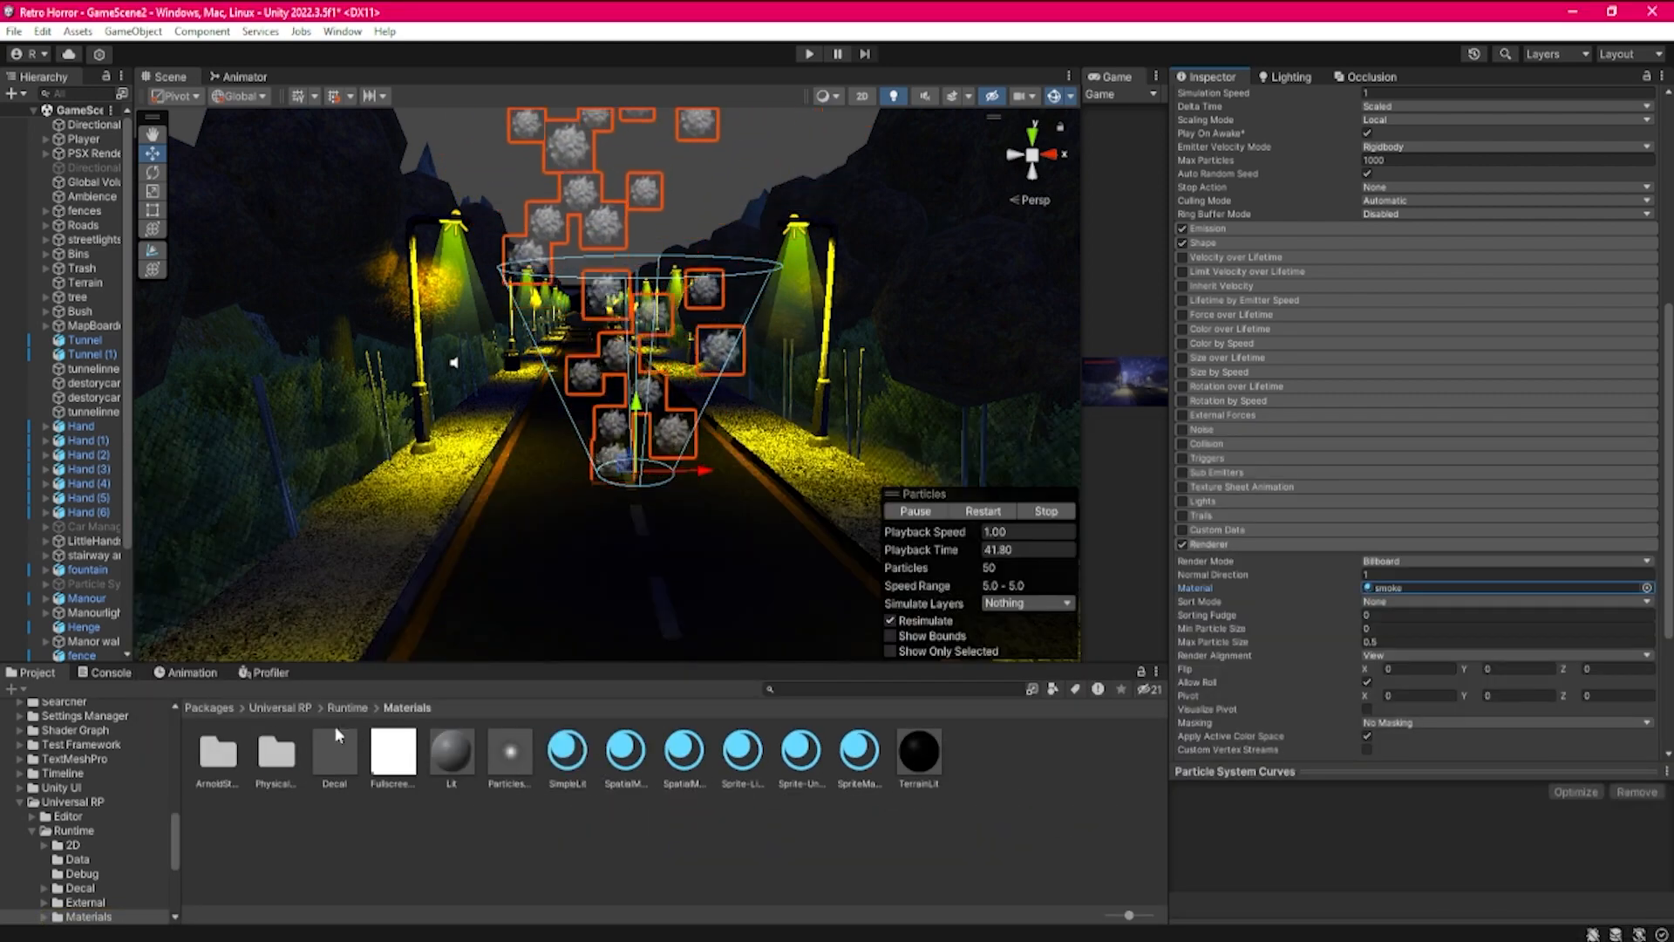
pyautogui.click(576, 860)
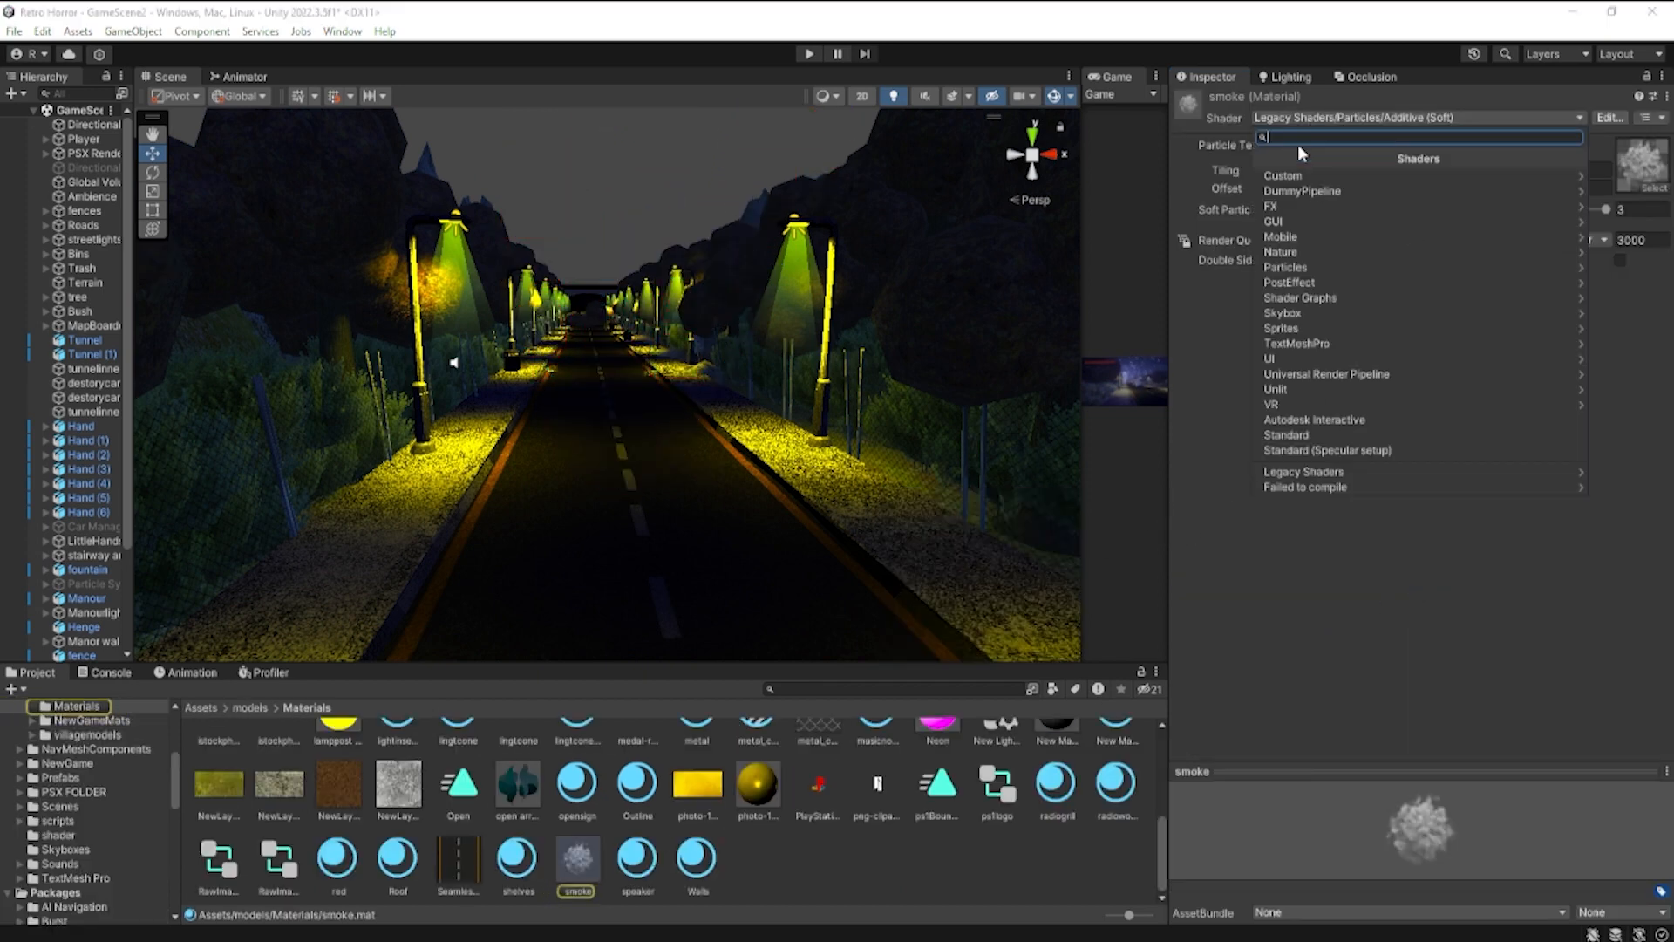
pyautogui.moveTo(1313, 175)
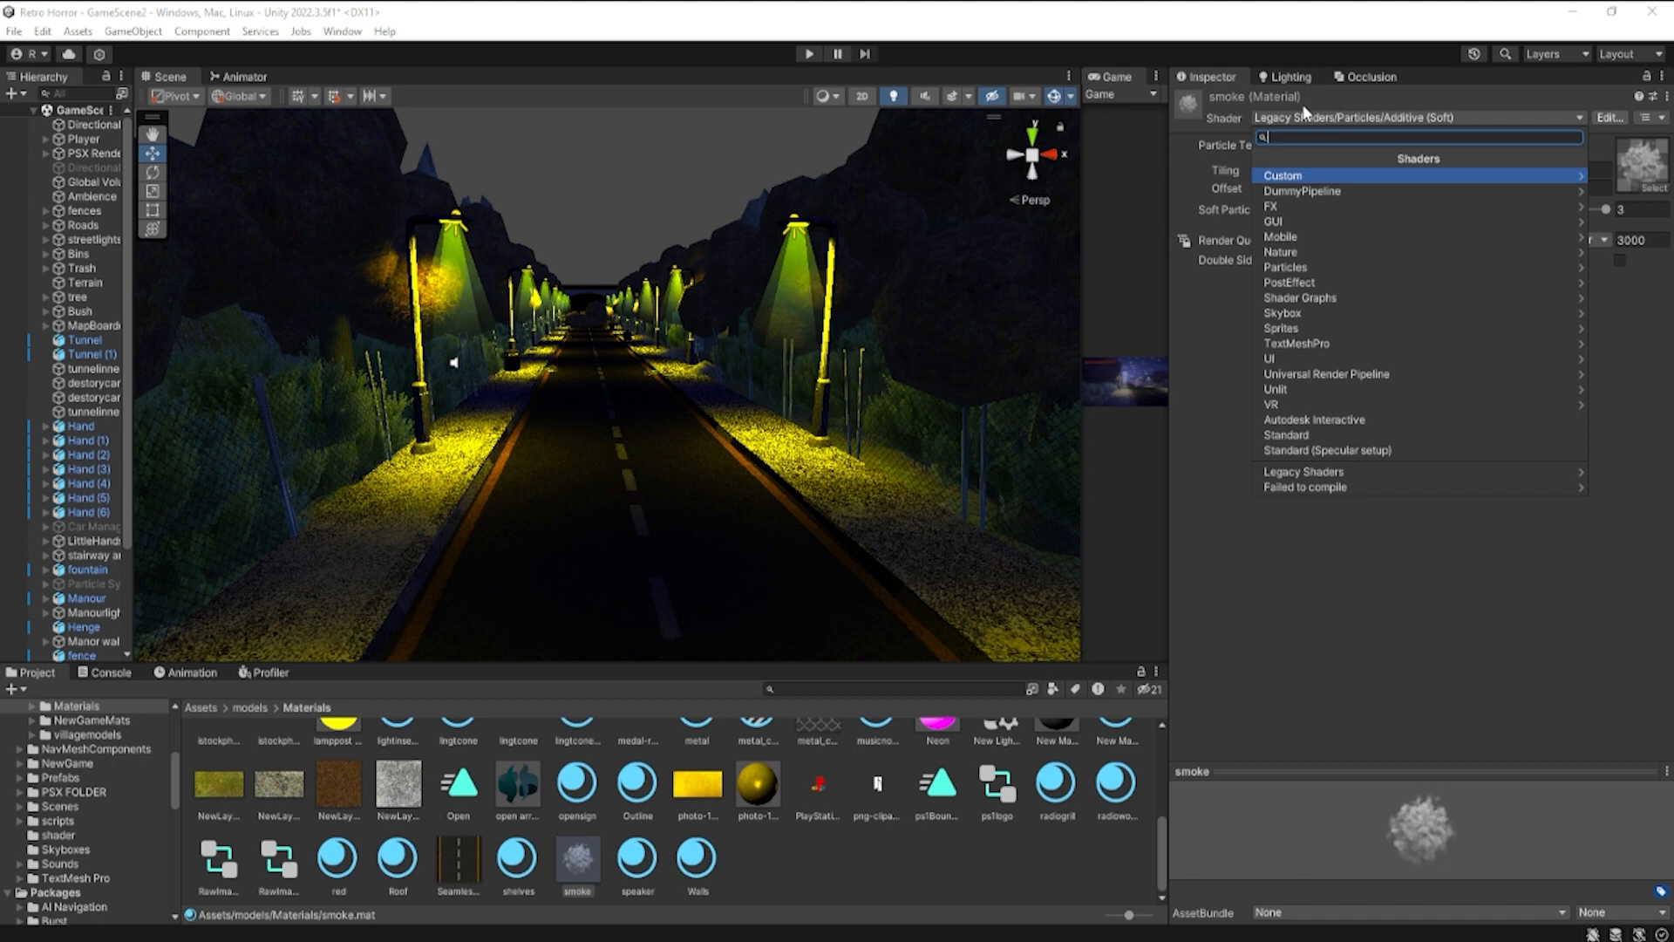
pyautogui.moveTo(1237, 123)
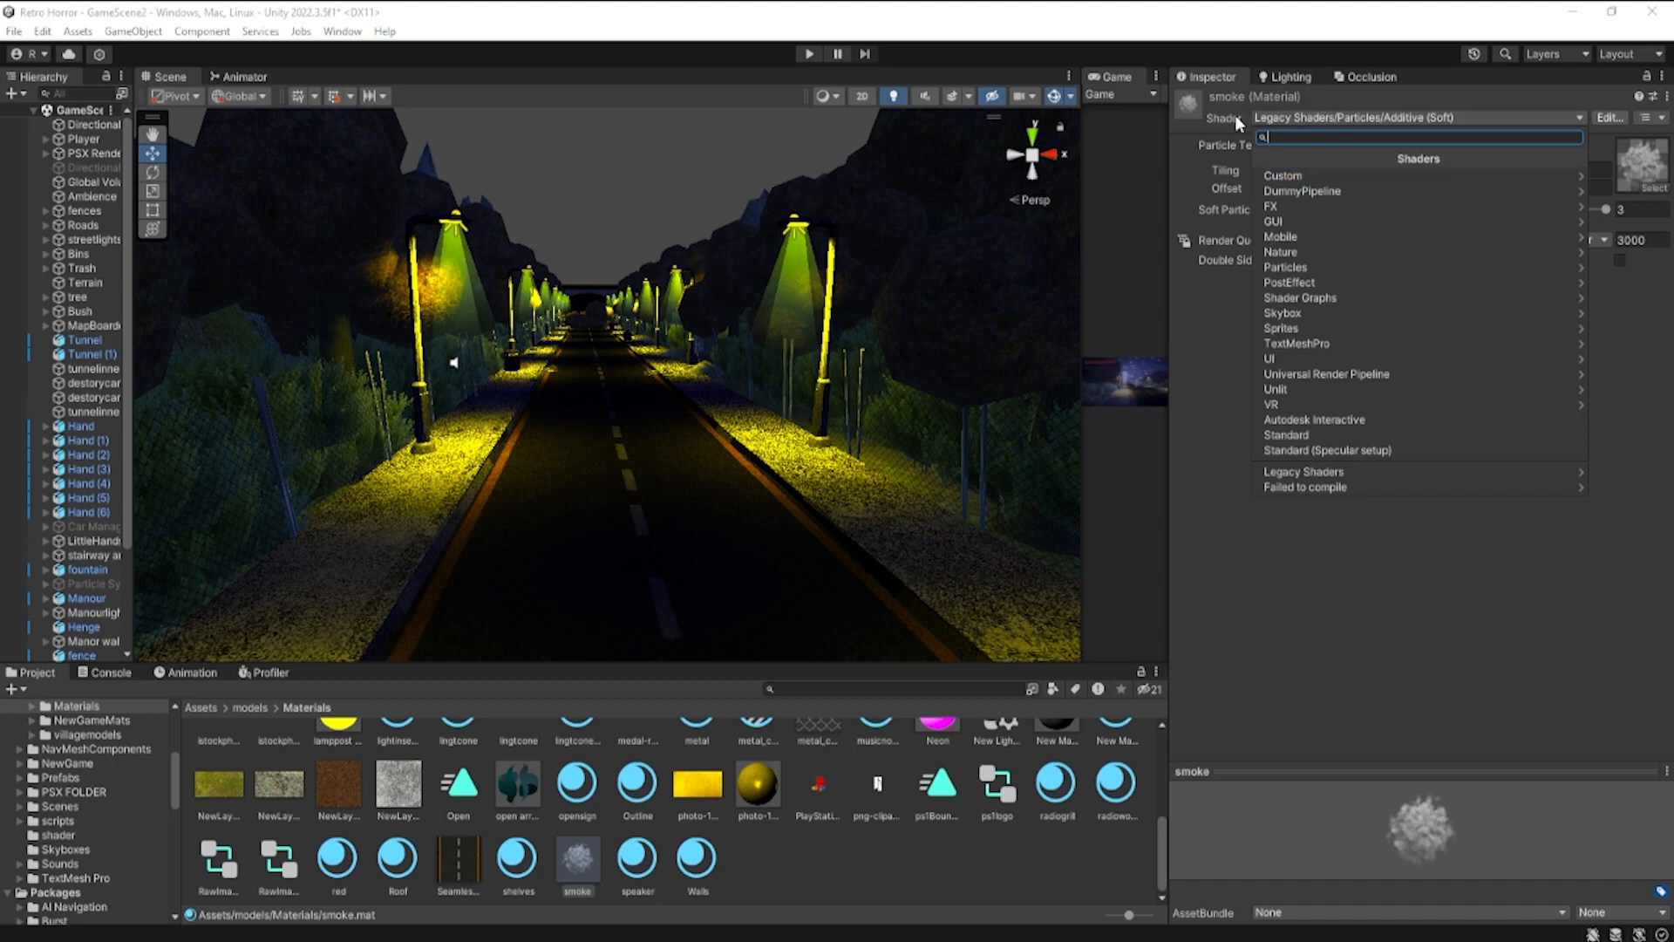
pyautogui.moveTo(1290, 222)
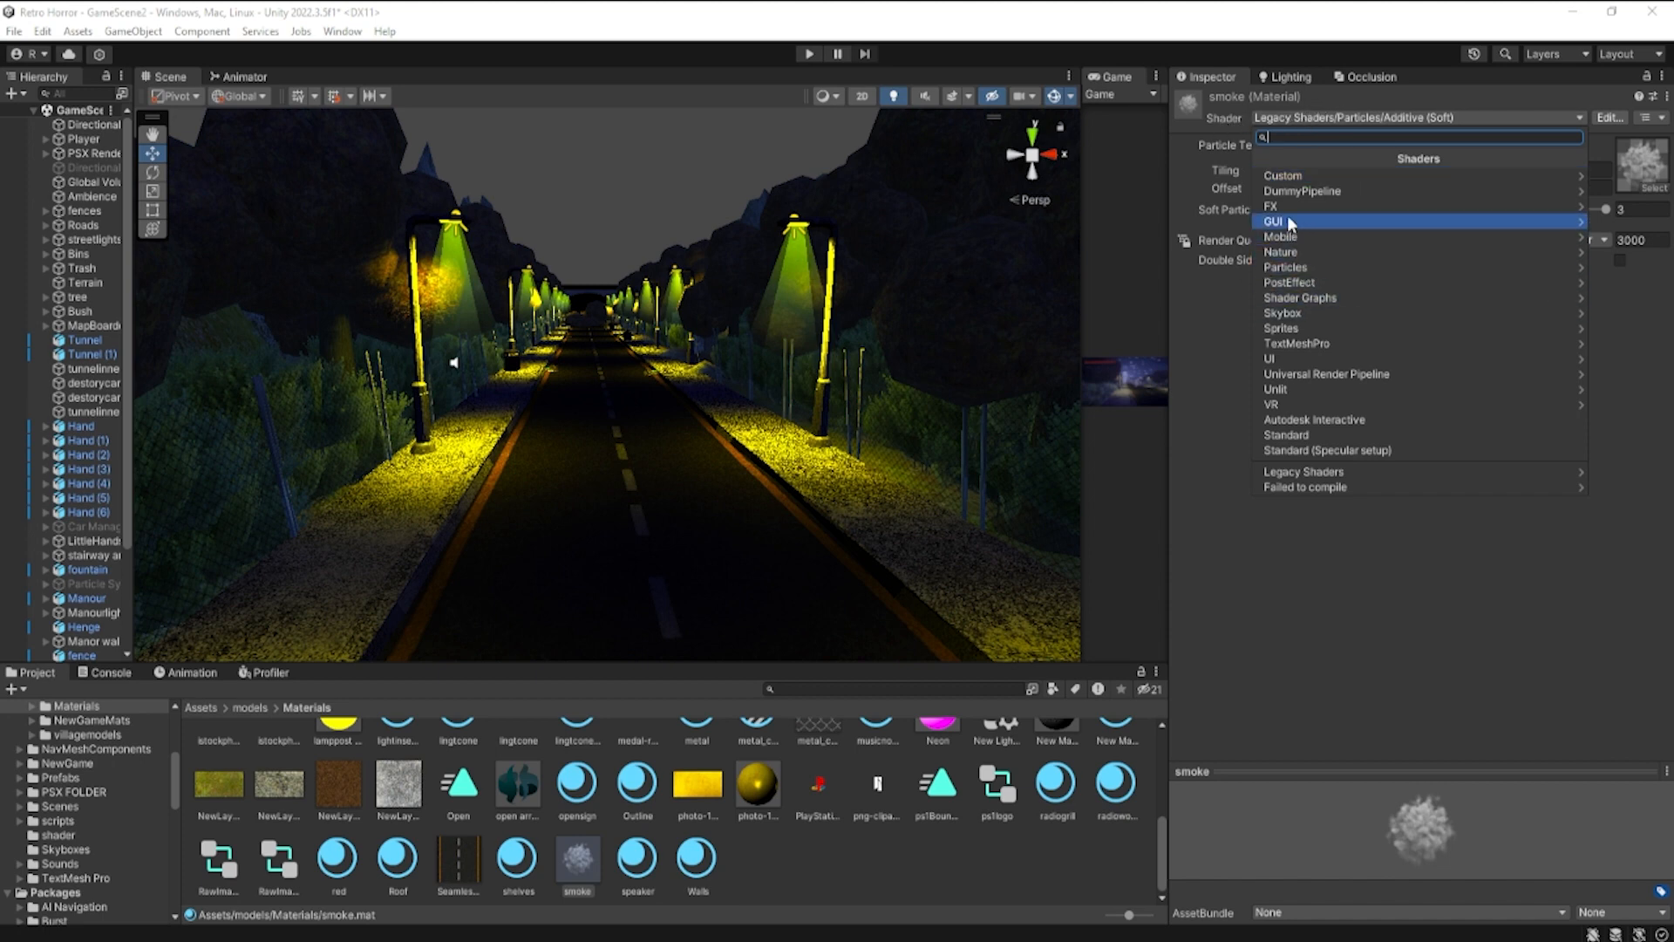
pyautogui.click(1286, 266)
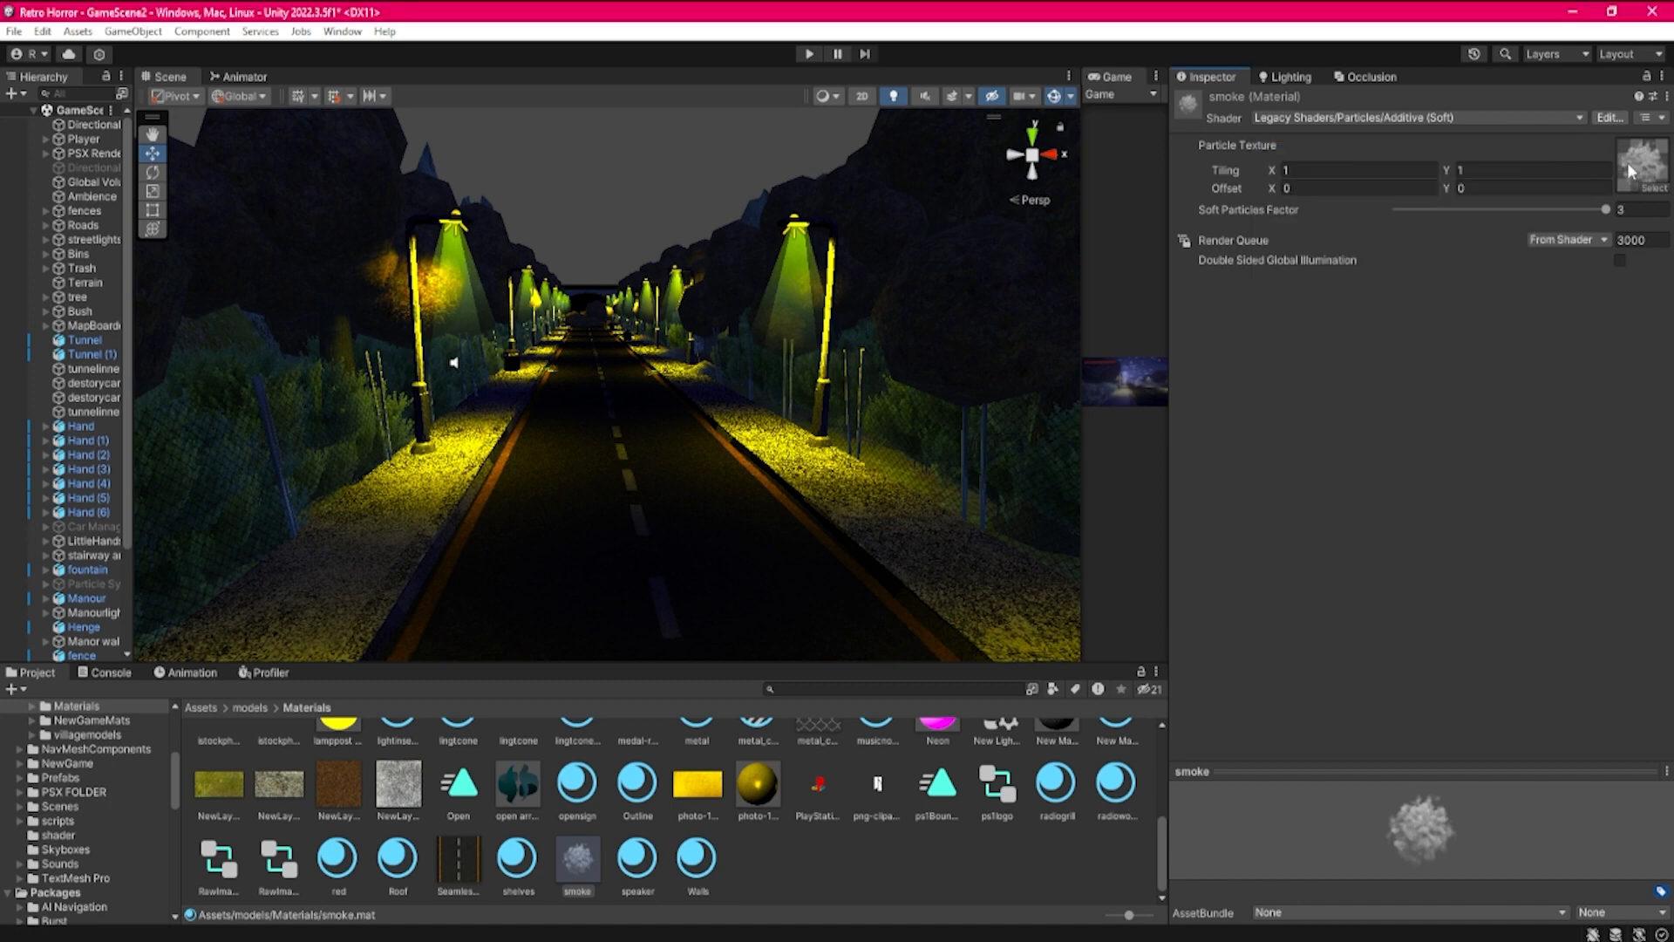
pyautogui.scroll(-3)
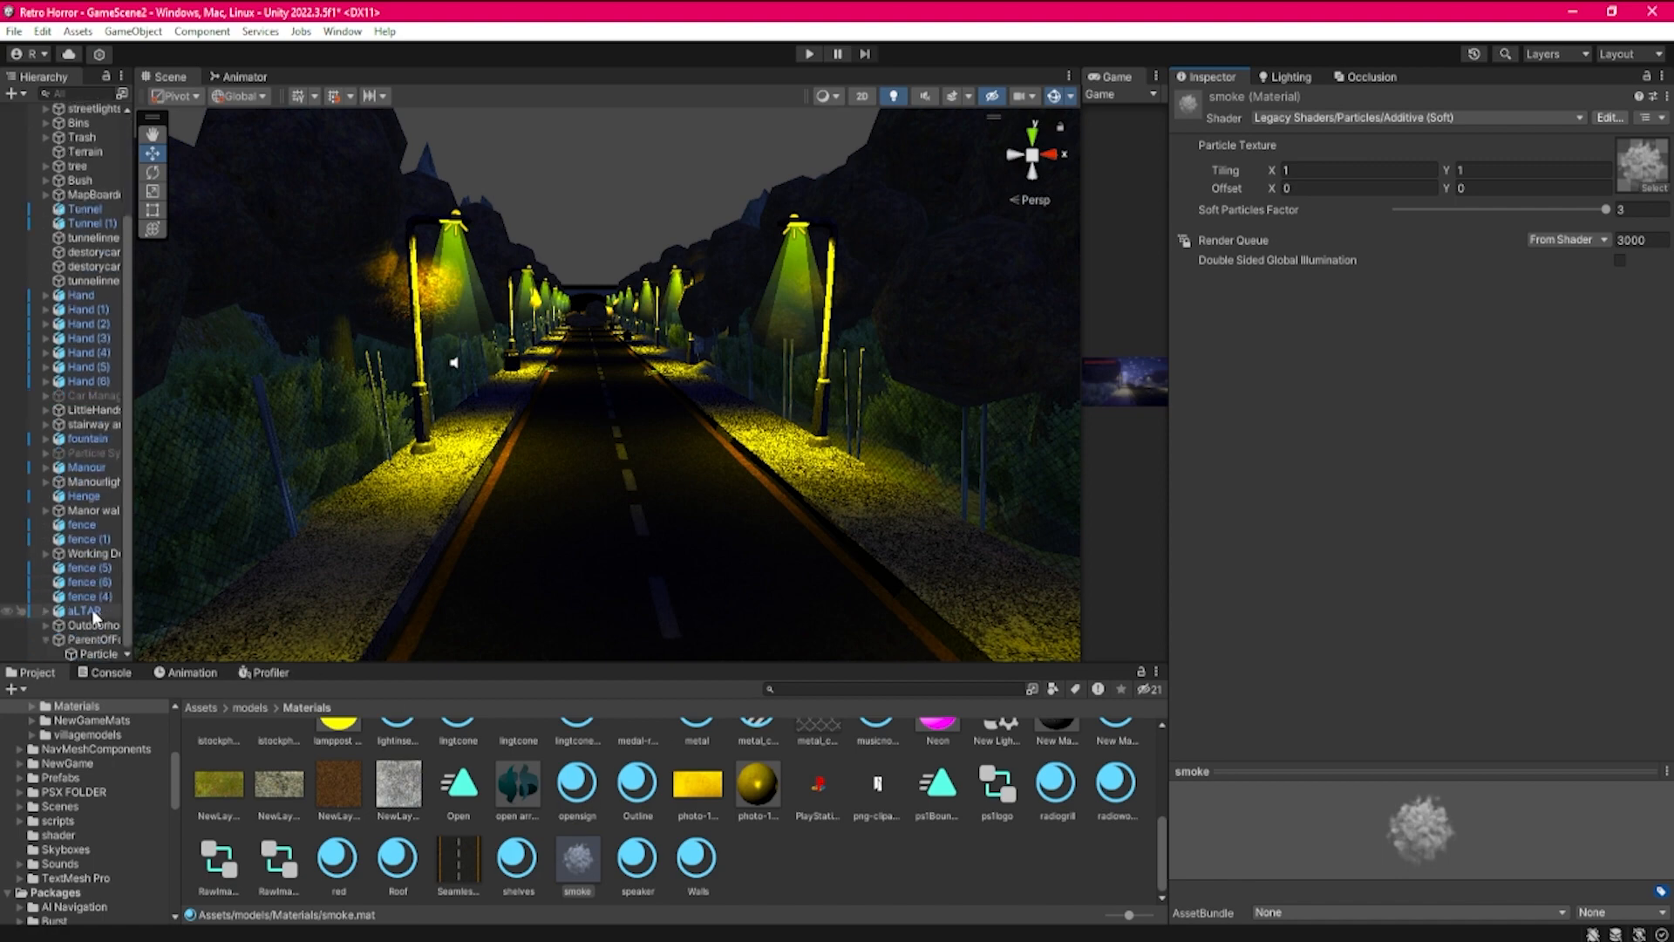
# Set the fog particle system's Start Speed to 0.12
pyautogui.click(96, 653)
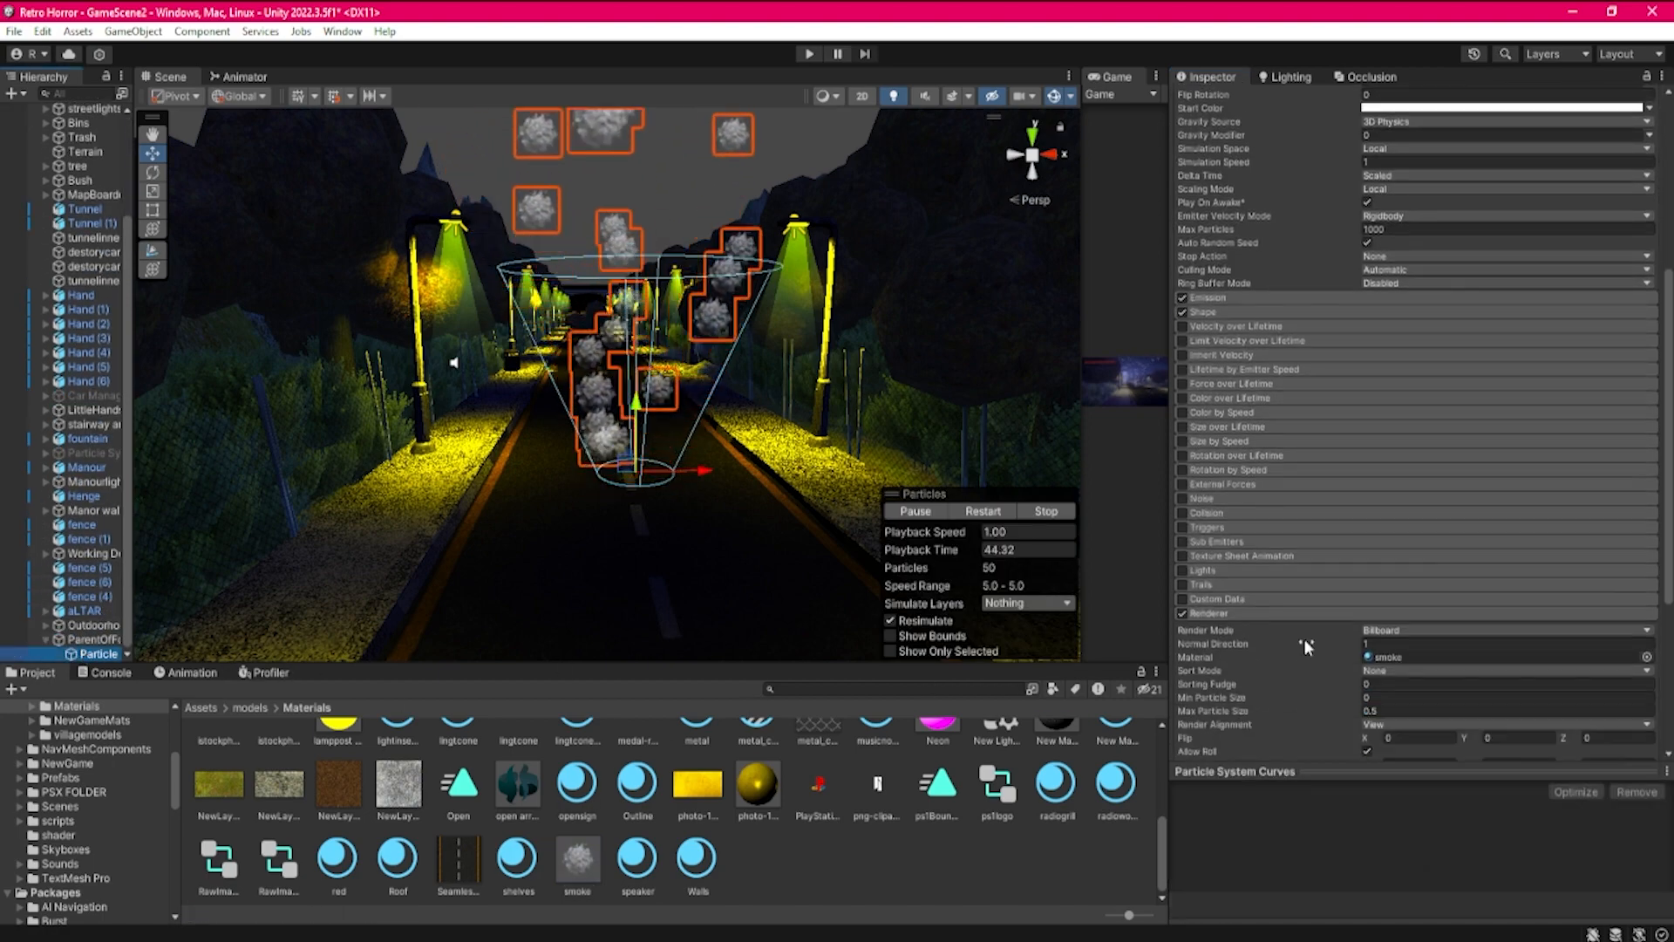
pyautogui.scroll(-3)
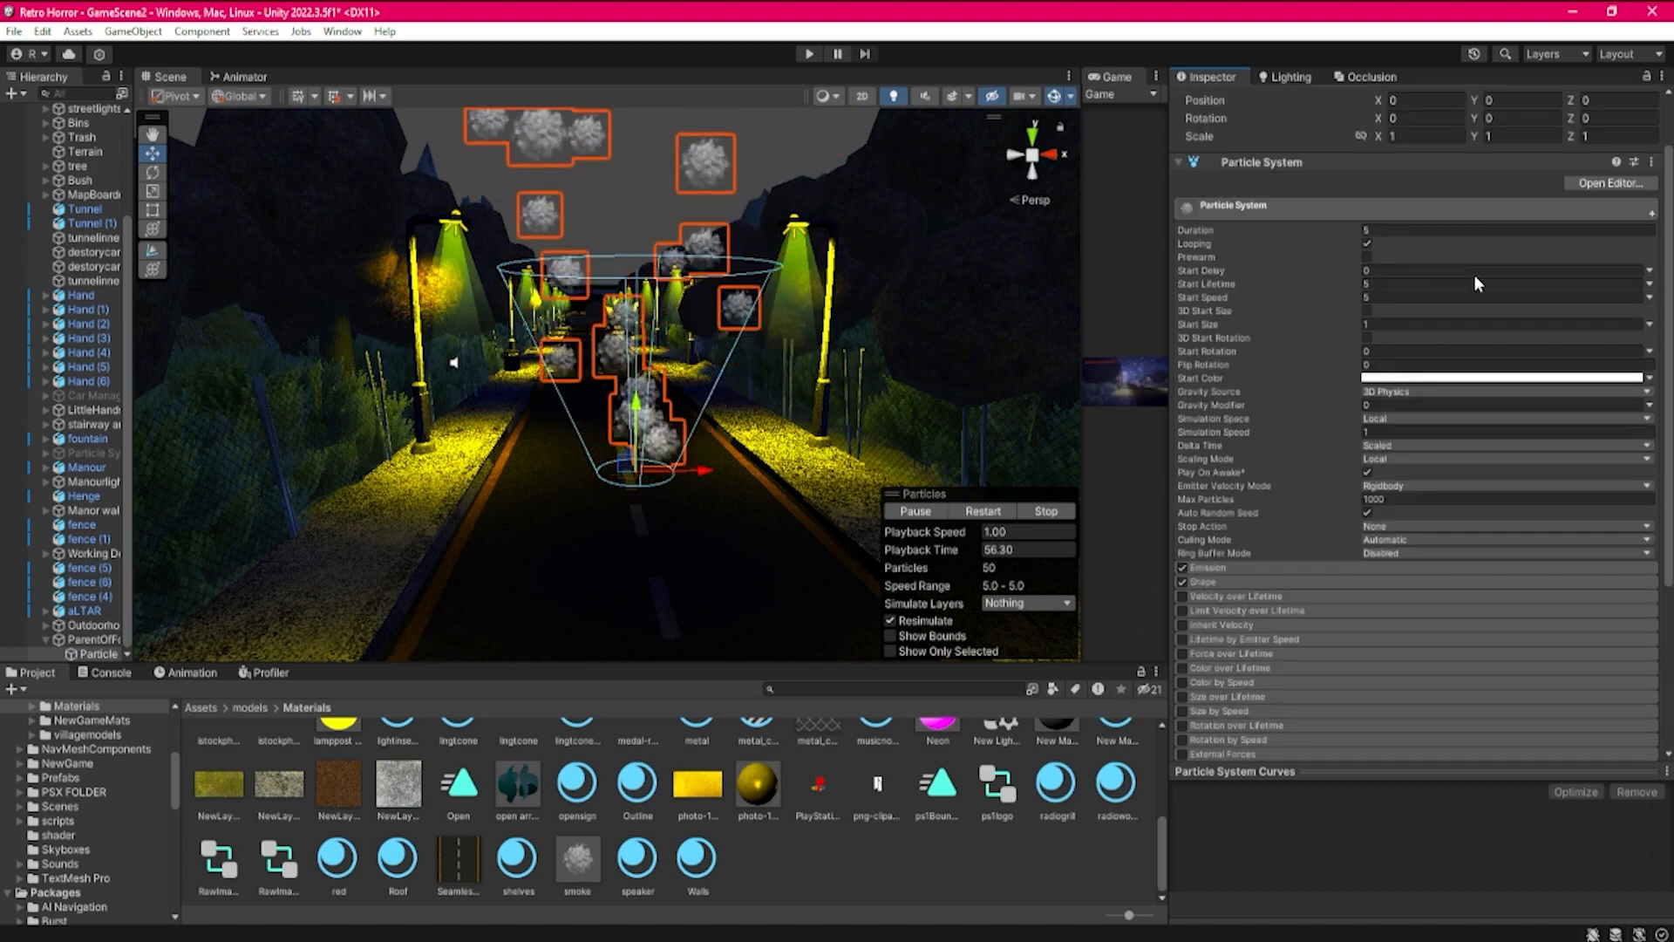
pyautogui.click(1650, 297)
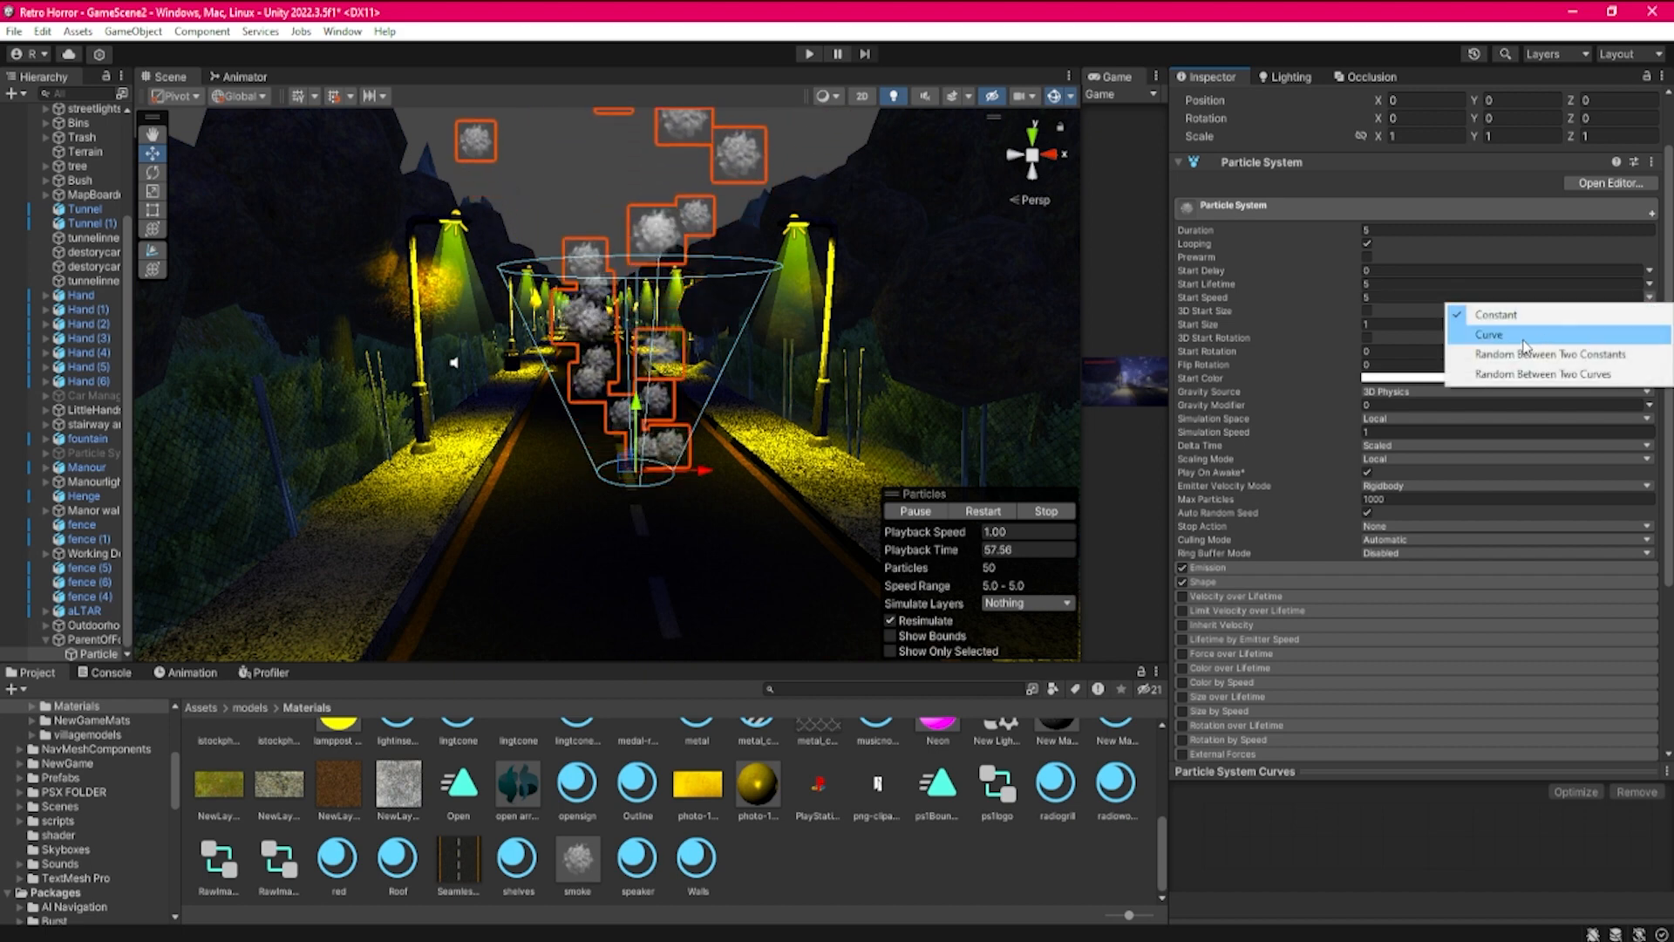
pyautogui.click(1490, 334)
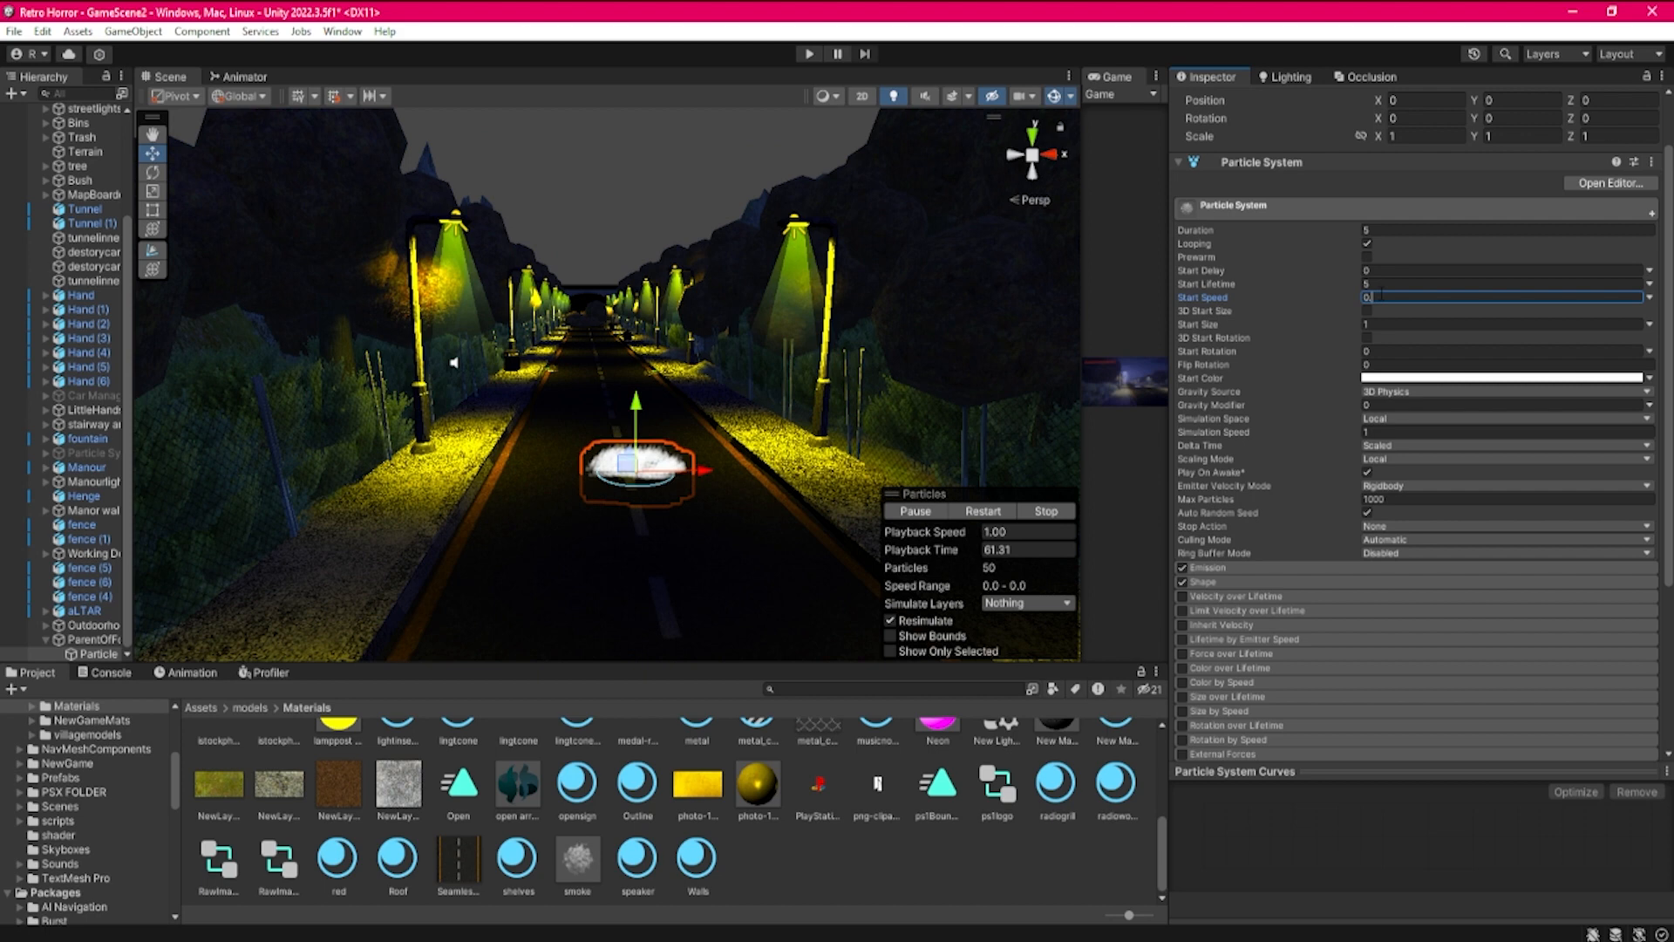
pyautogui.write('0.12')
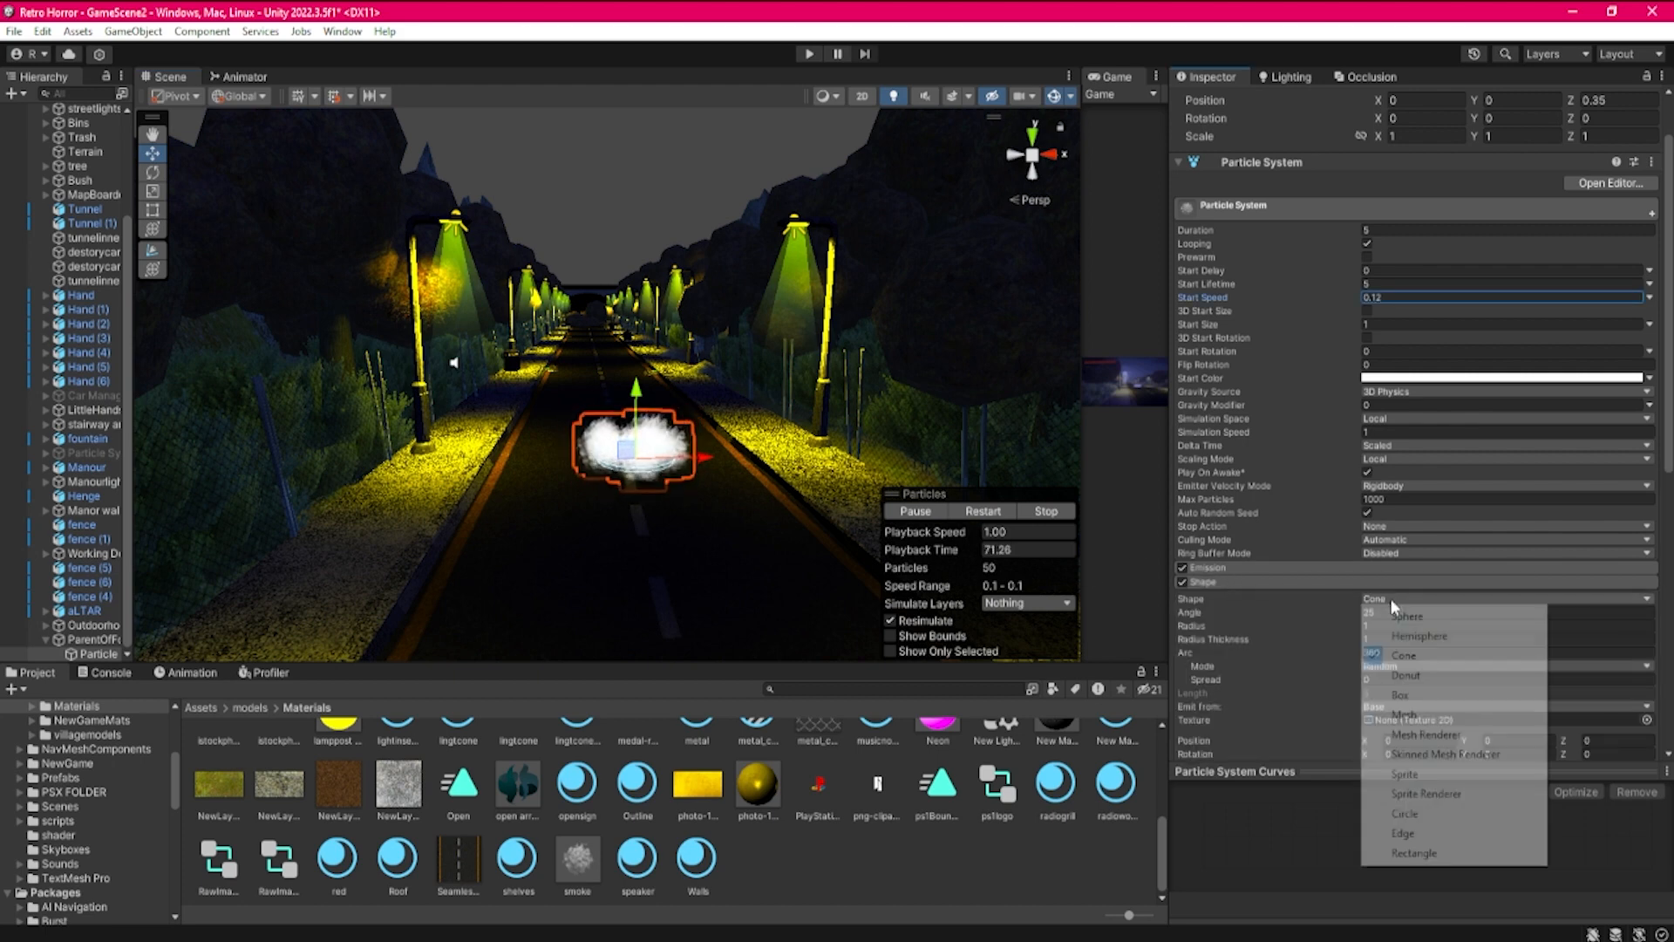
# Switch the emitter shape from Cone to Box with Scale X of 10
pyautogui.click(1392, 694)
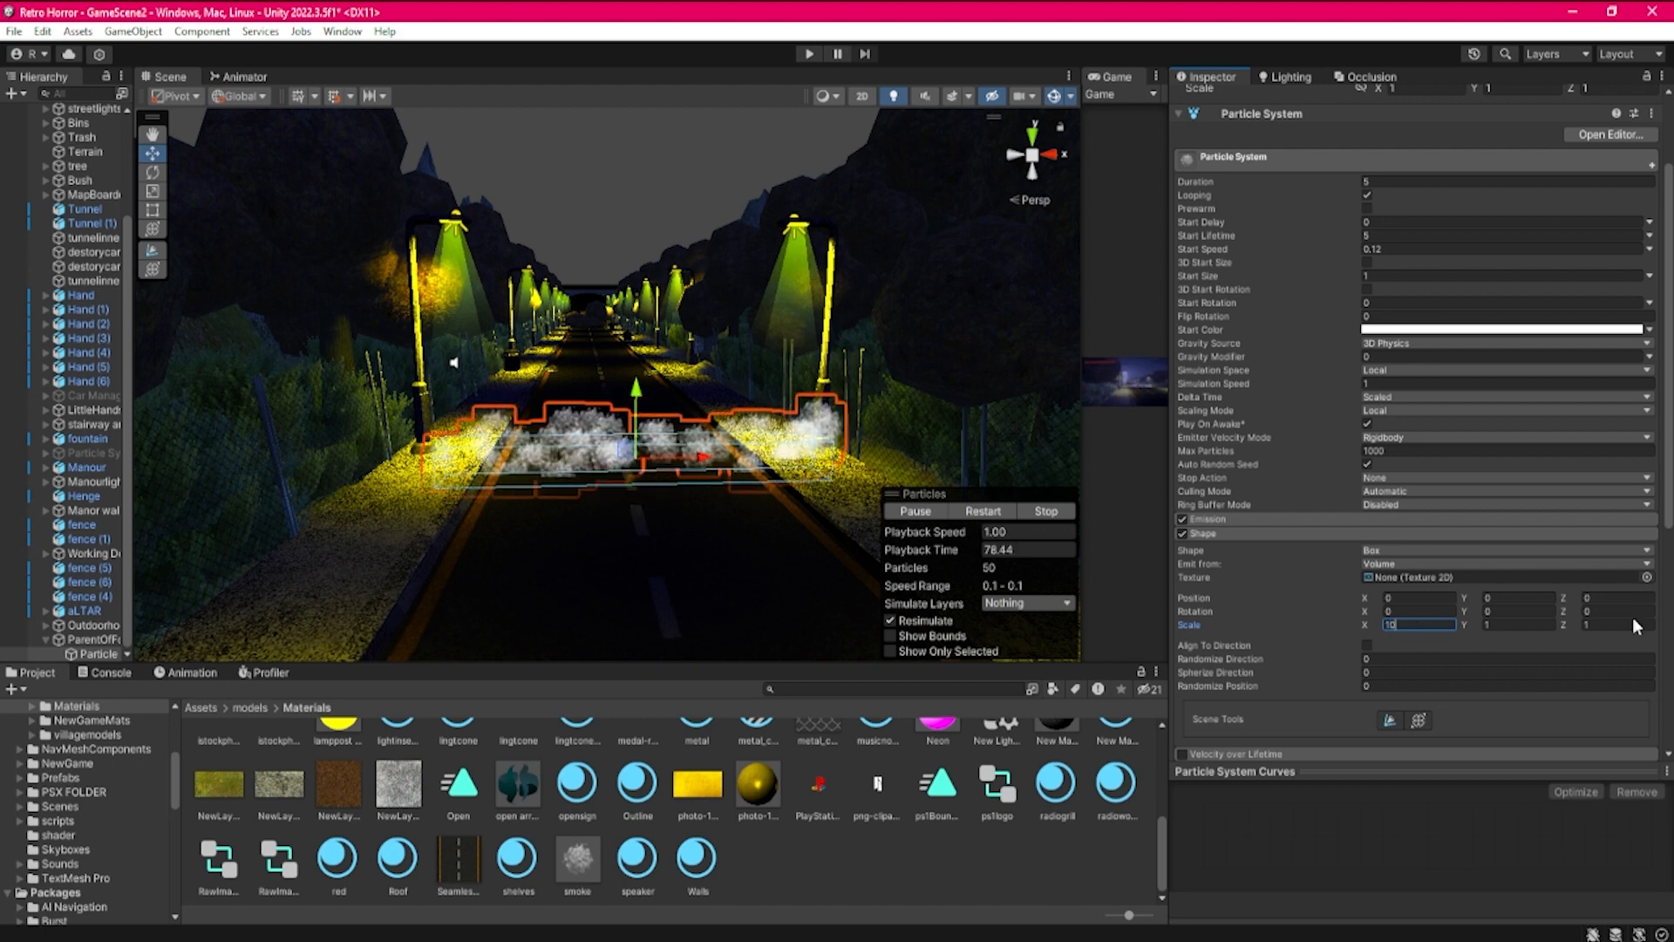
pyautogui.write('10')
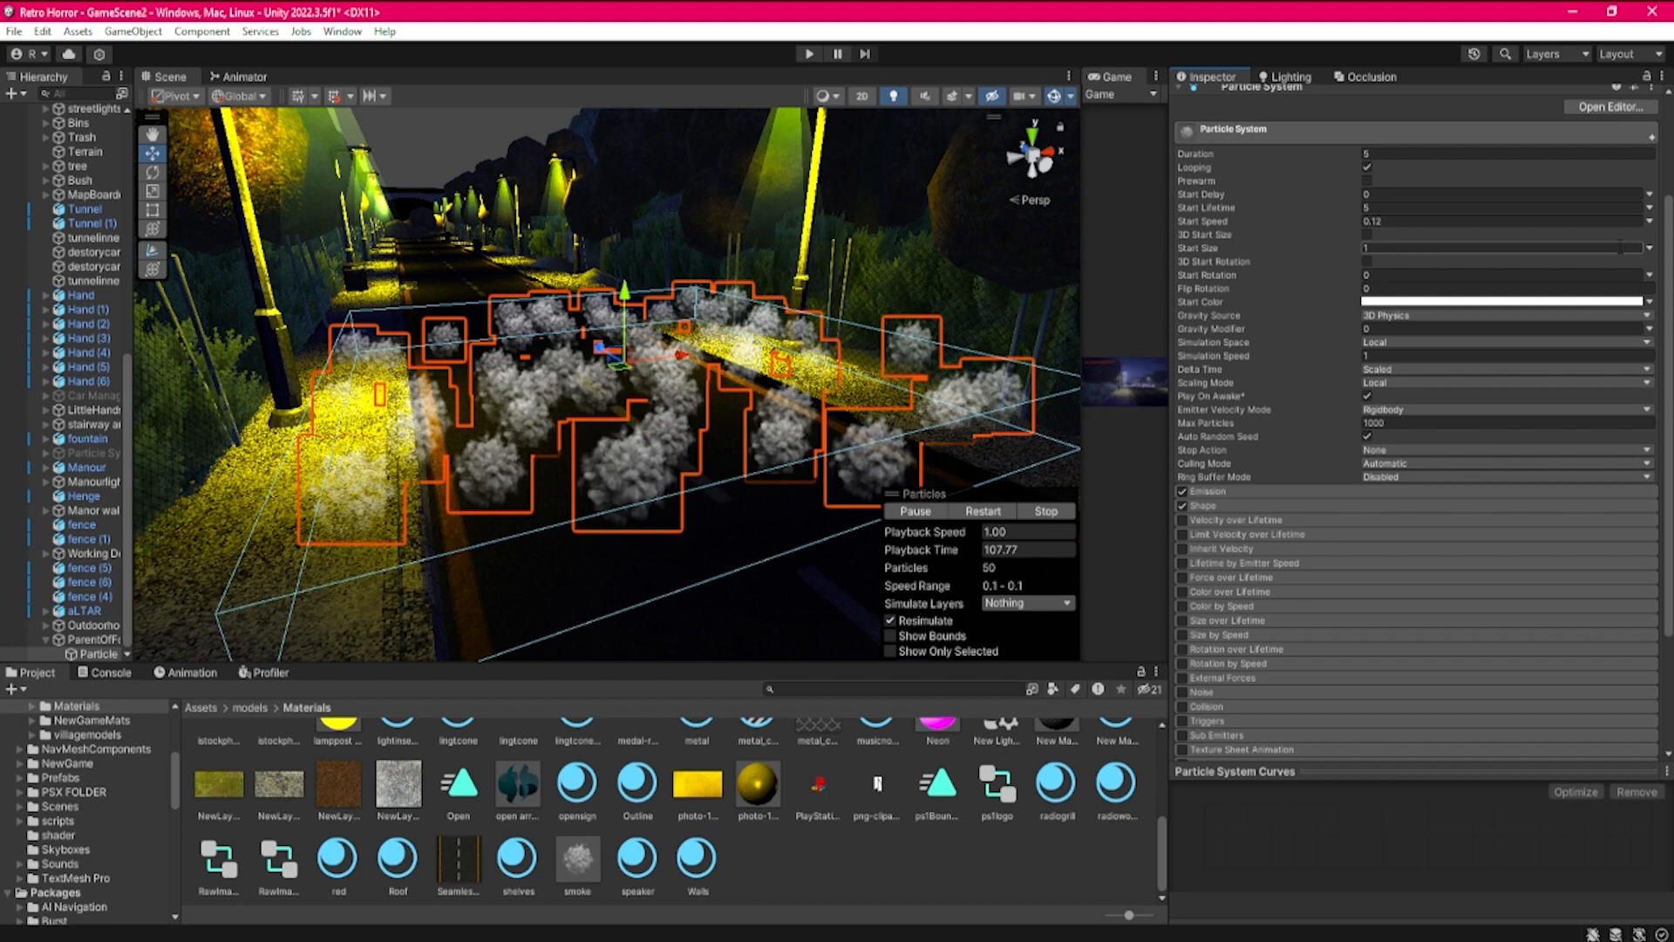
# Make Start Size random between two constants, 6 and 12
pyautogui.click(1661, 248)
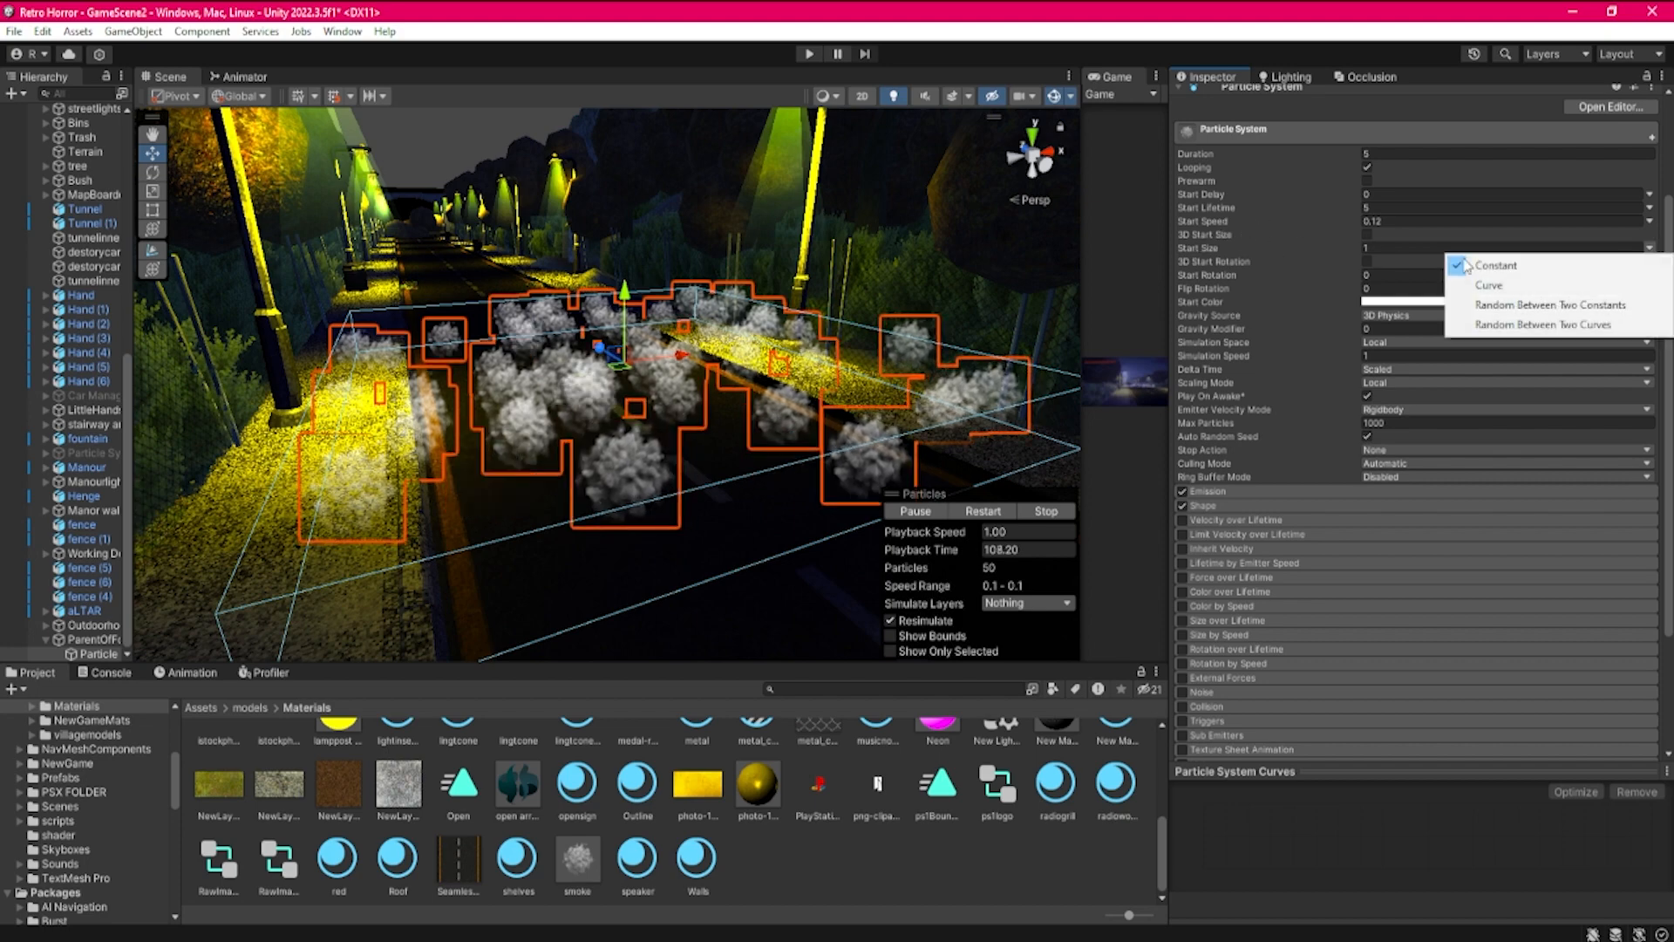
pyautogui.moveTo(1570, 304)
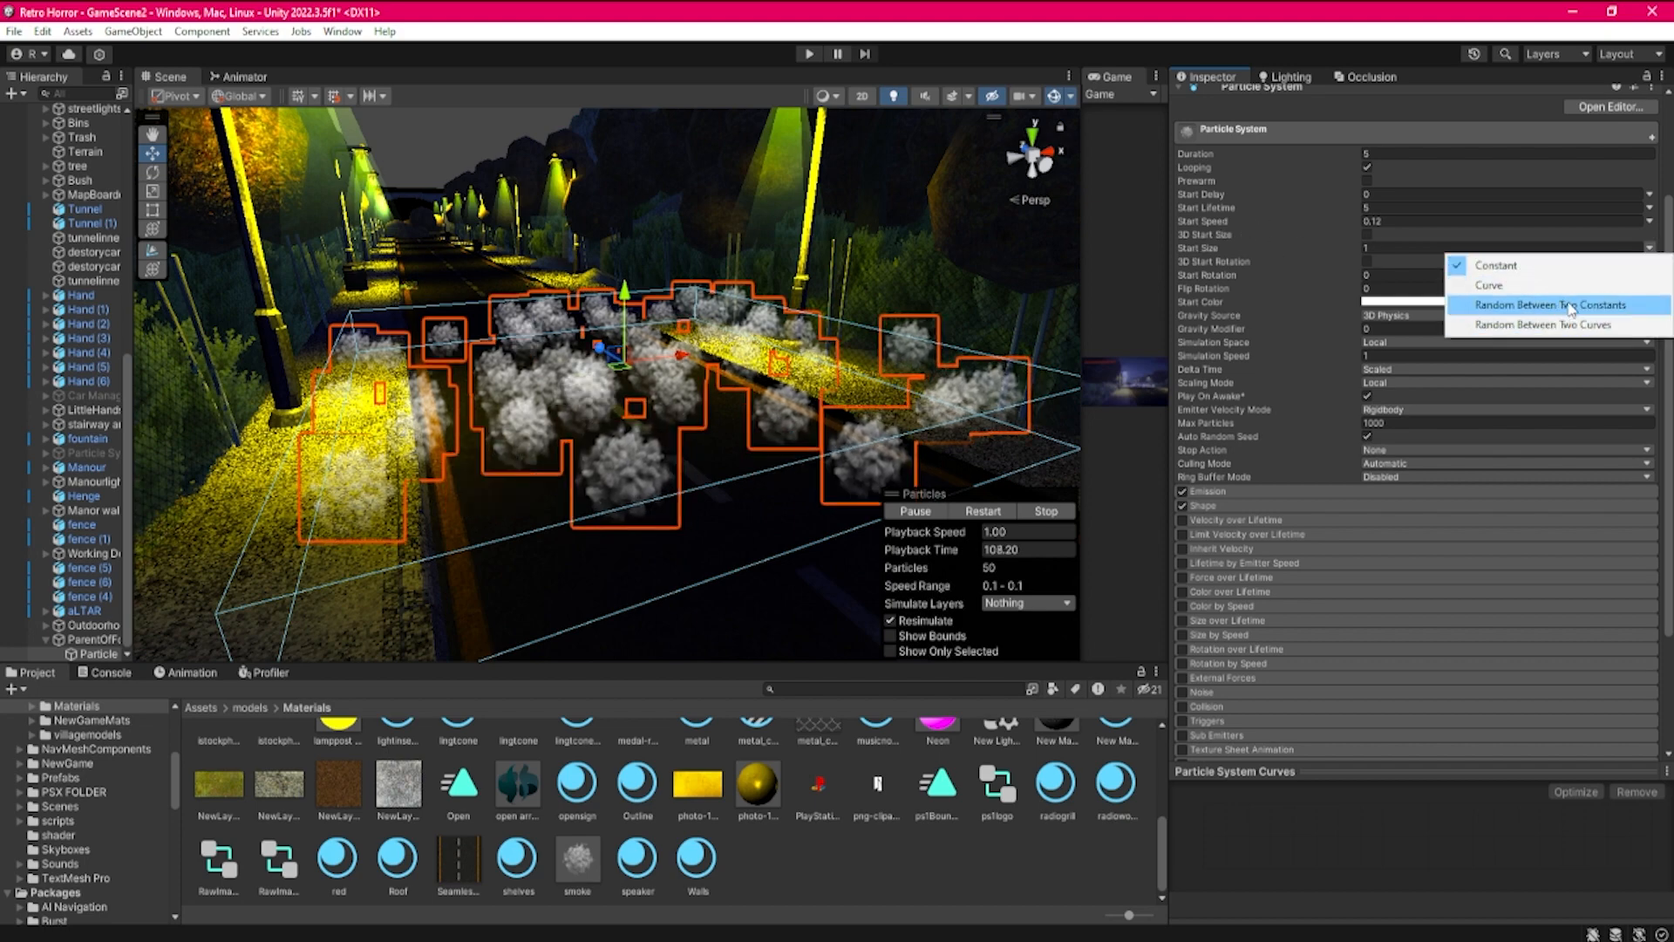
pyautogui.click(1545, 305)
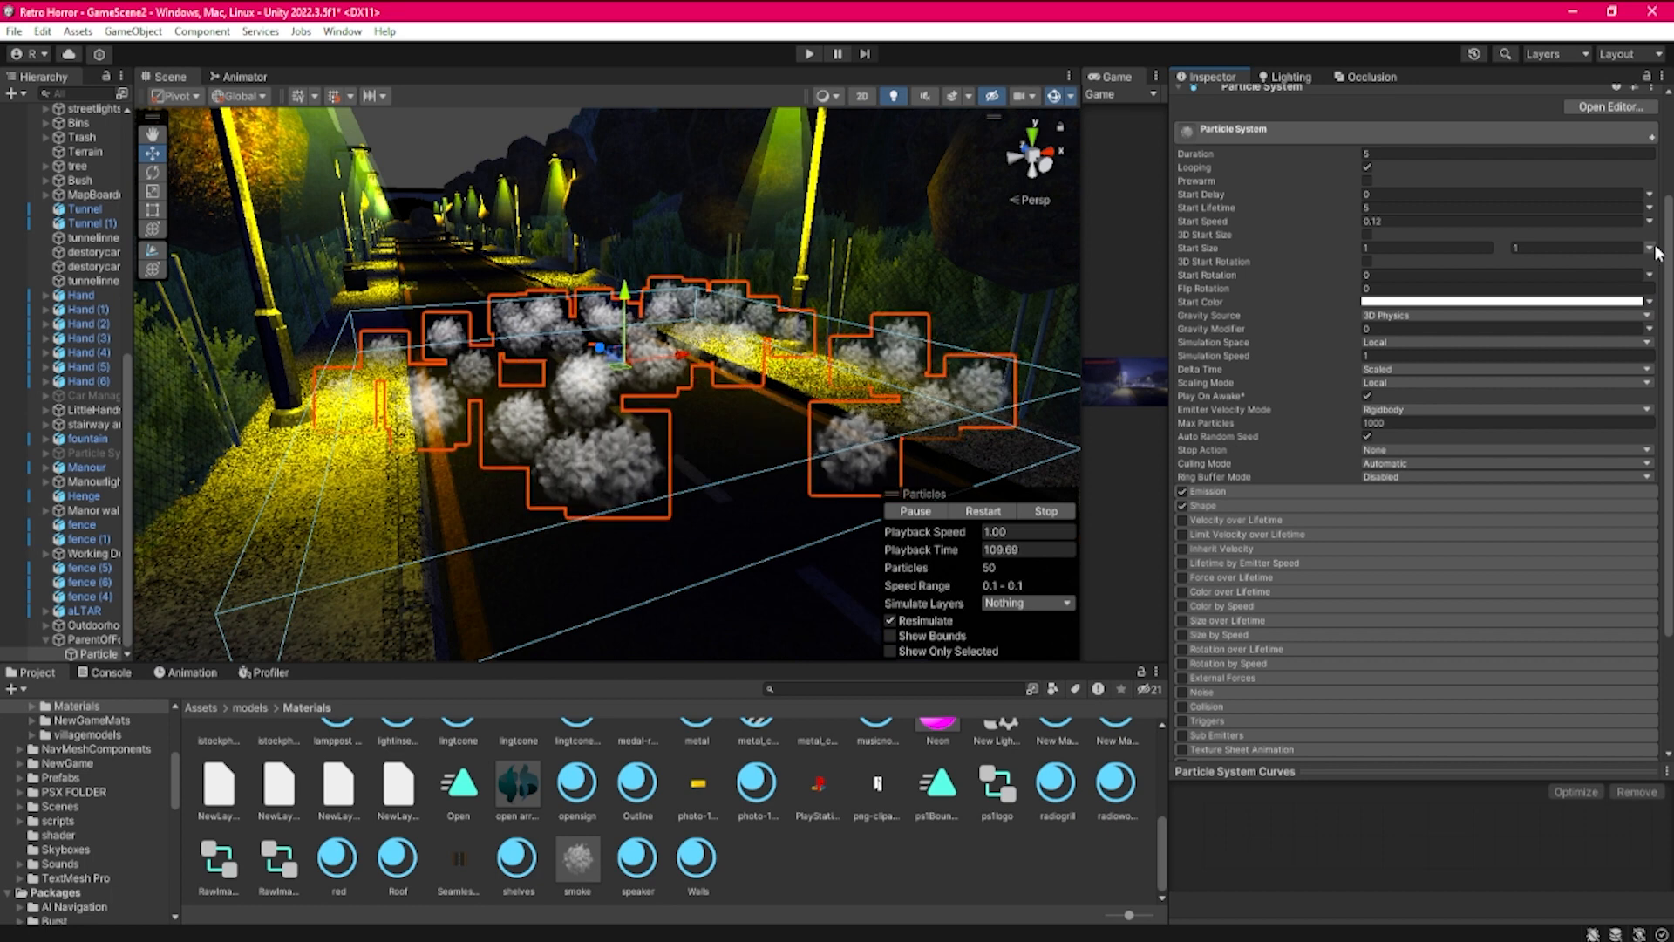
pyautogui.moveTo(1552, 254)
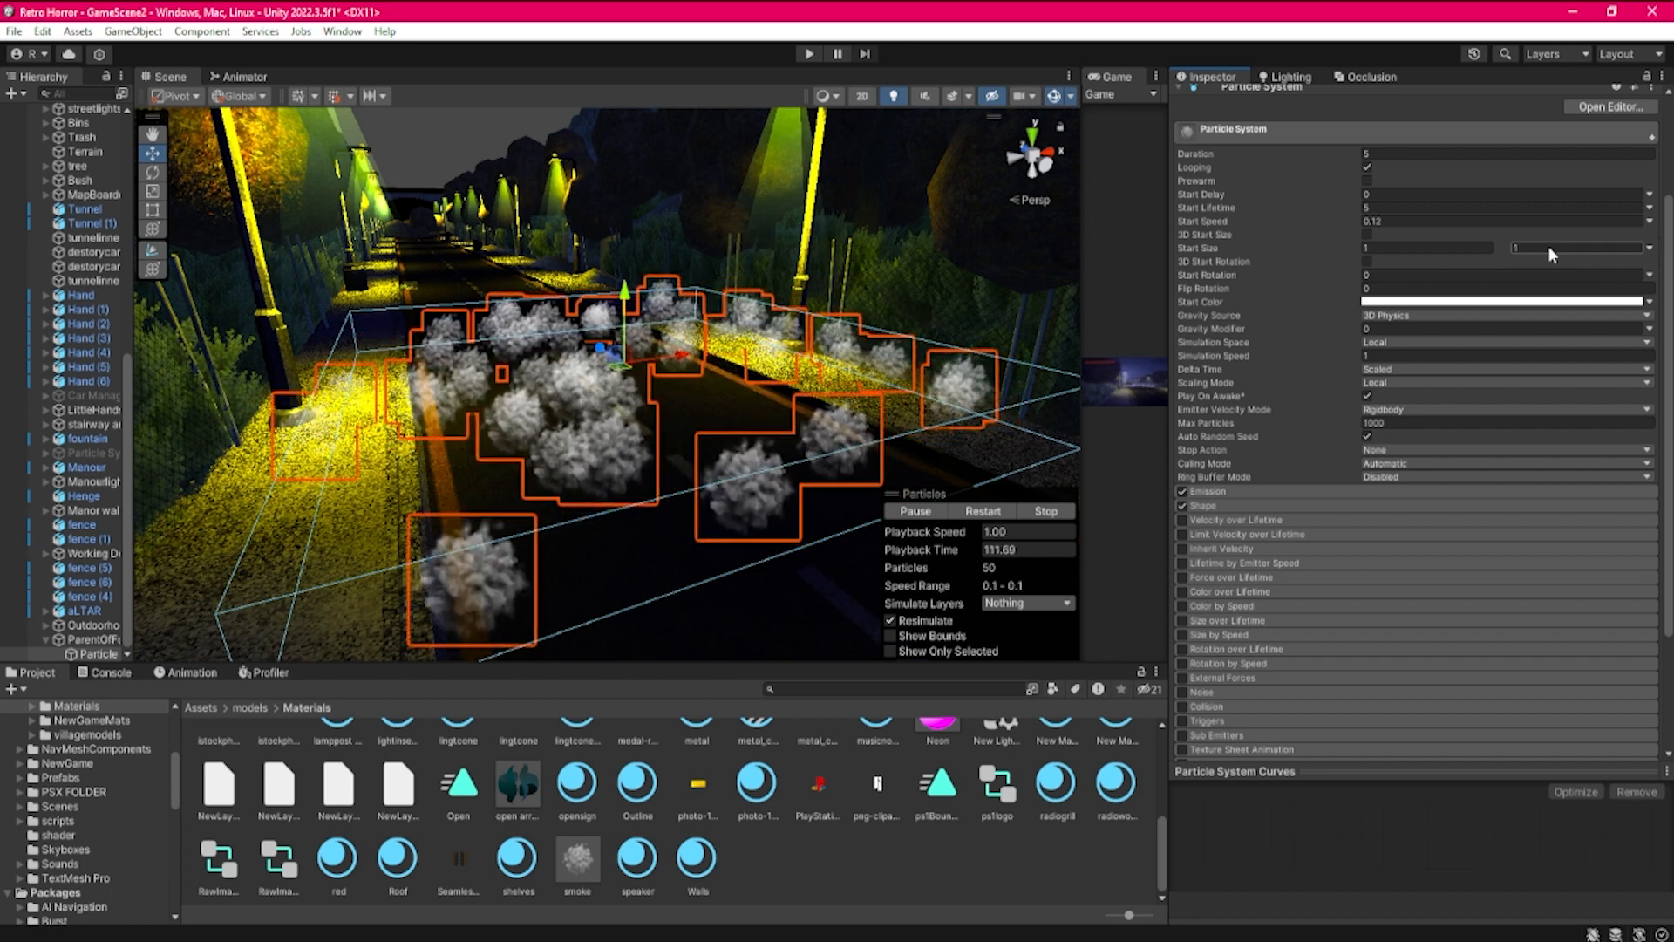
pyautogui.click(1431, 247)
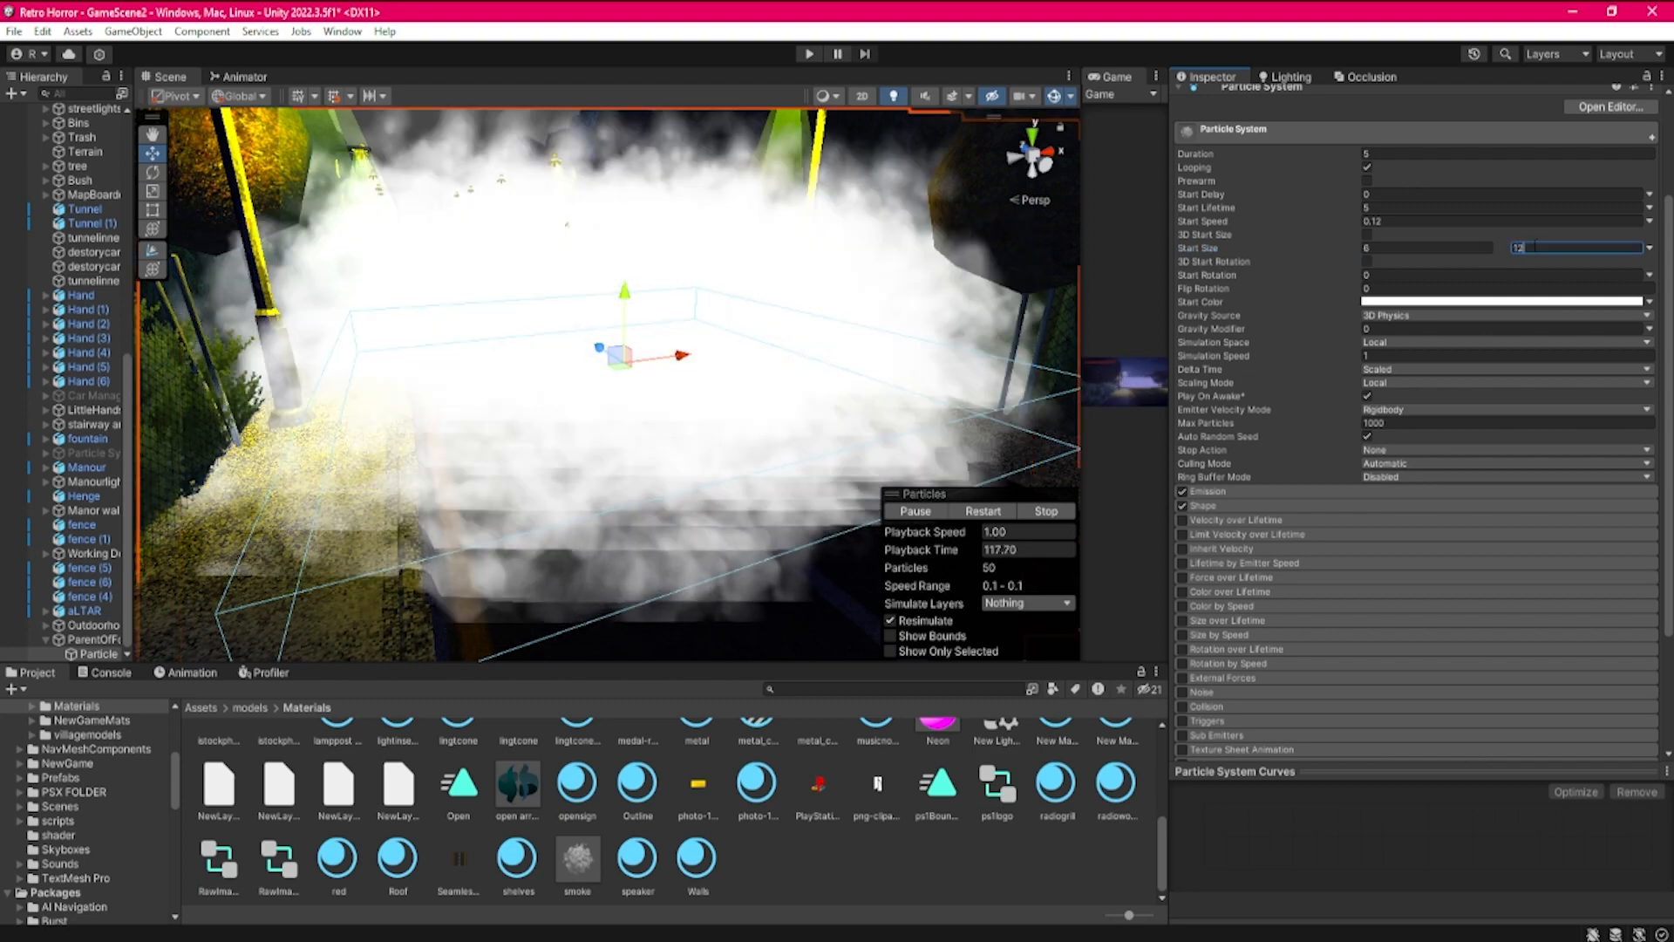
pyautogui.moveTo(803, 393)
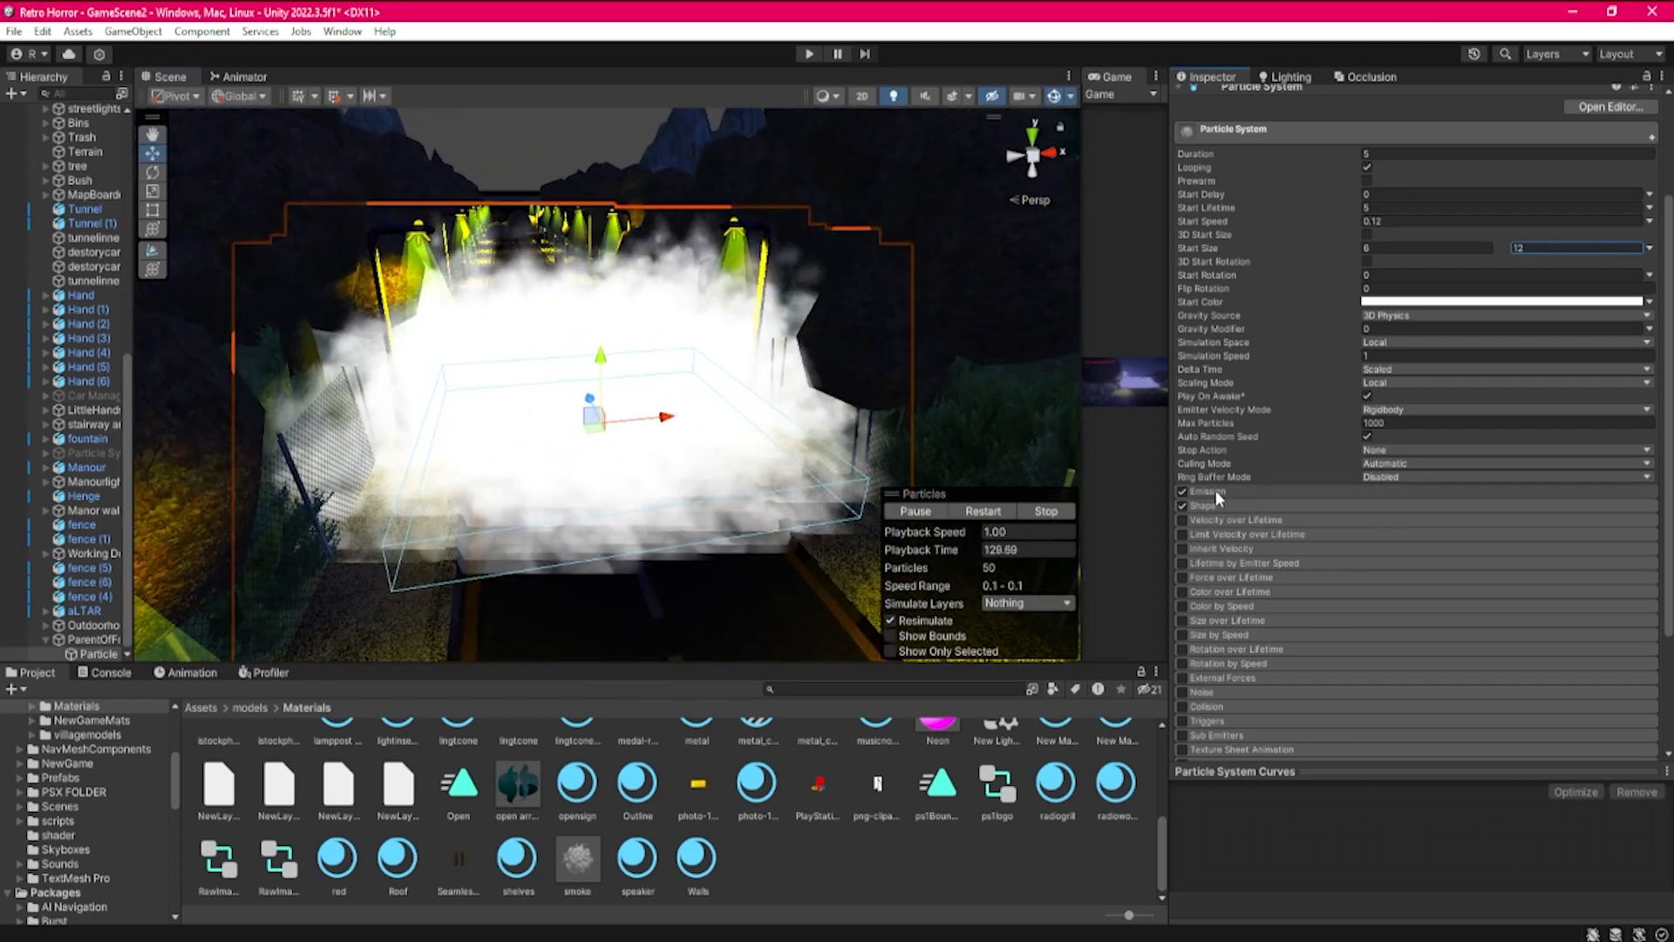
# Review the Emission rate of 7 and the 10 by 10 Shape box settings
pyautogui.click(1209, 491)
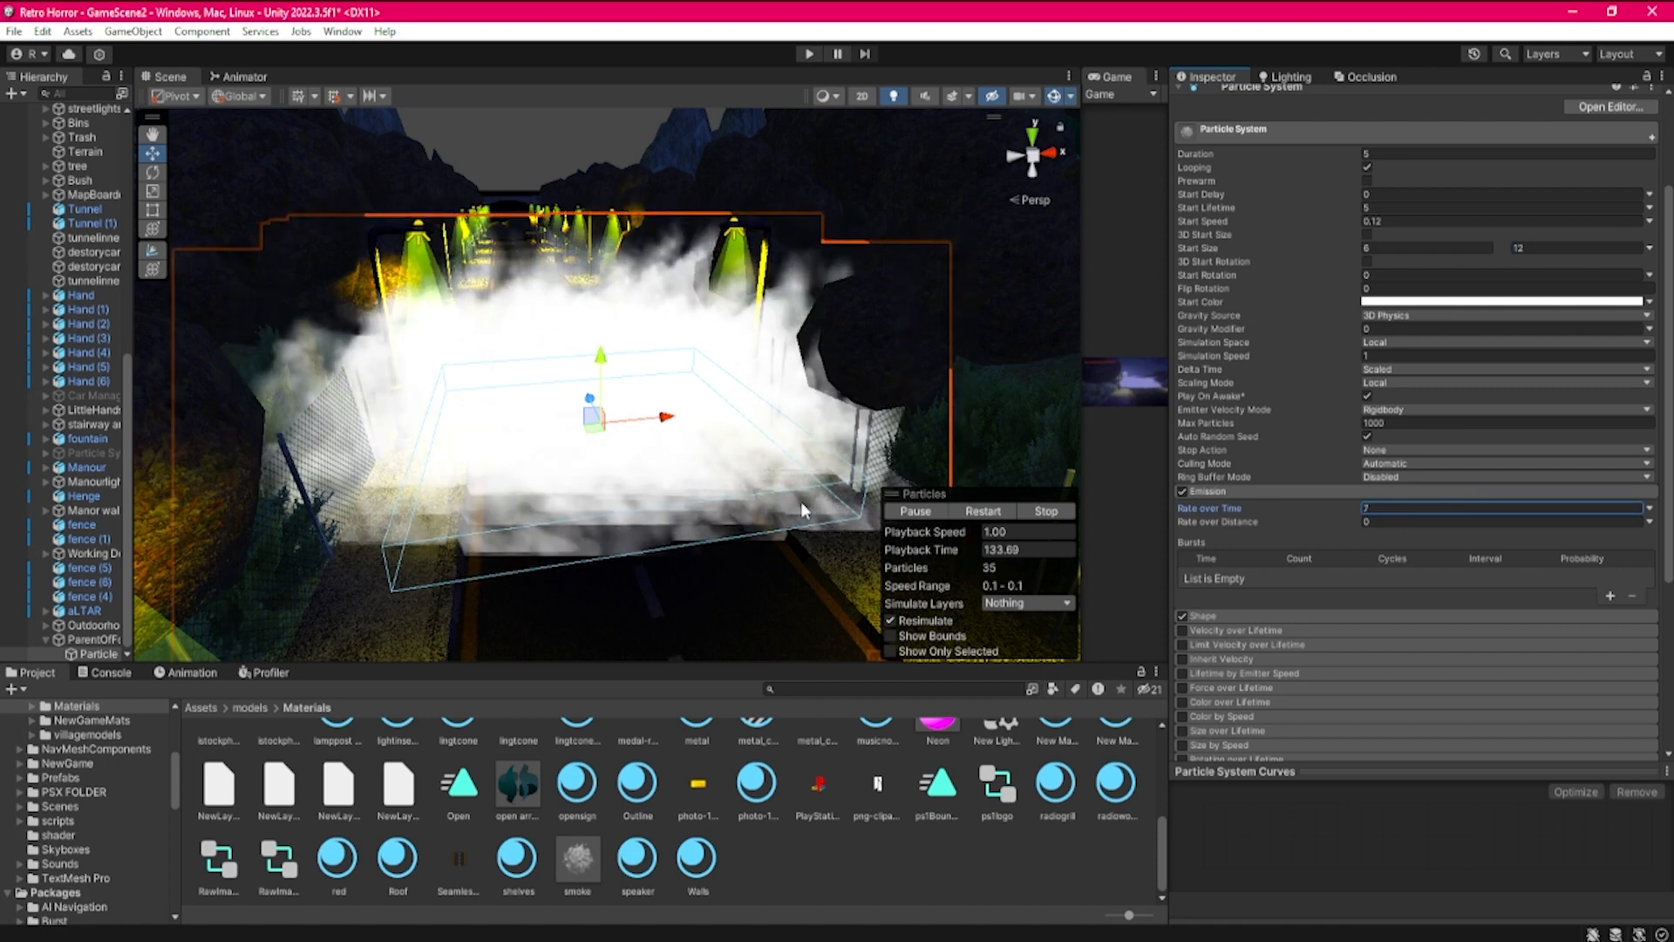
pyautogui.moveTo(1239, 506)
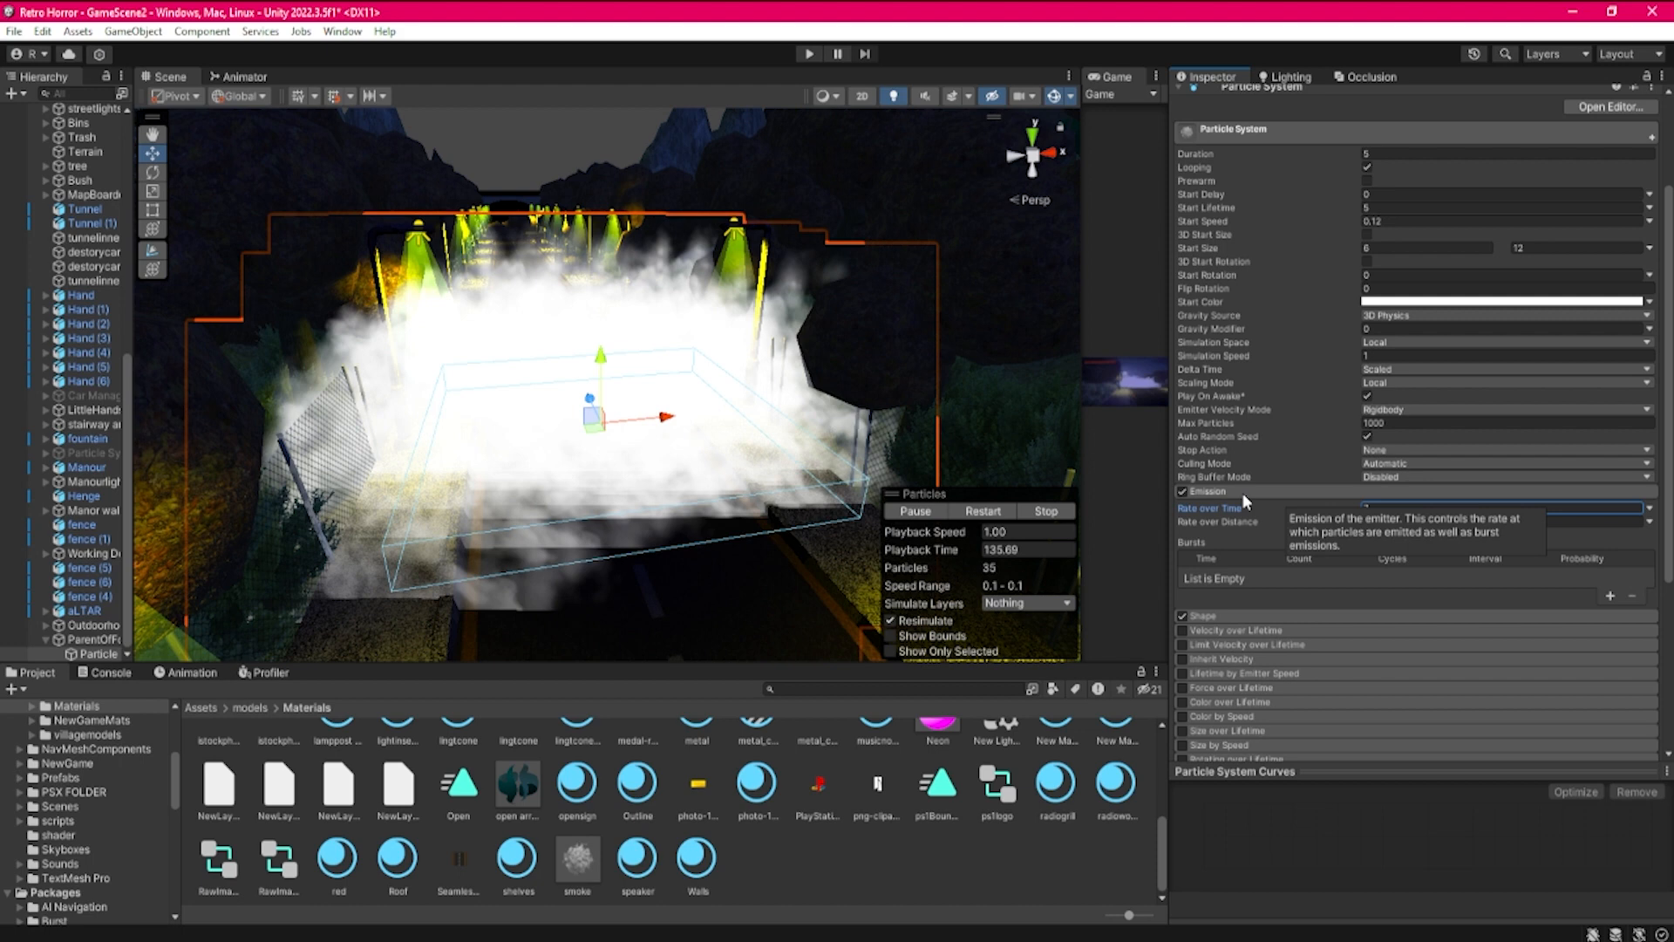
pyautogui.click(1207, 491)
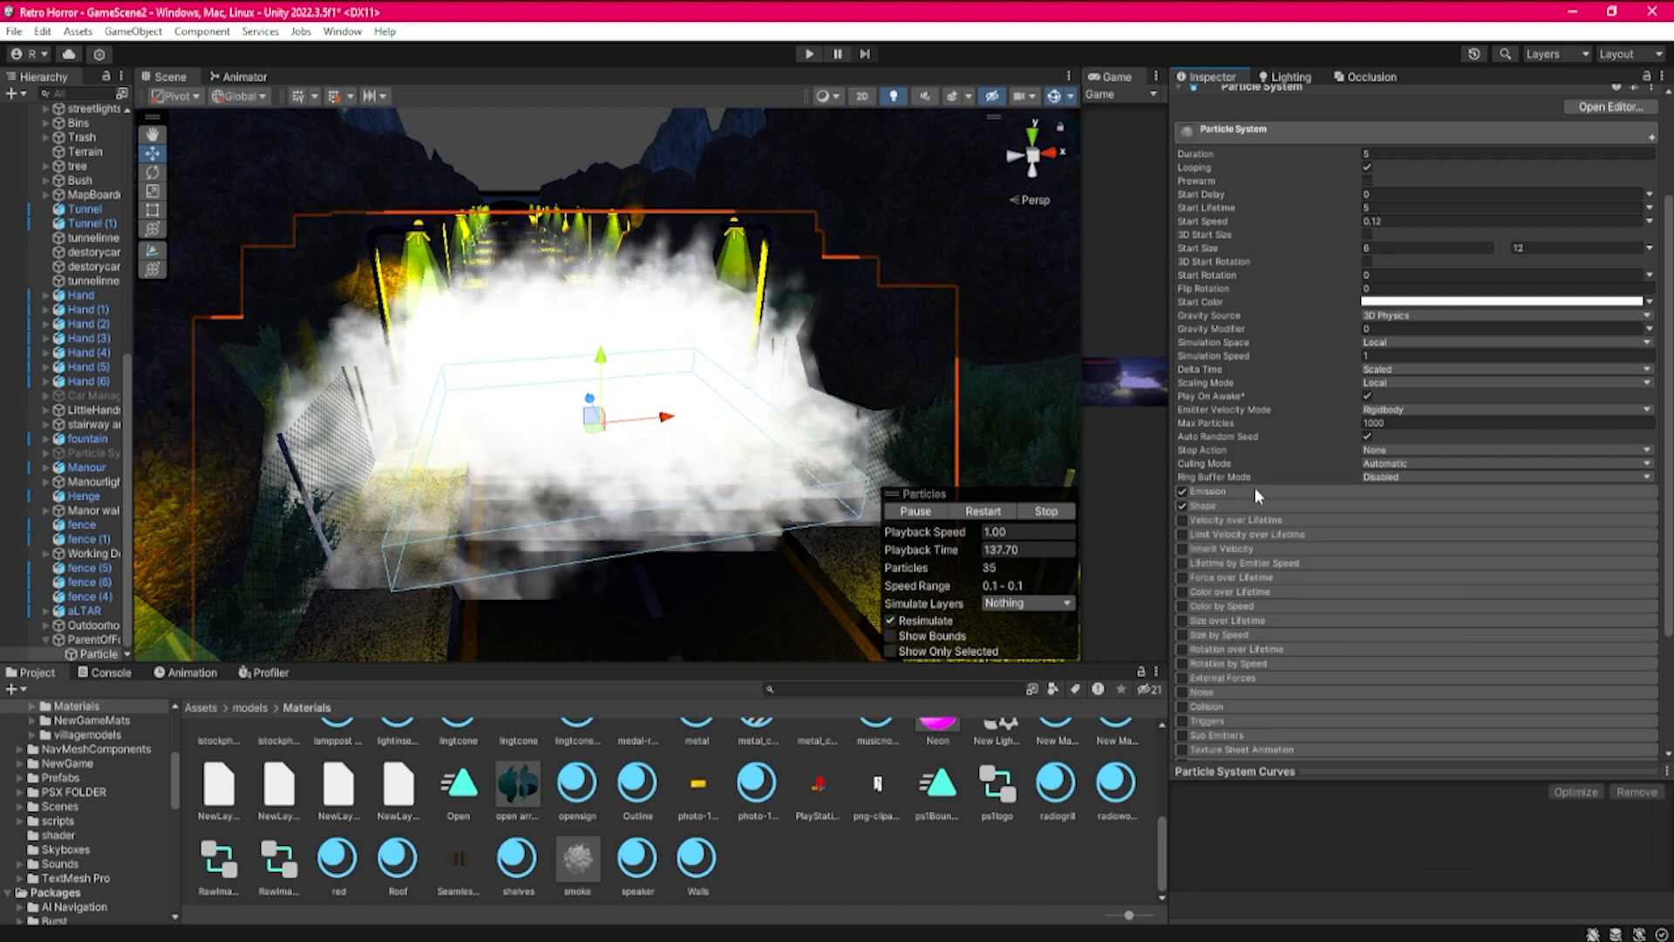
pyautogui.click(1181, 506)
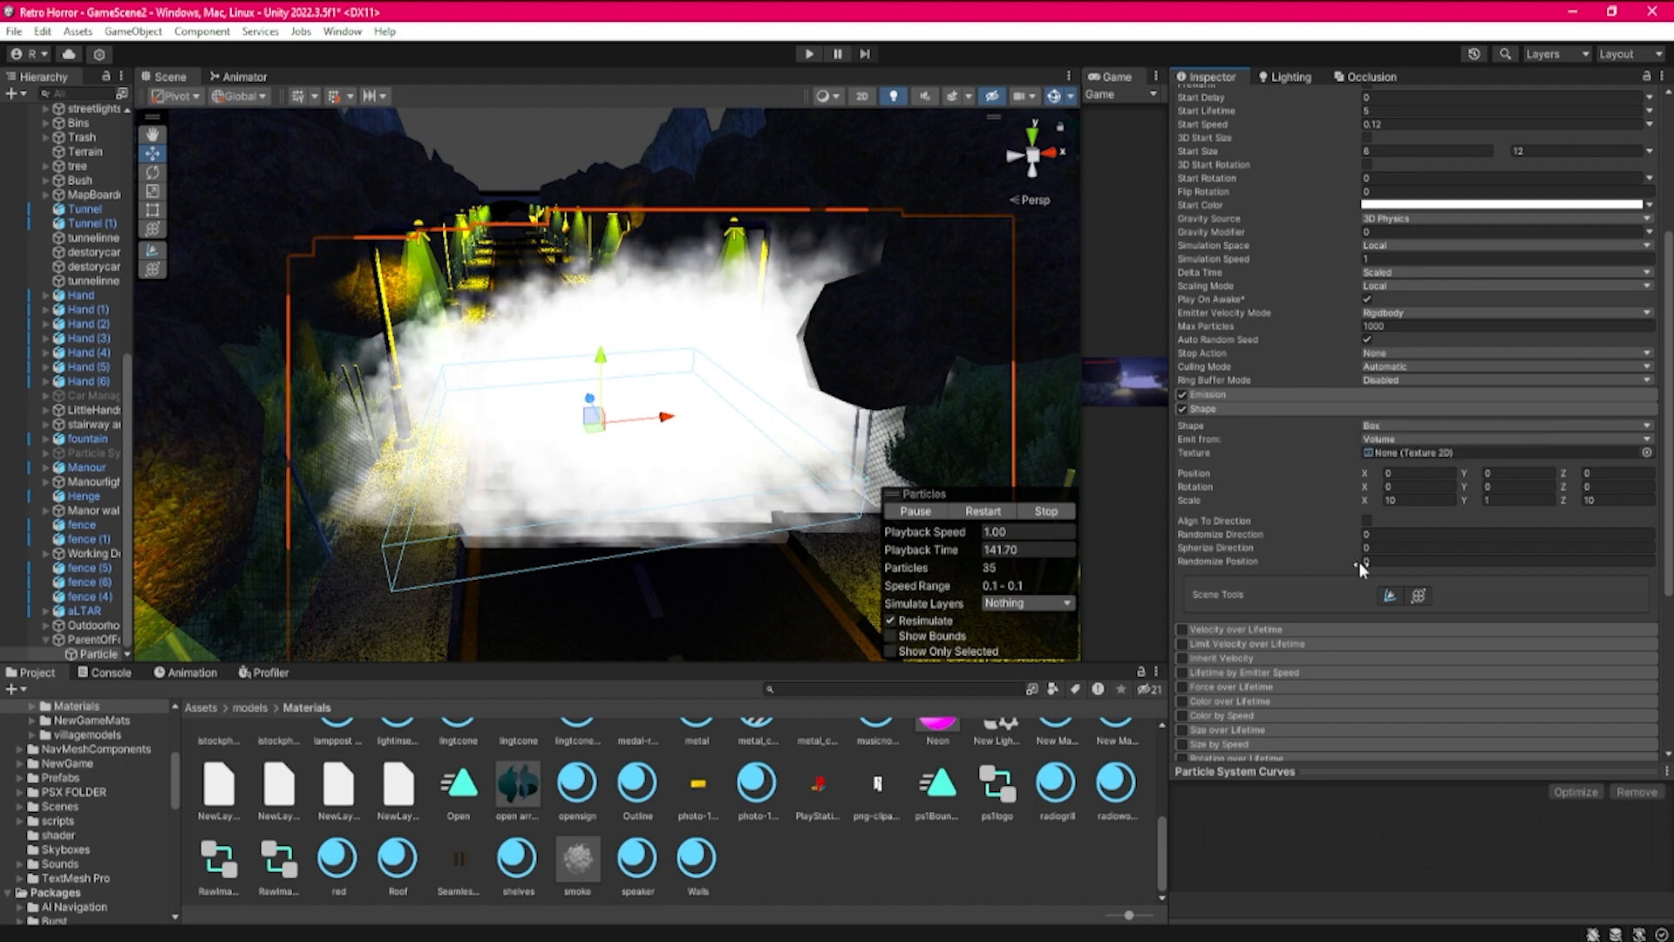
pyautogui.click(1506, 533)
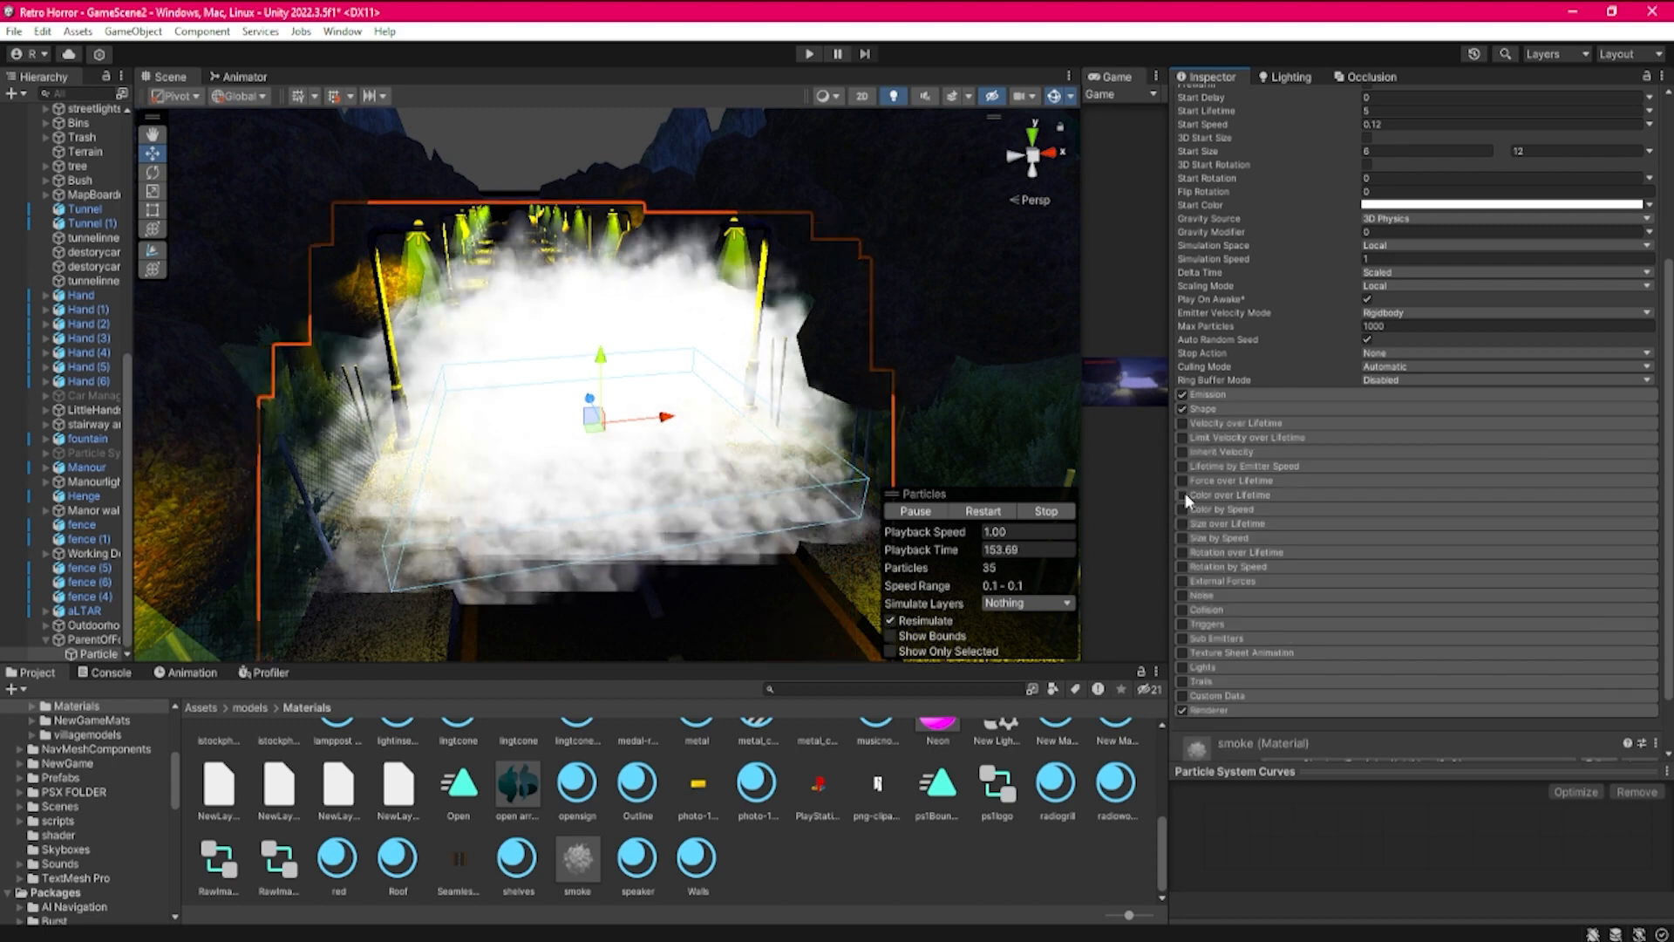
pyautogui.moveTo(1228, 494)
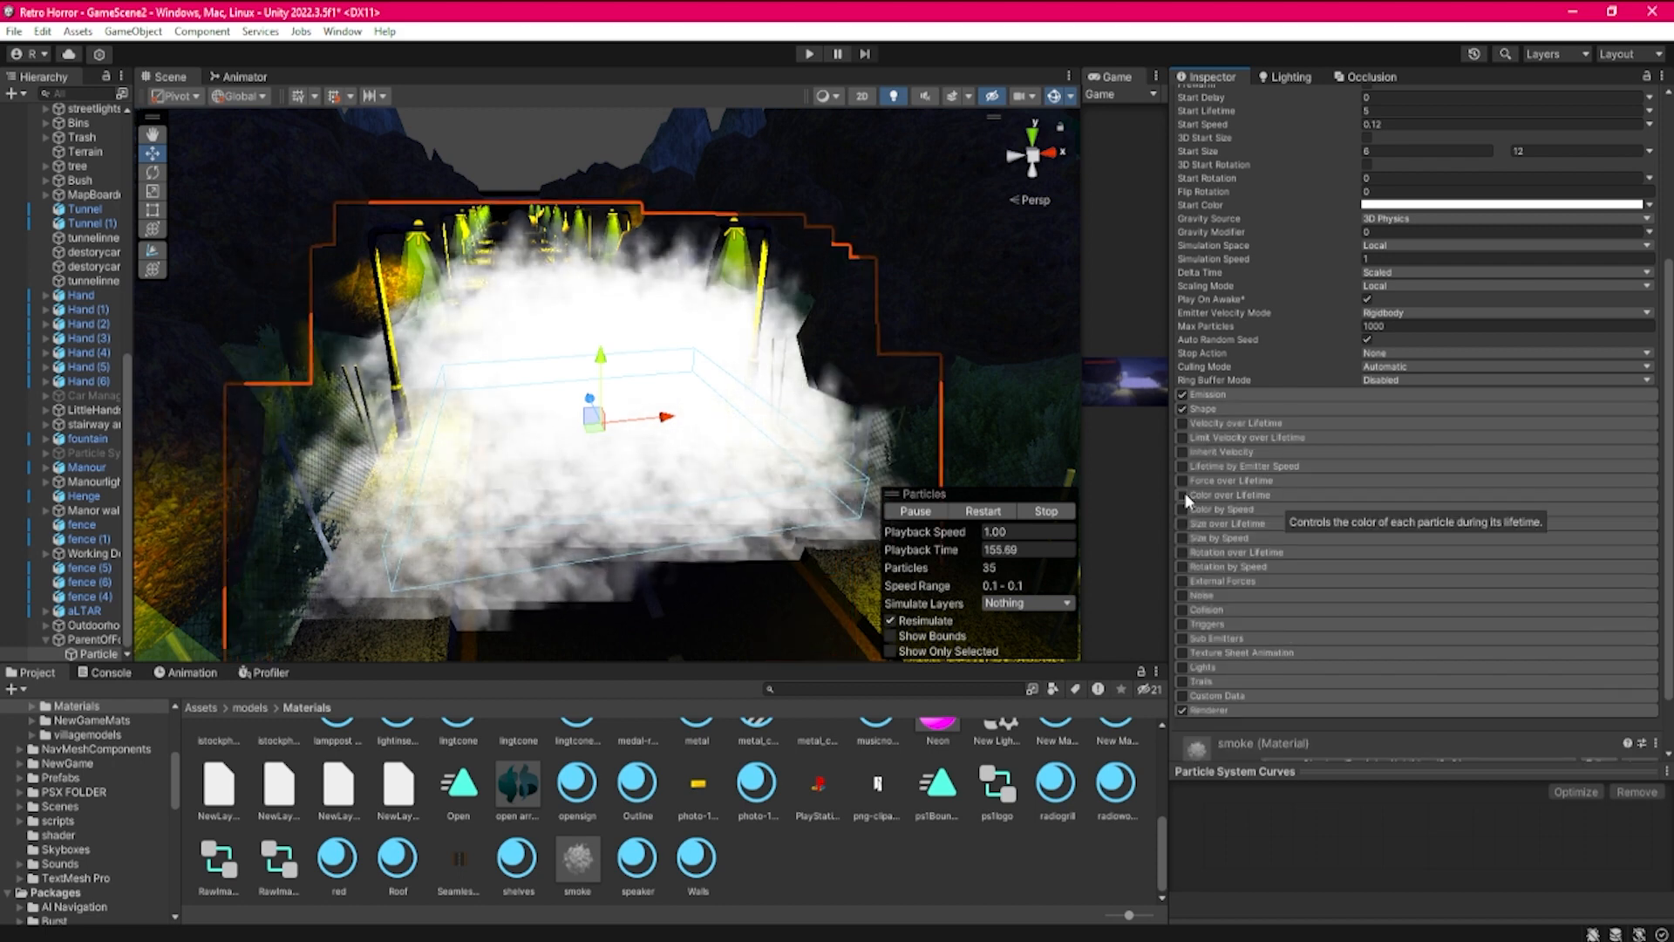
pyautogui.moveTo(1183, 524)
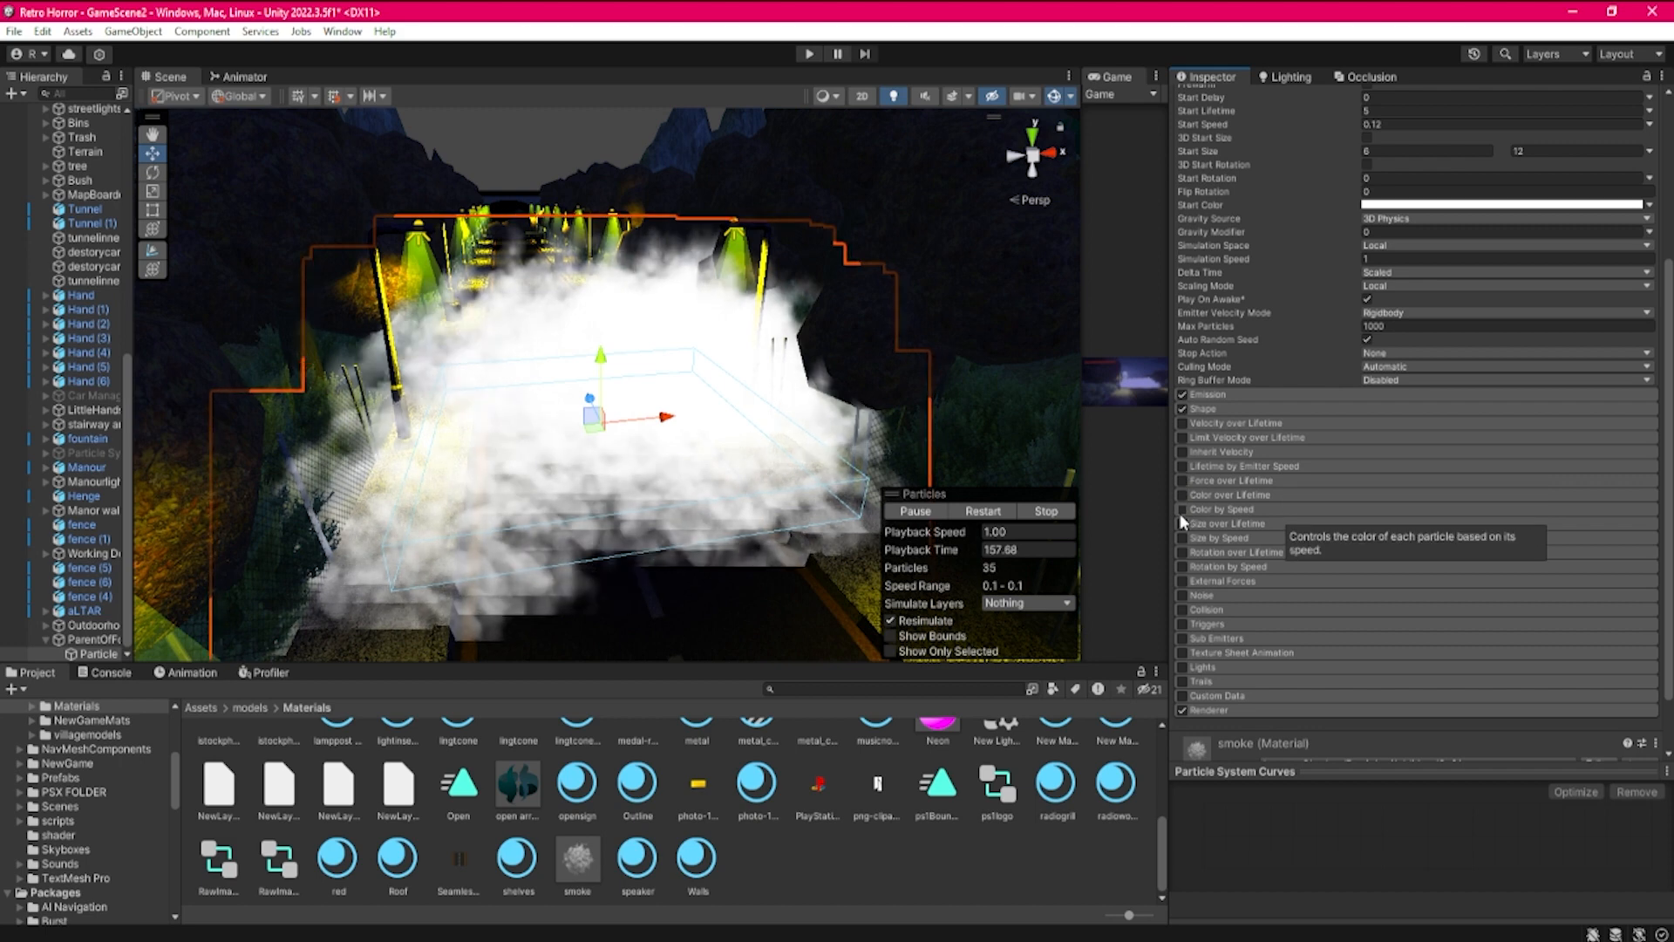
pyautogui.moveTo(1228, 494)
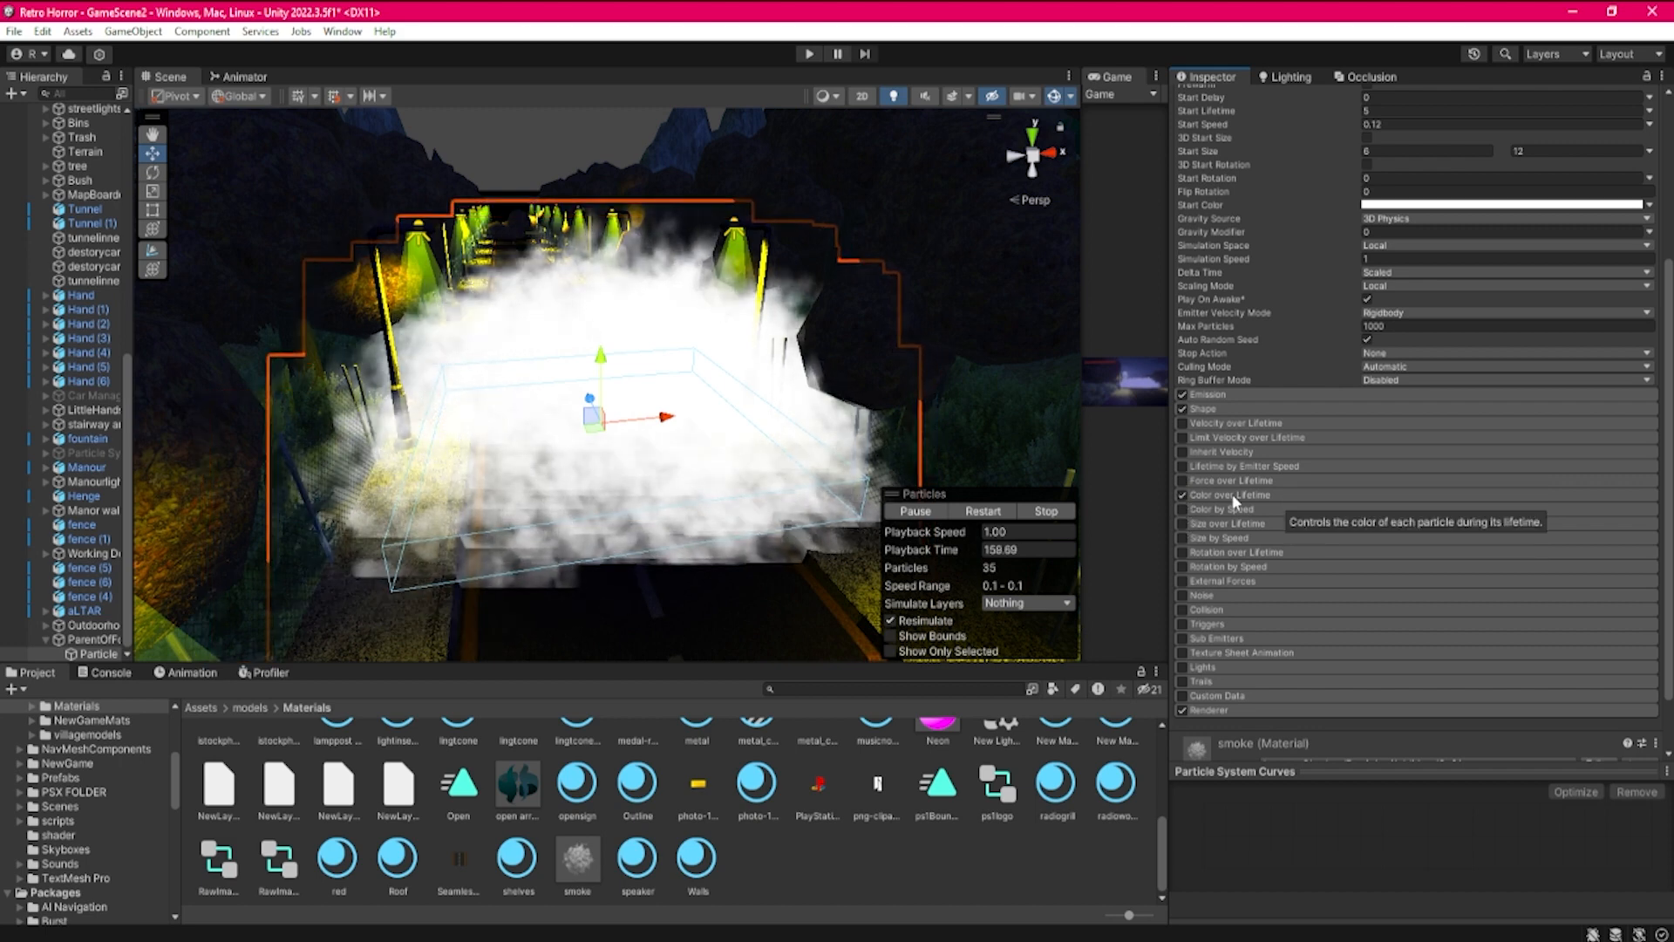
# Add fade-in and fade-out alpha keys to the Color over Lifetime gradient
pyautogui.click(1506, 510)
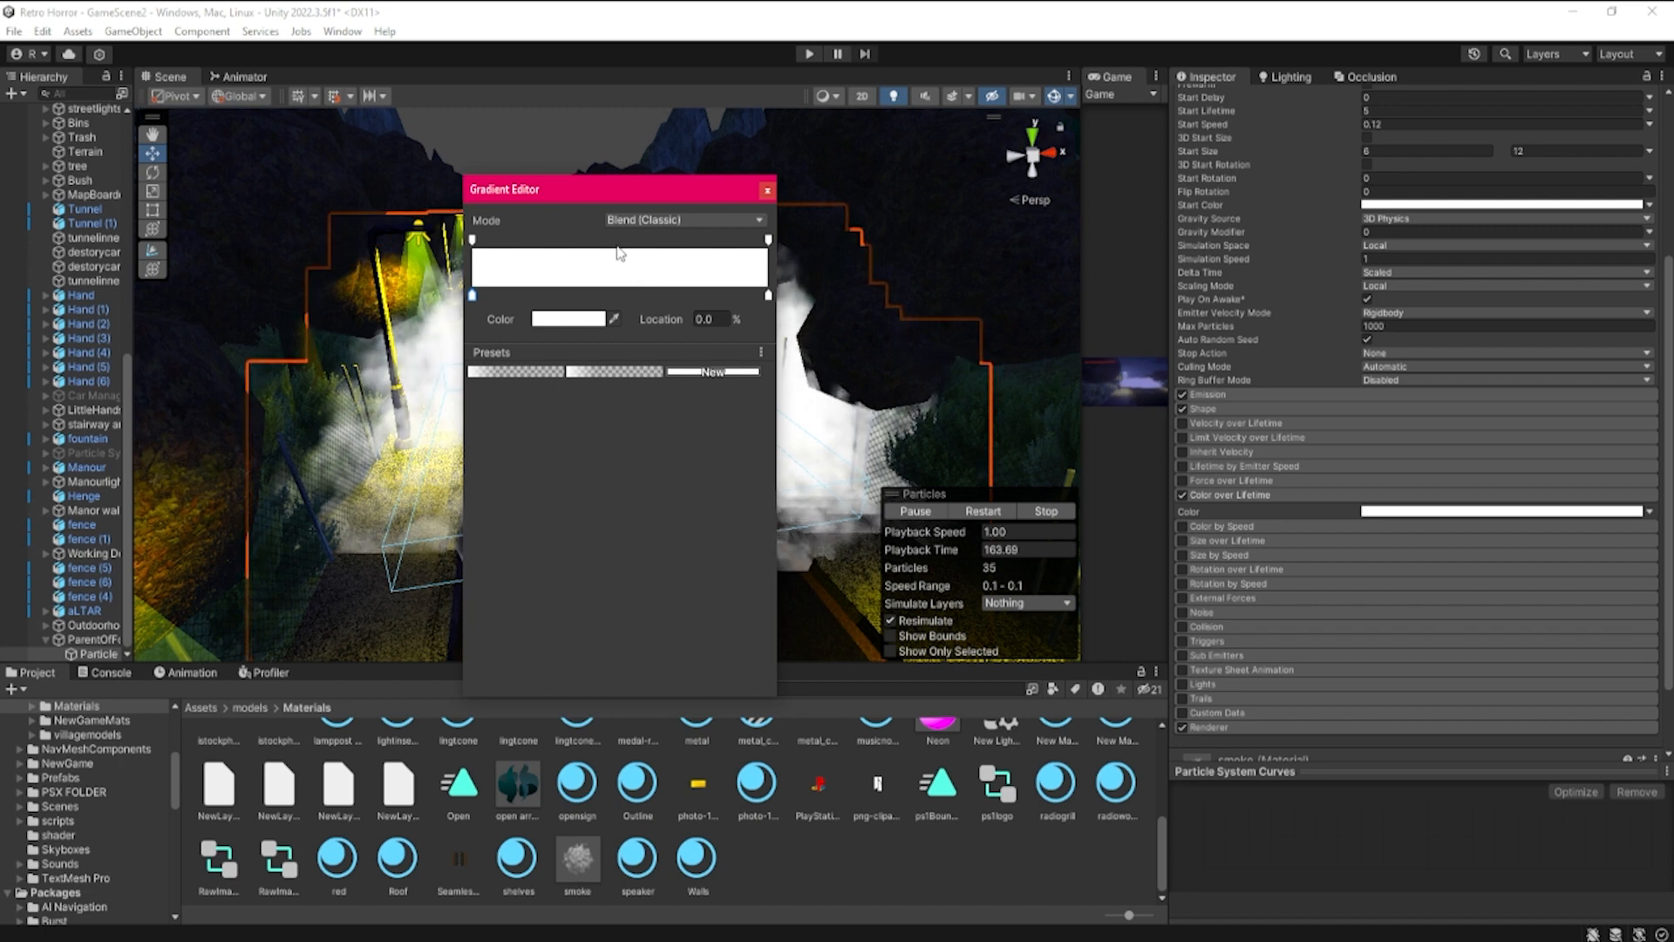
pyautogui.click(615, 241)
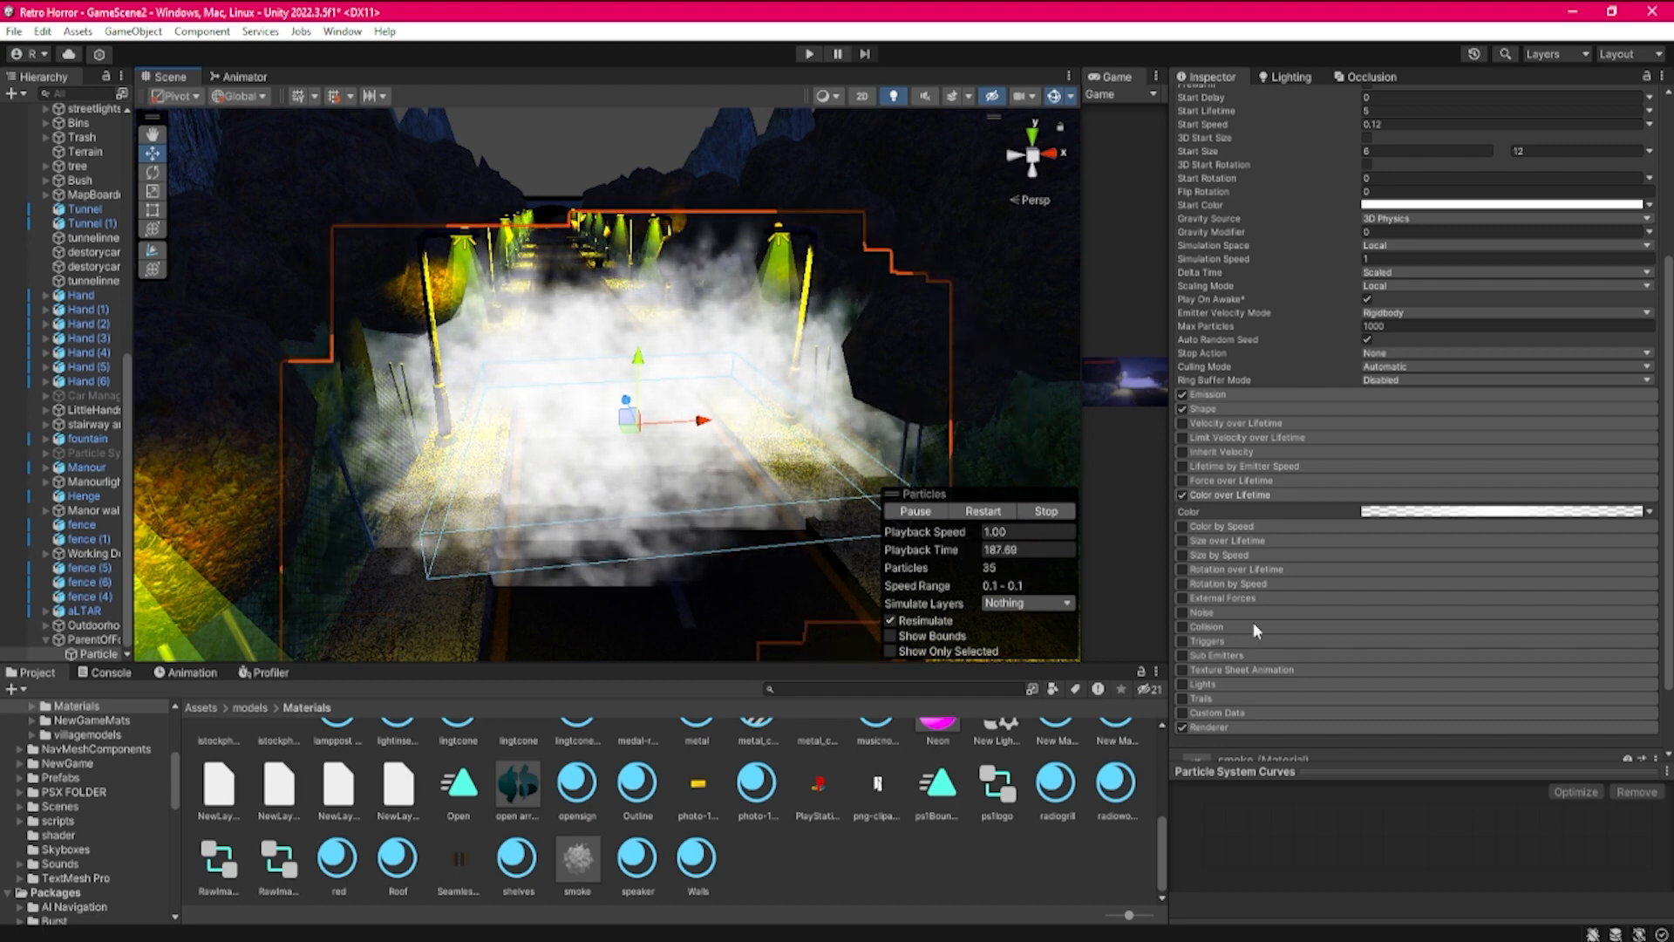
pyautogui.moveTo(1183, 585)
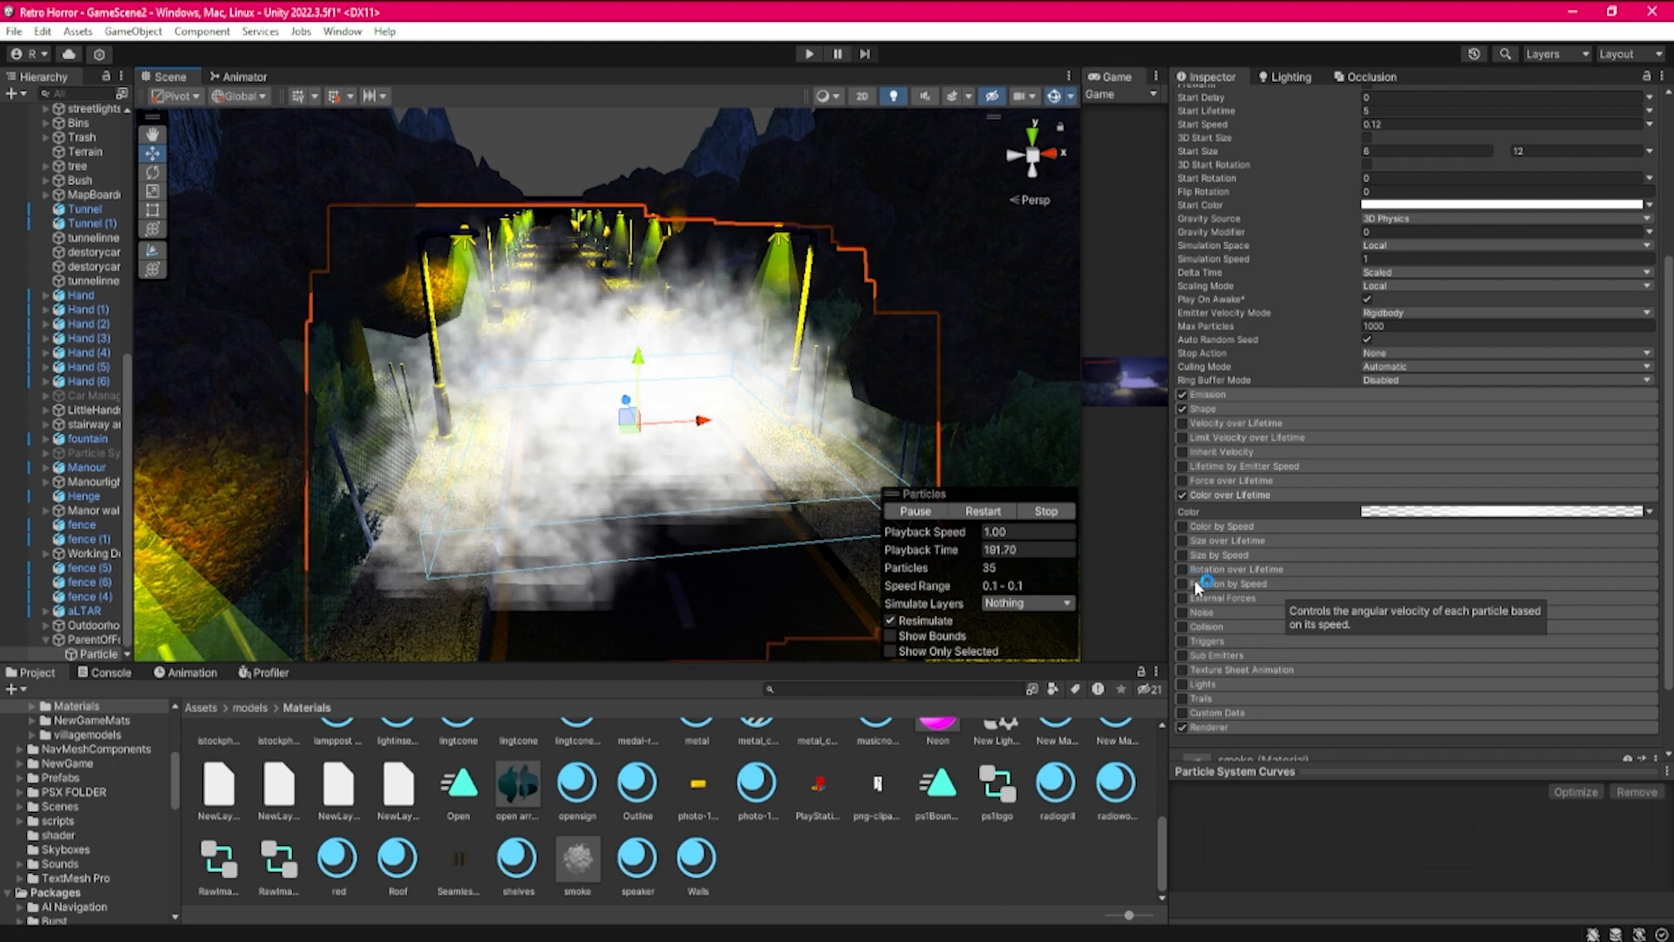
pyautogui.moveTo(1183, 574)
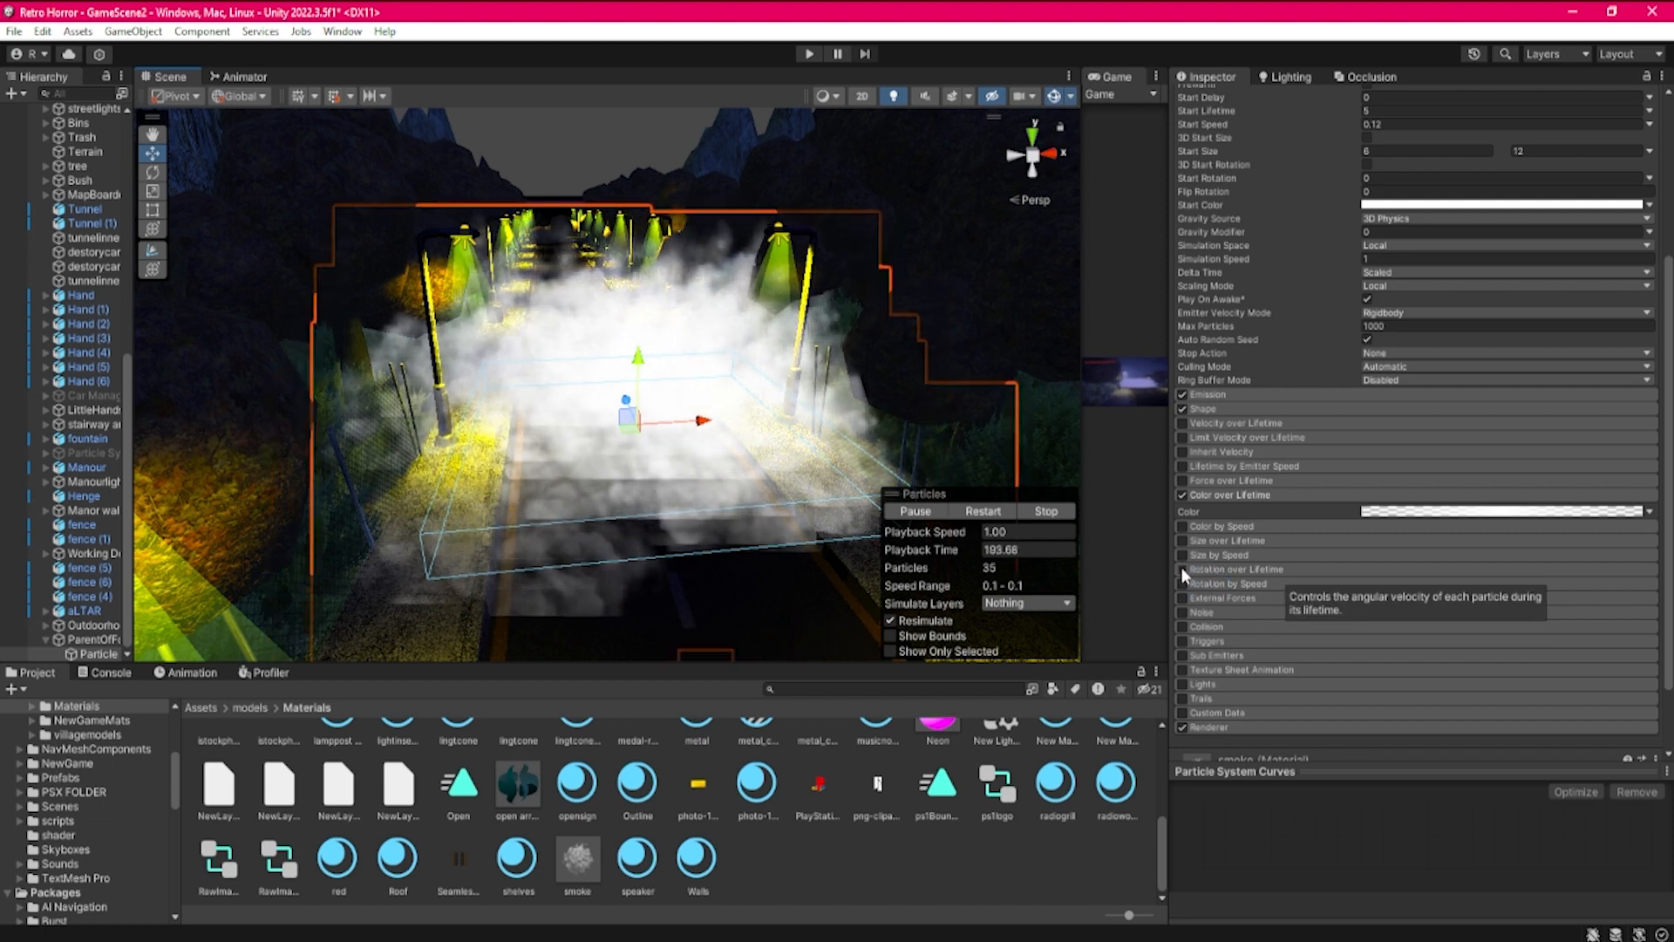
# Enable Rotation over Lifetime with random angular velocity between -12 and 10
pyautogui.click(1181, 570)
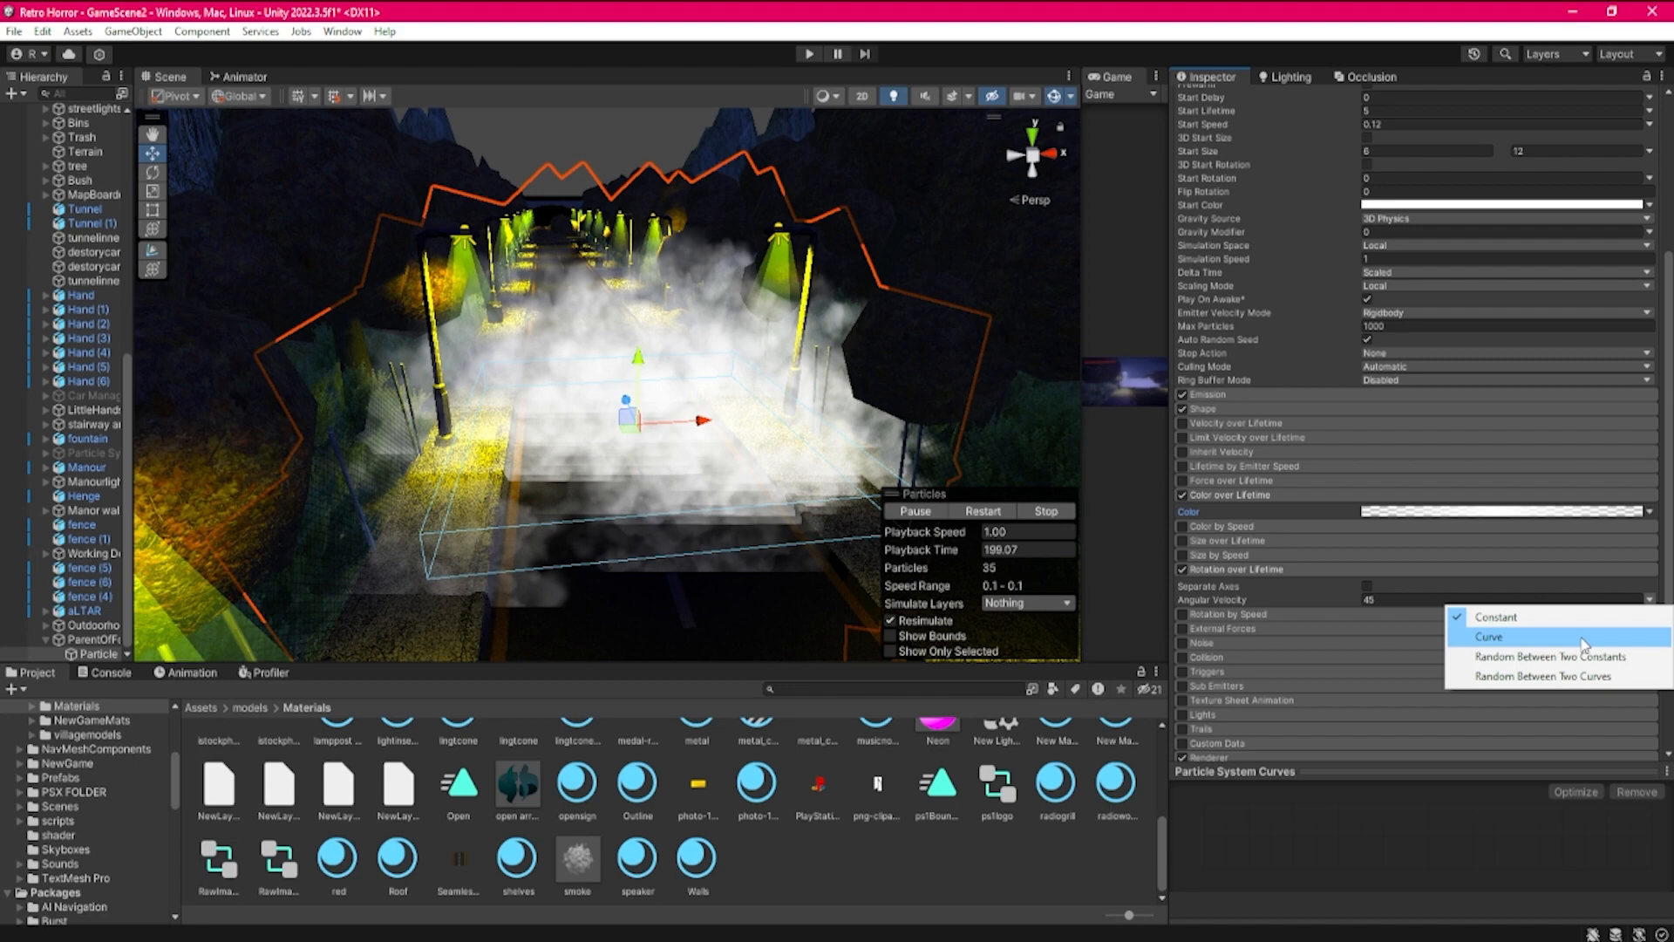
pyautogui.click(1497, 616)
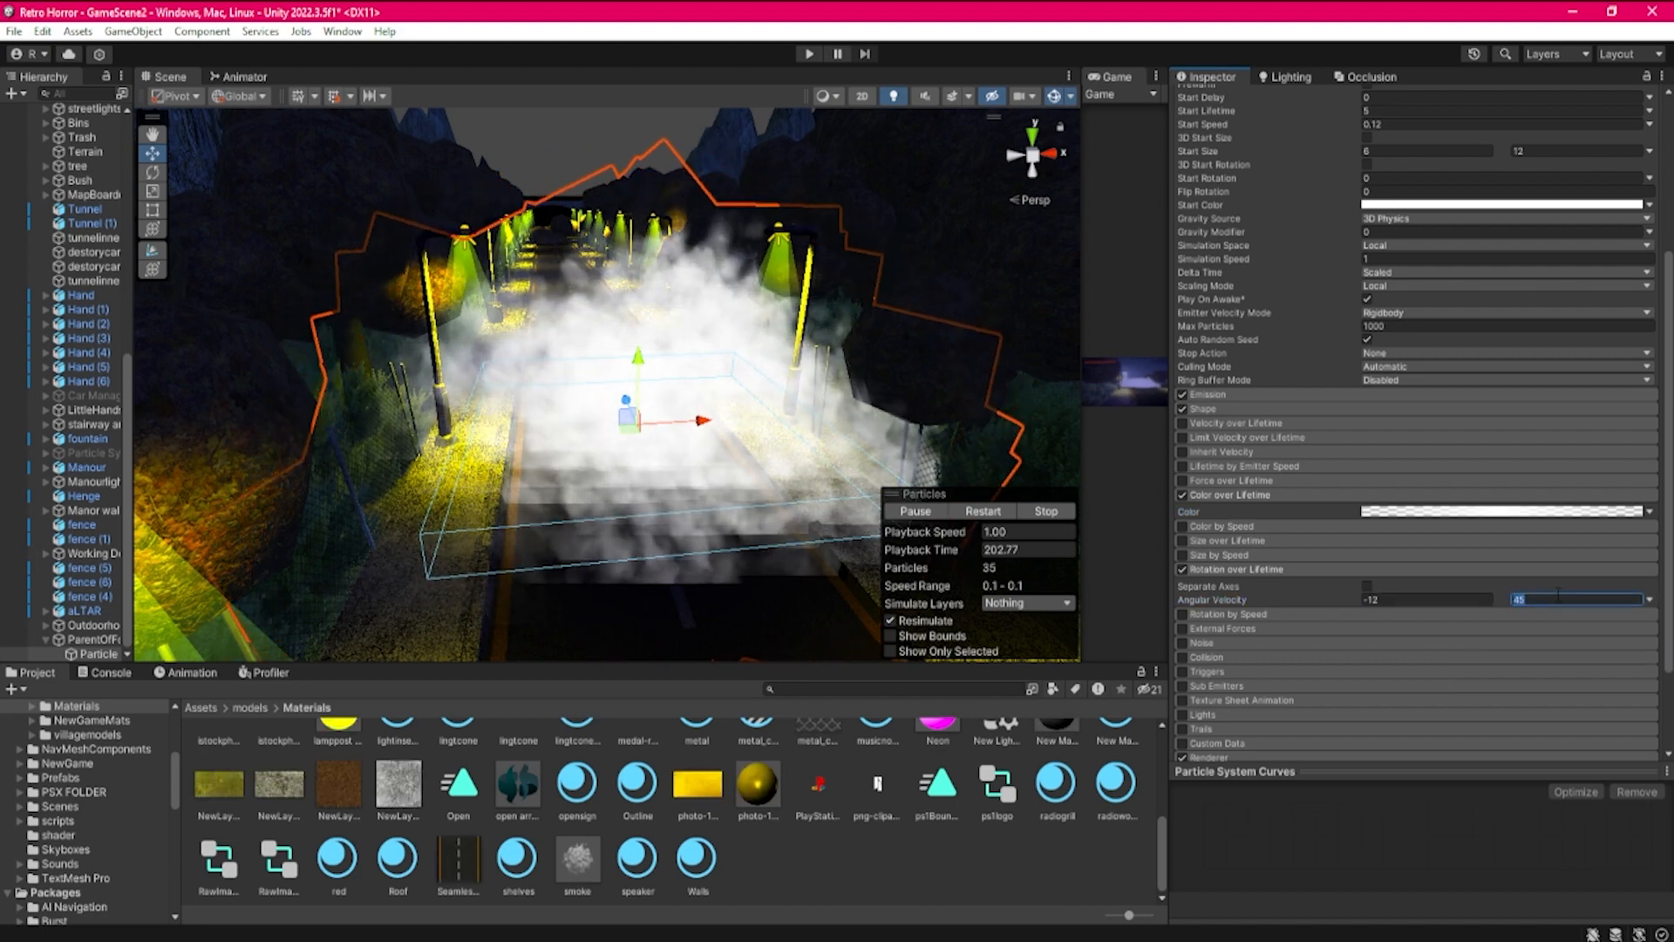
pyautogui.write('10')
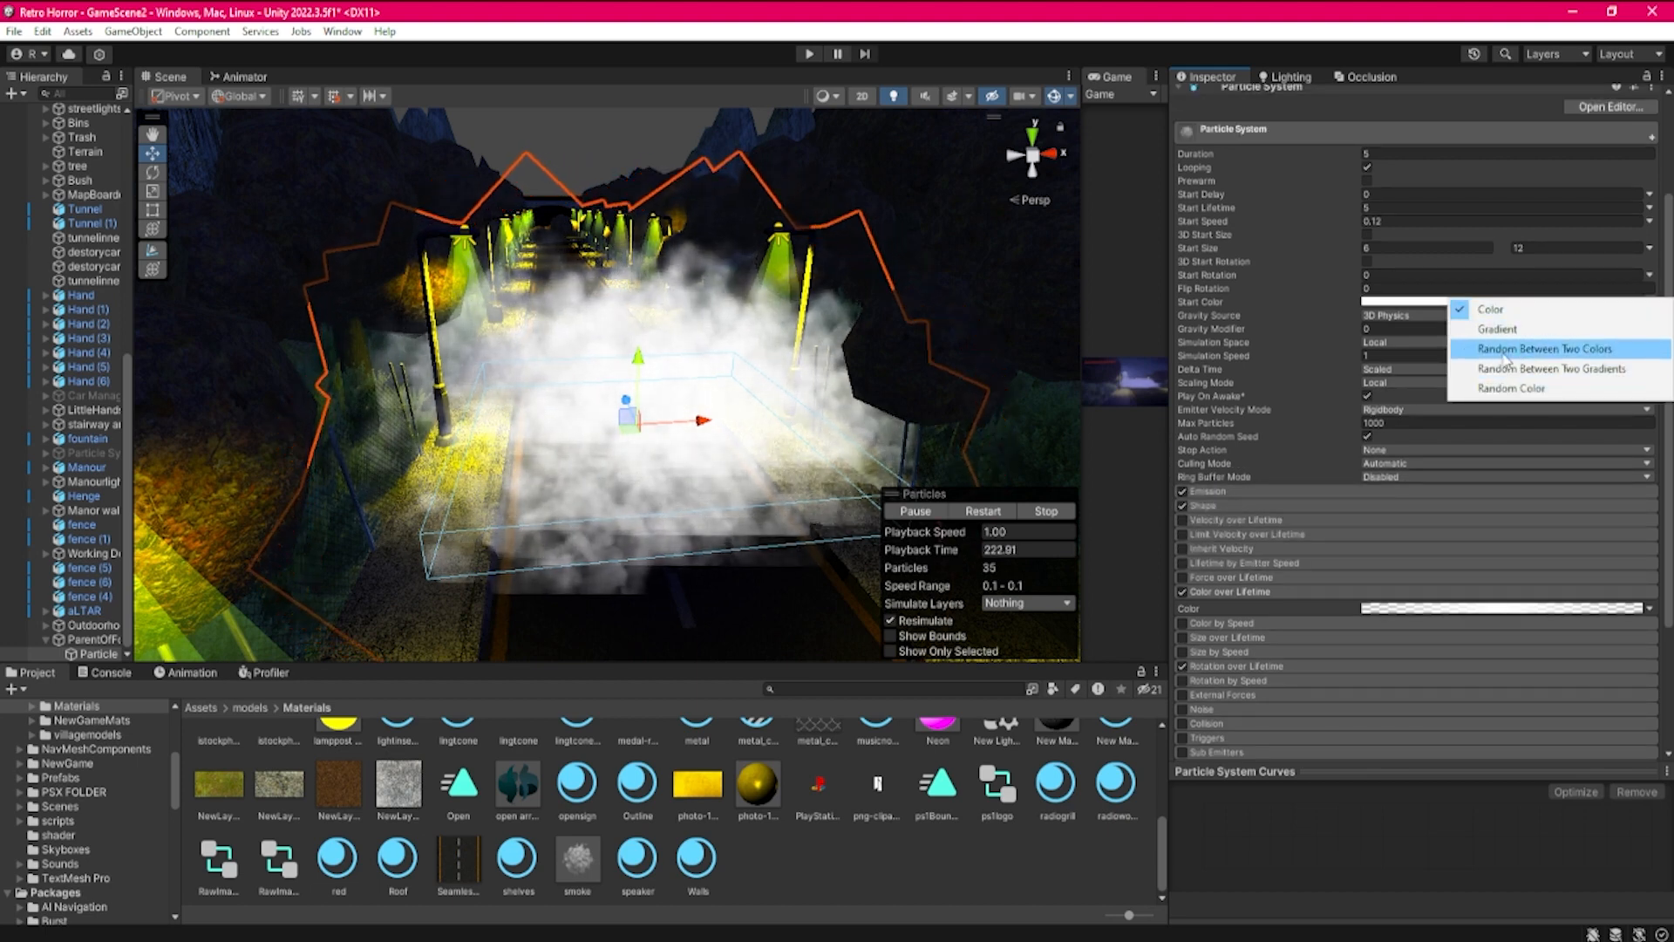
# Set the fog's Start Color to Random Between Two Colors and choose the two tints
pyautogui.click(1490, 309)
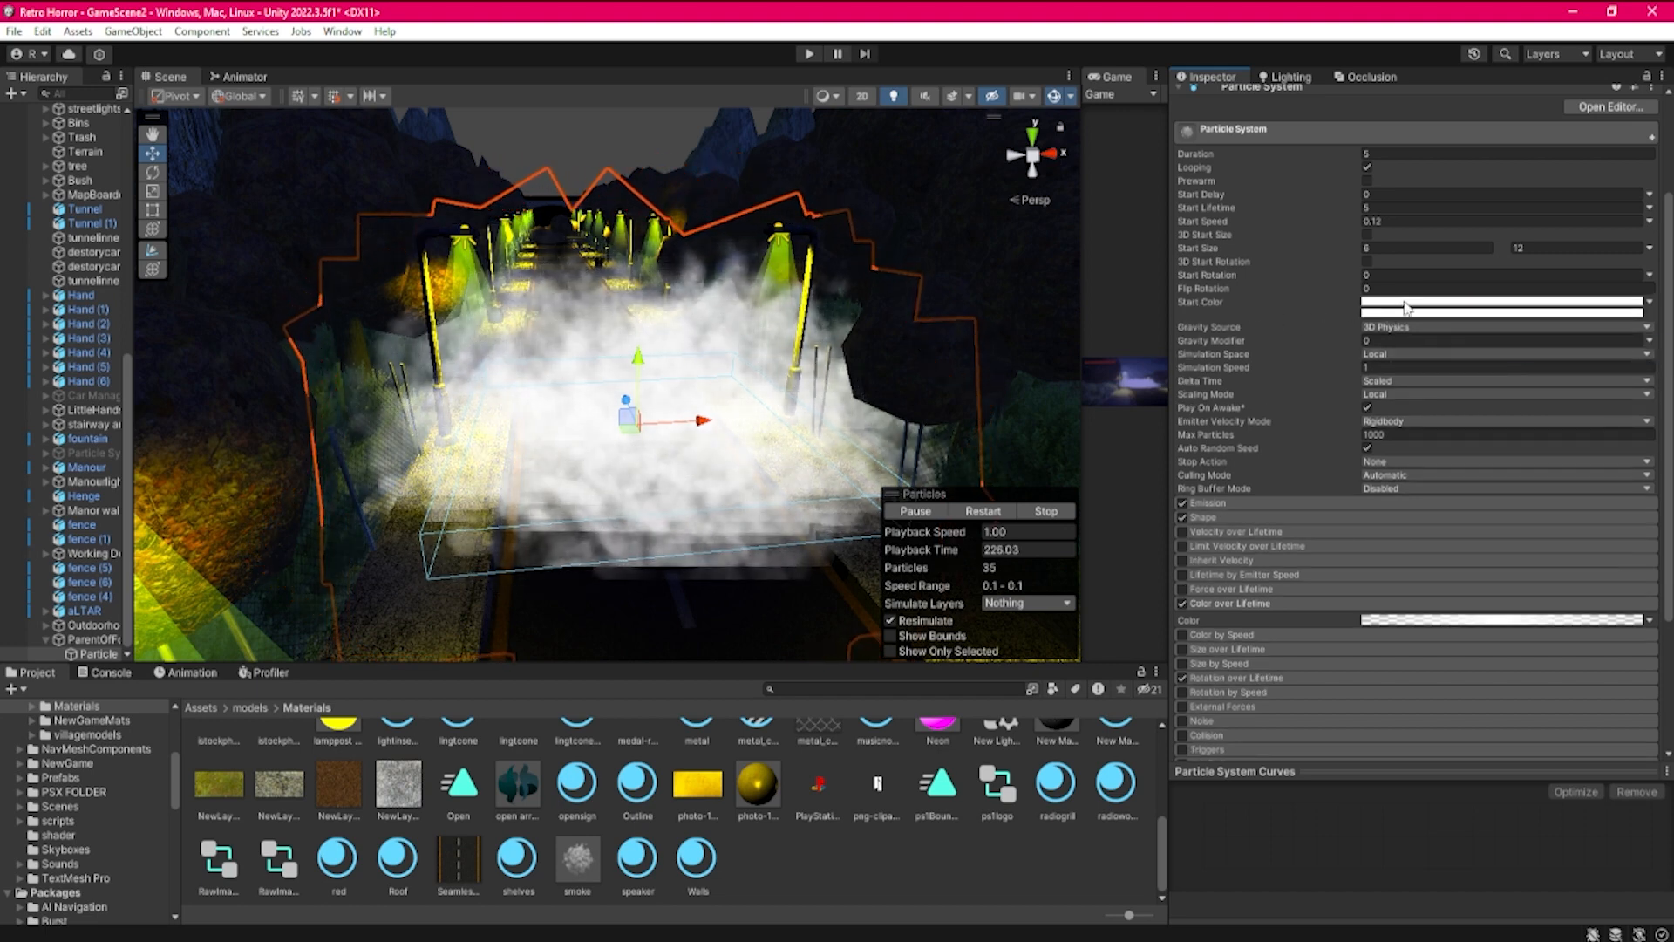
pyautogui.click(1500, 303)
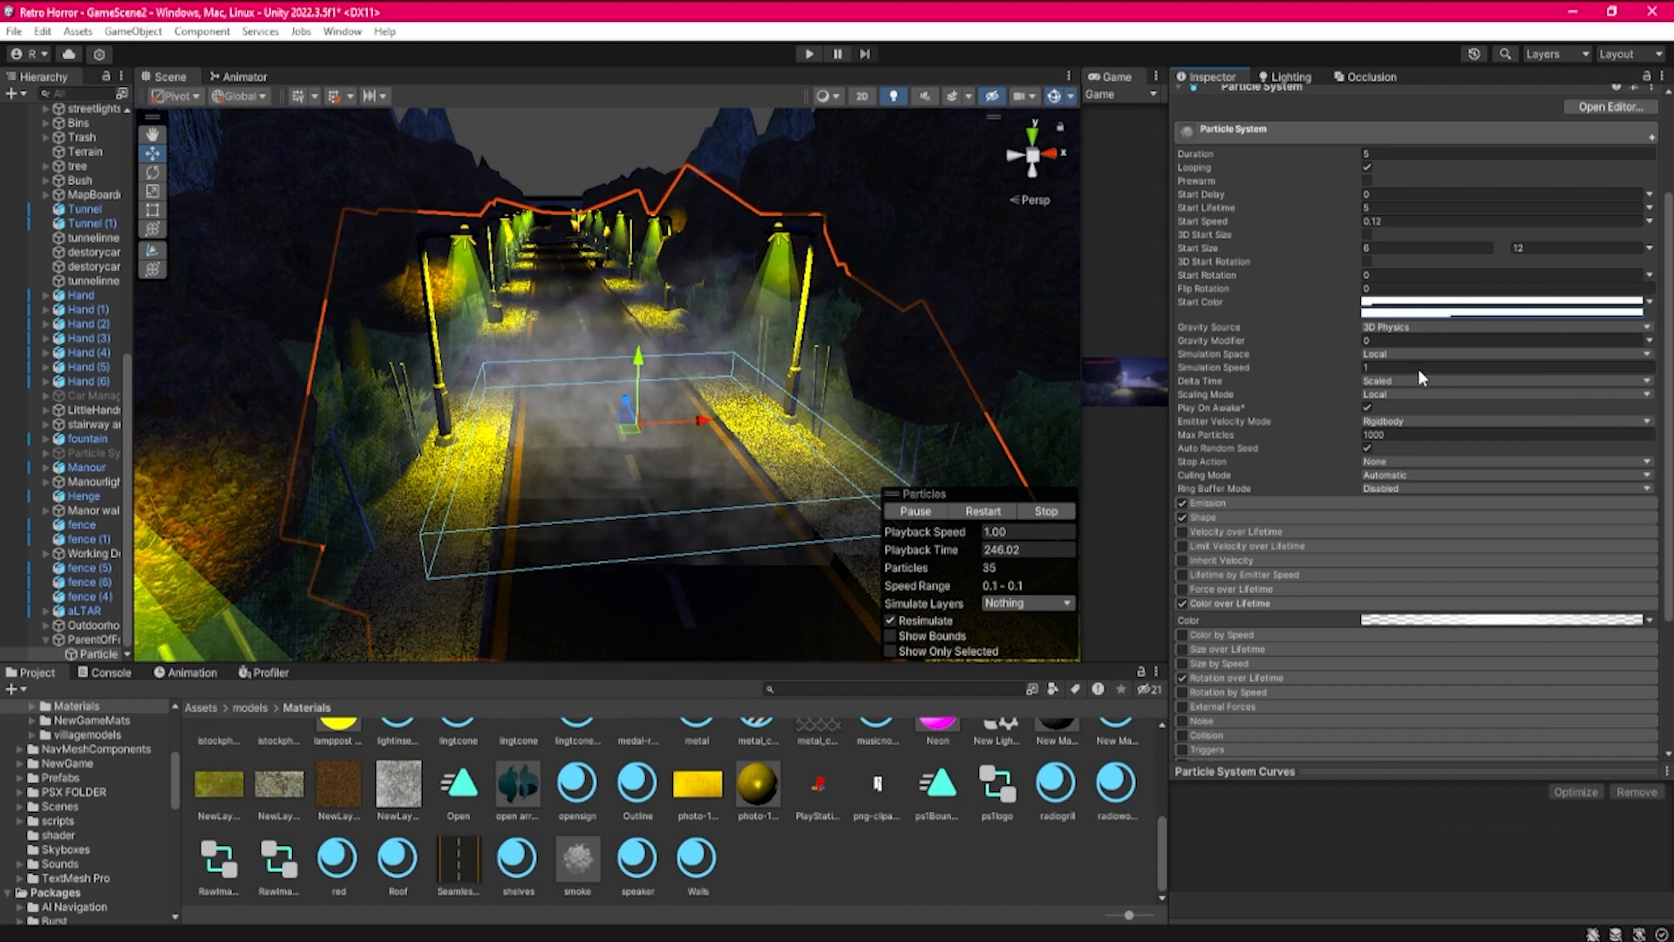
pyautogui.moveTo(1298, 532)
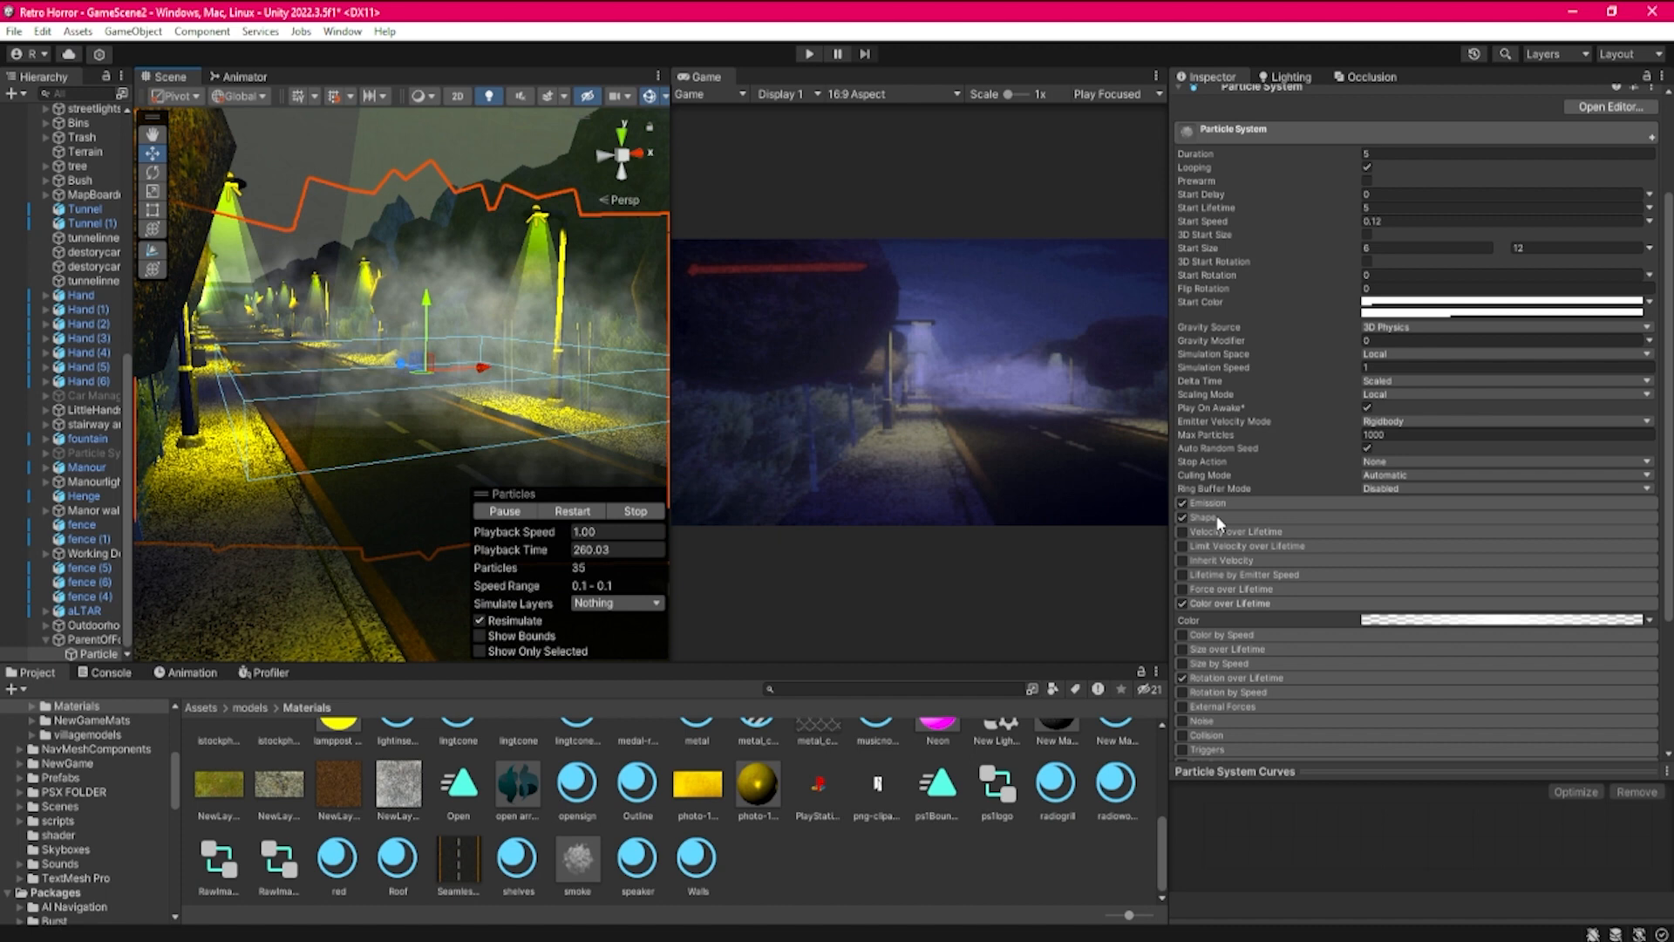
# Stretch the emitter shape to Scale Z 100 and set Rate over Time to 25
pyautogui.click(1193, 518)
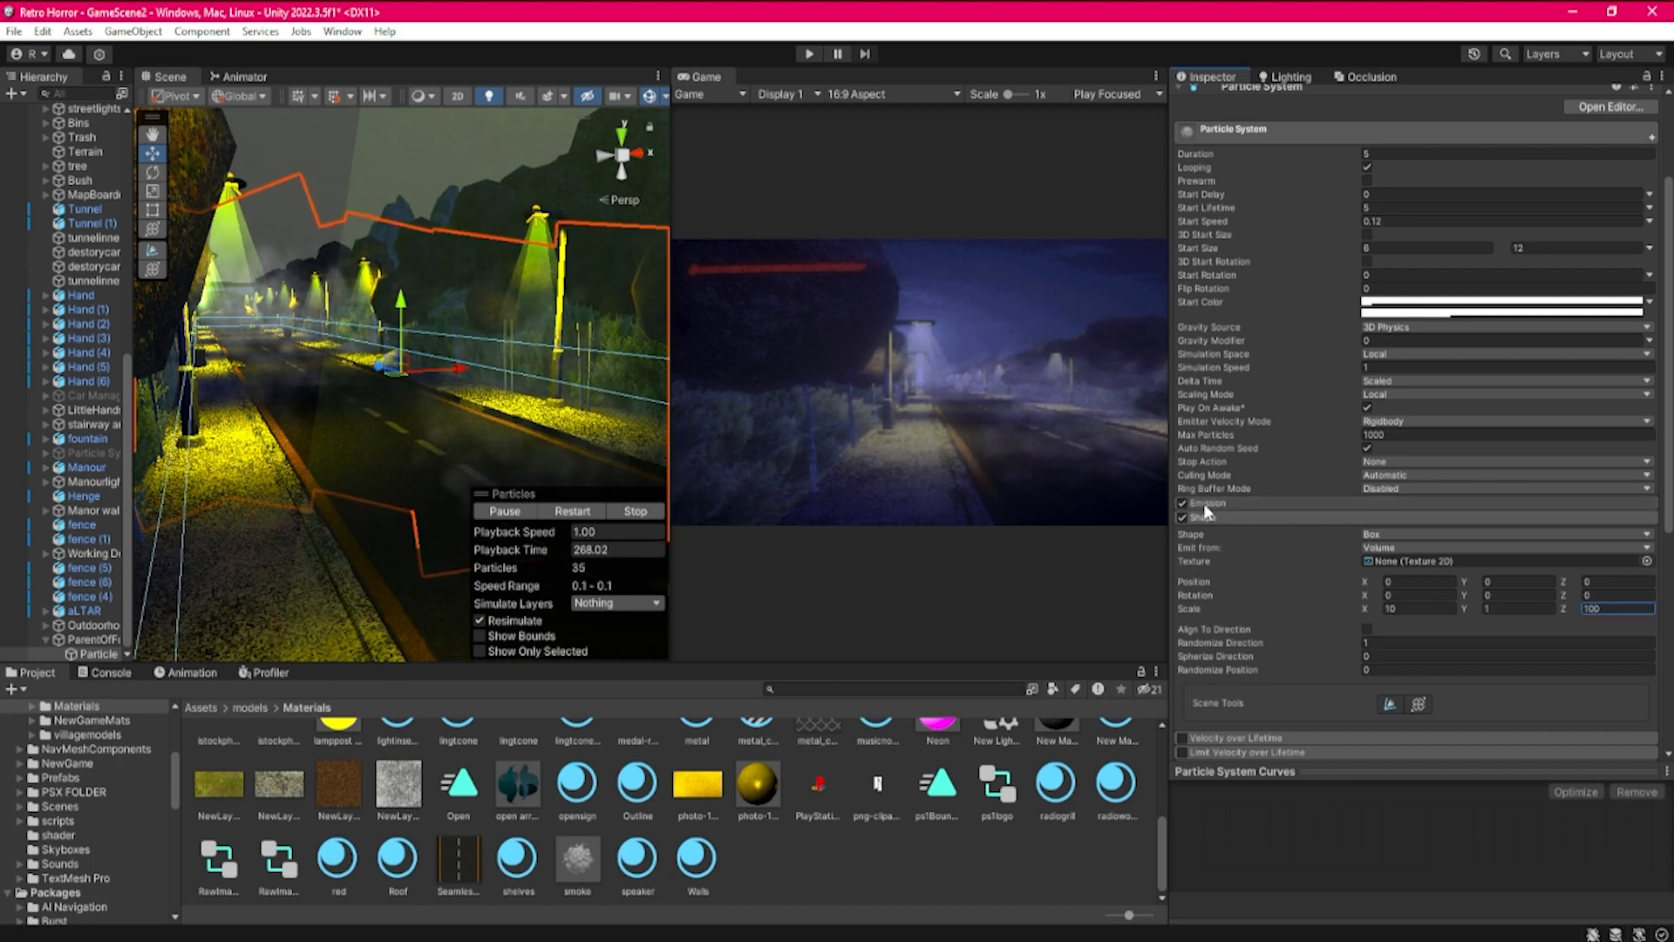
pyautogui.click(1205, 503)
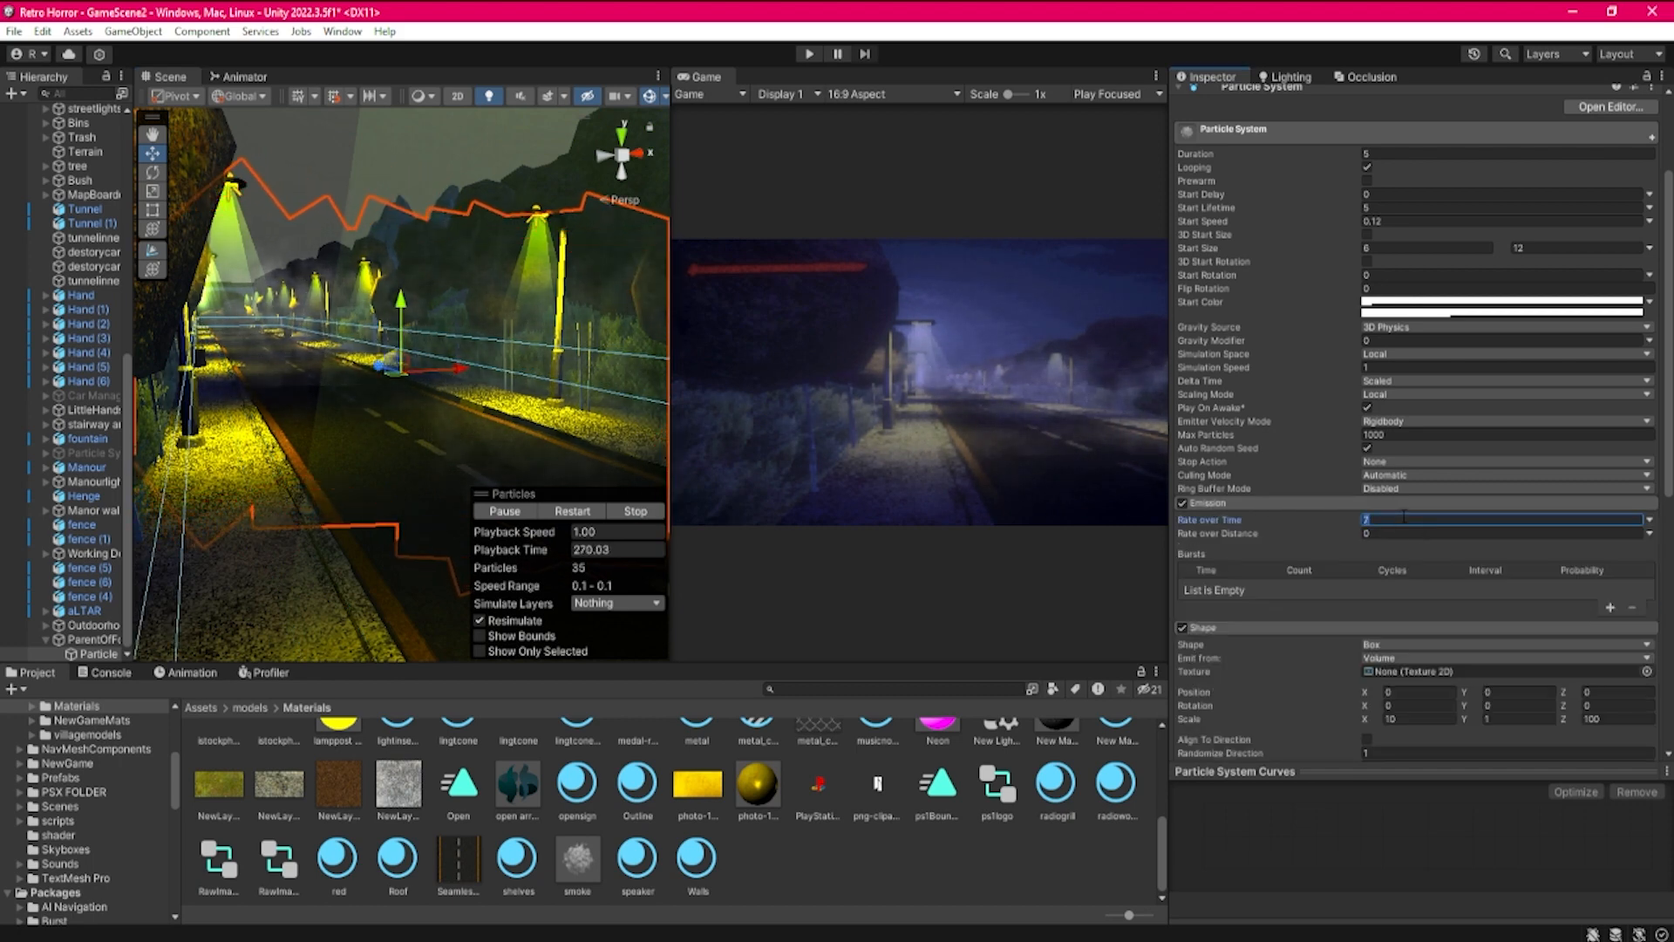
pyautogui.write('25')
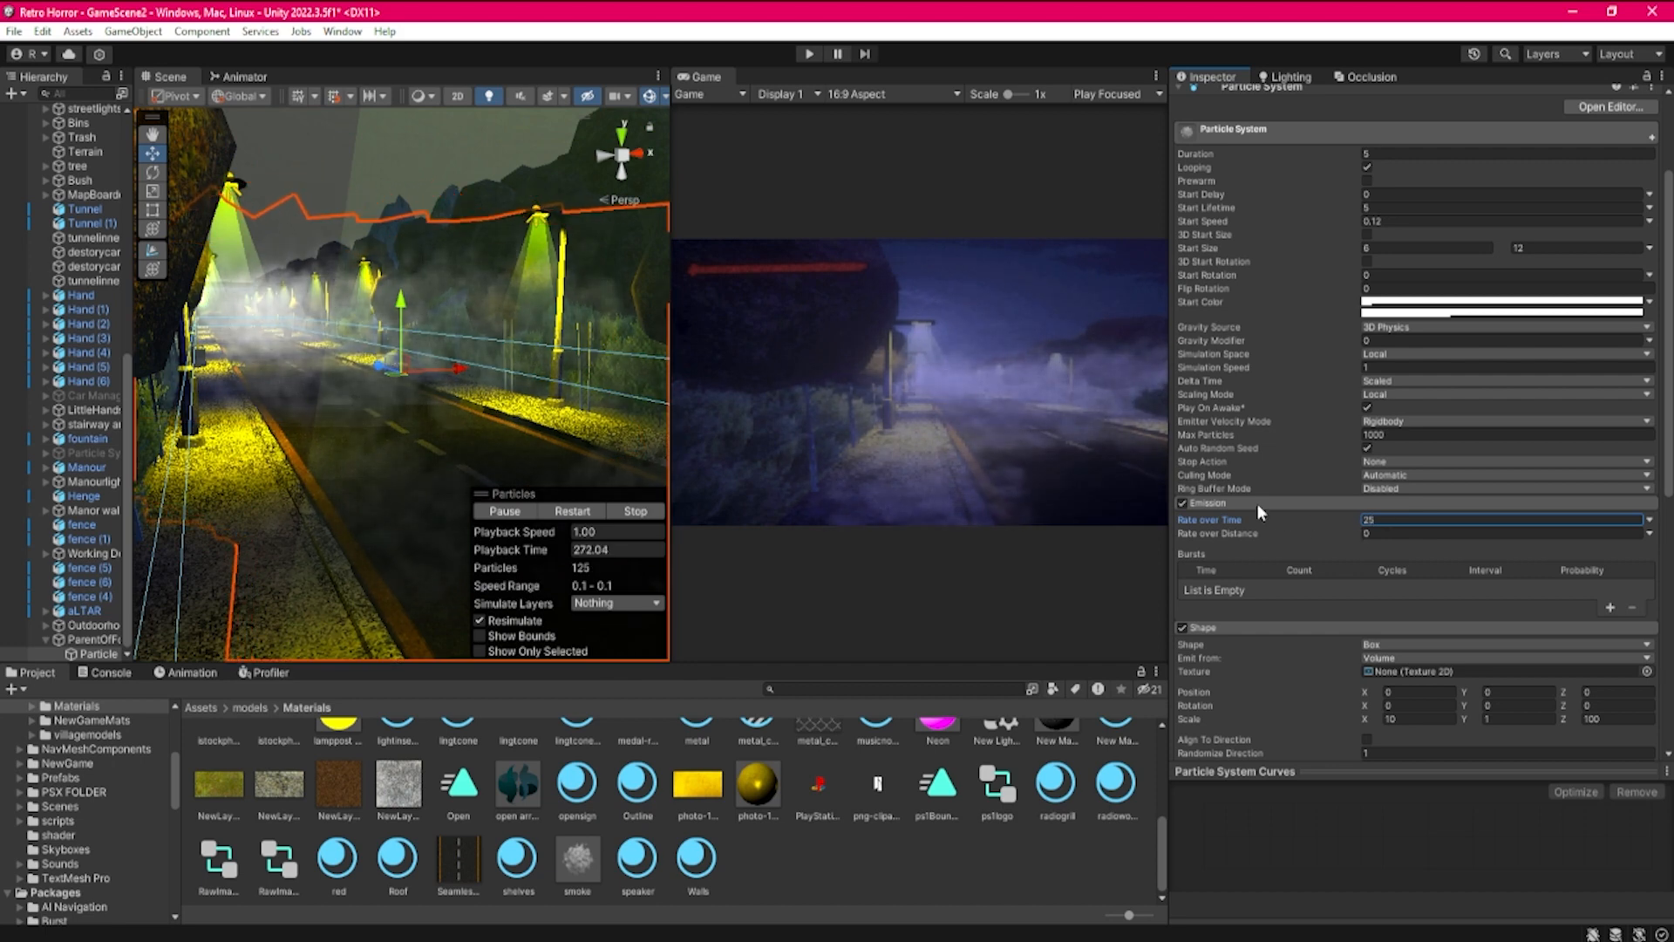